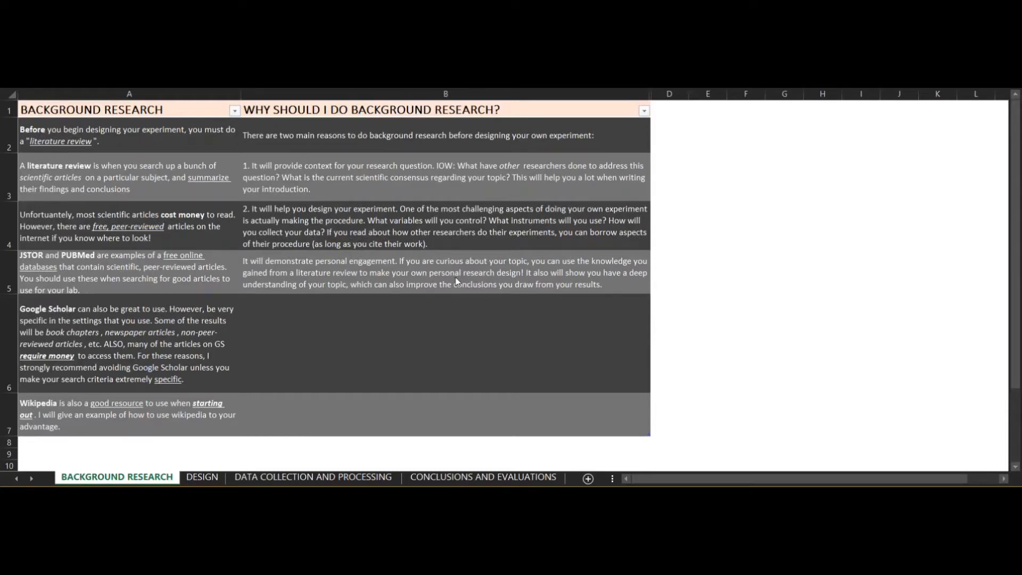
mouse_move(44, 207)
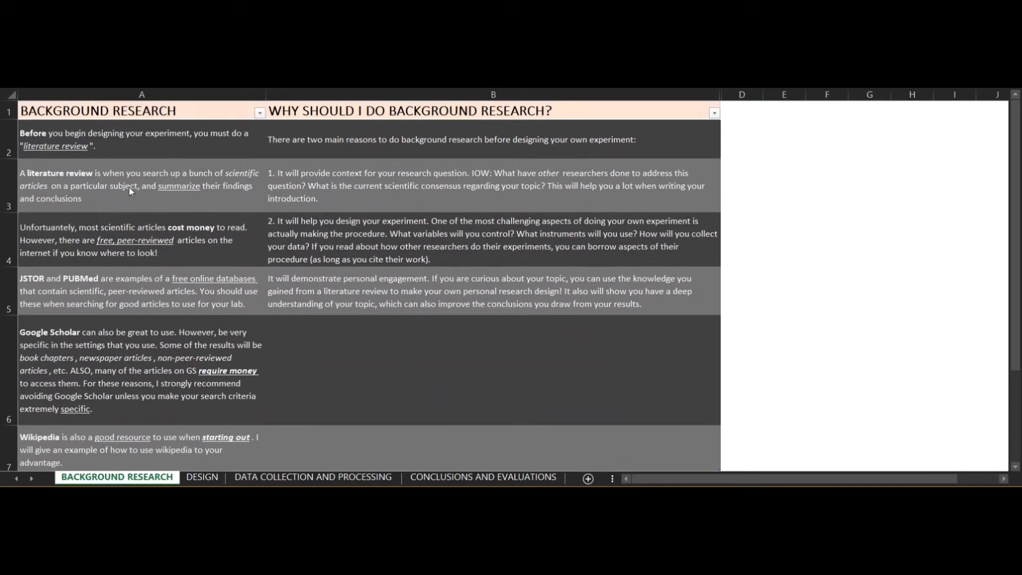
mouse_move(305, 333)
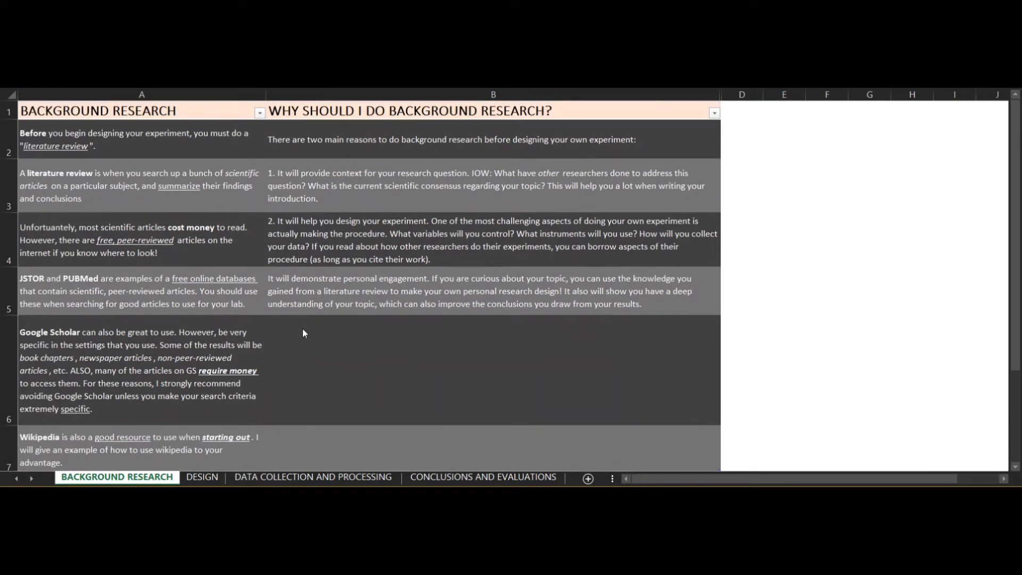
mouse_move(386, 373)
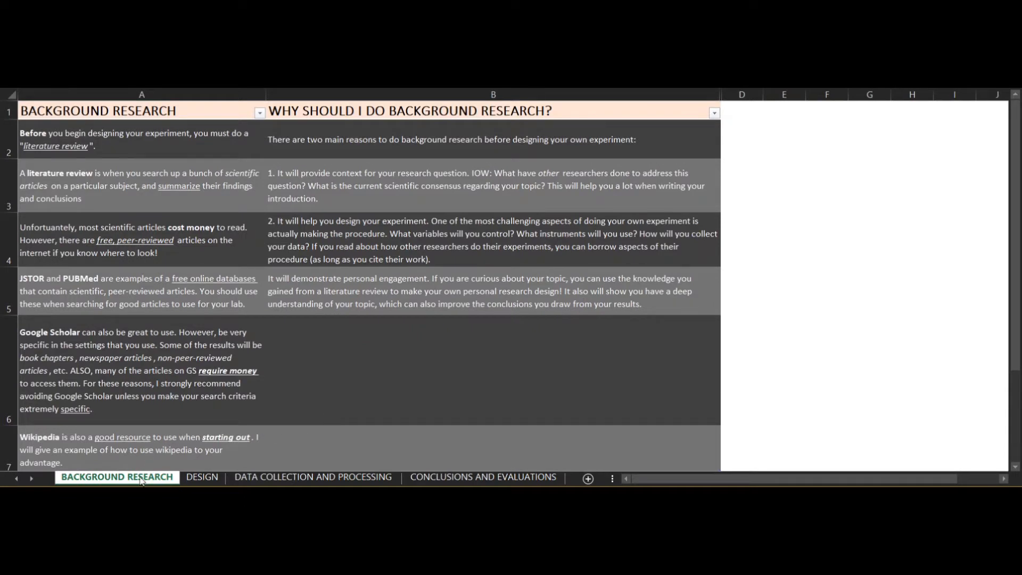
mouse_move(205, 483)
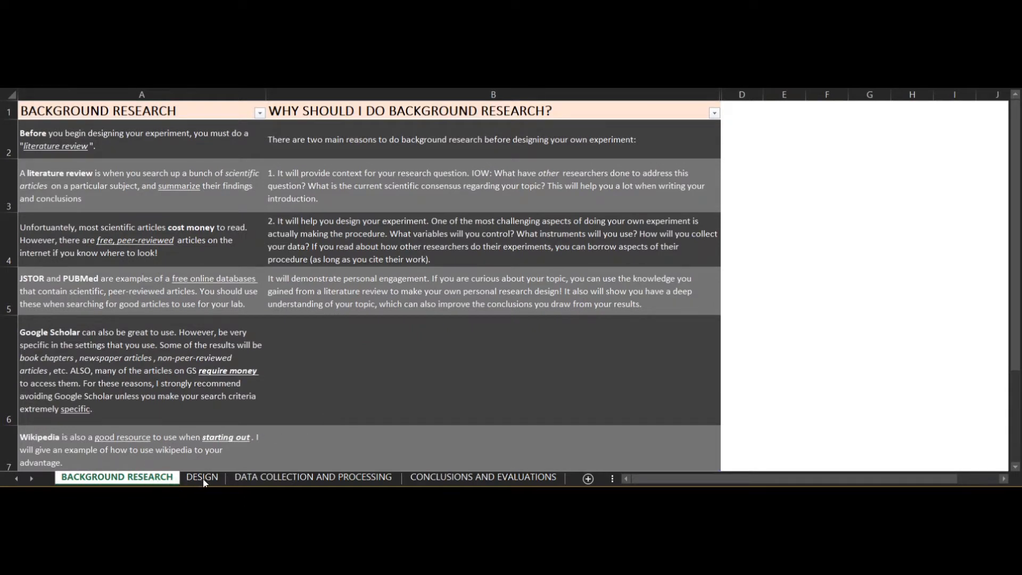
mouse_move(362, 477)
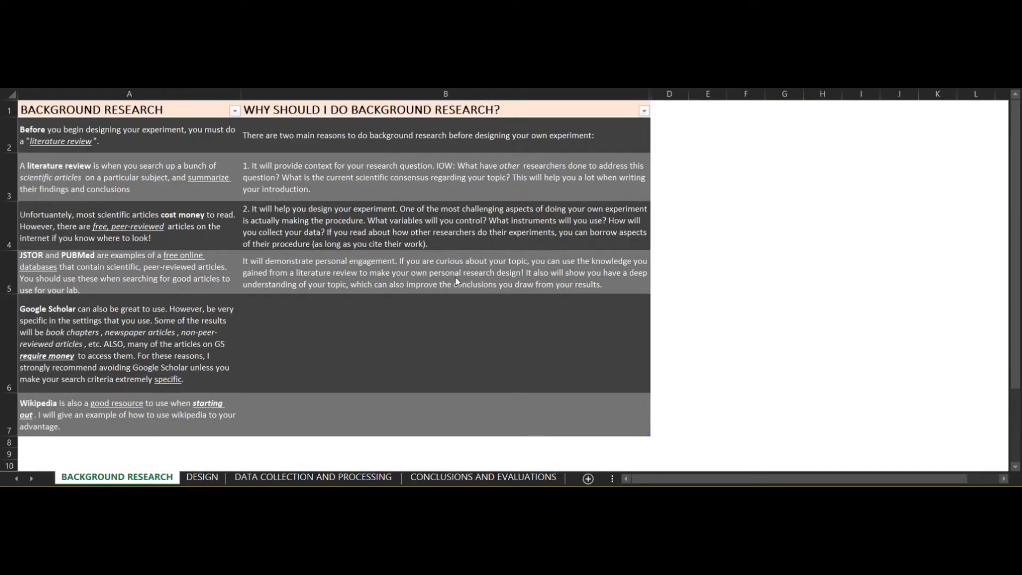
mouse_move(45, 207)
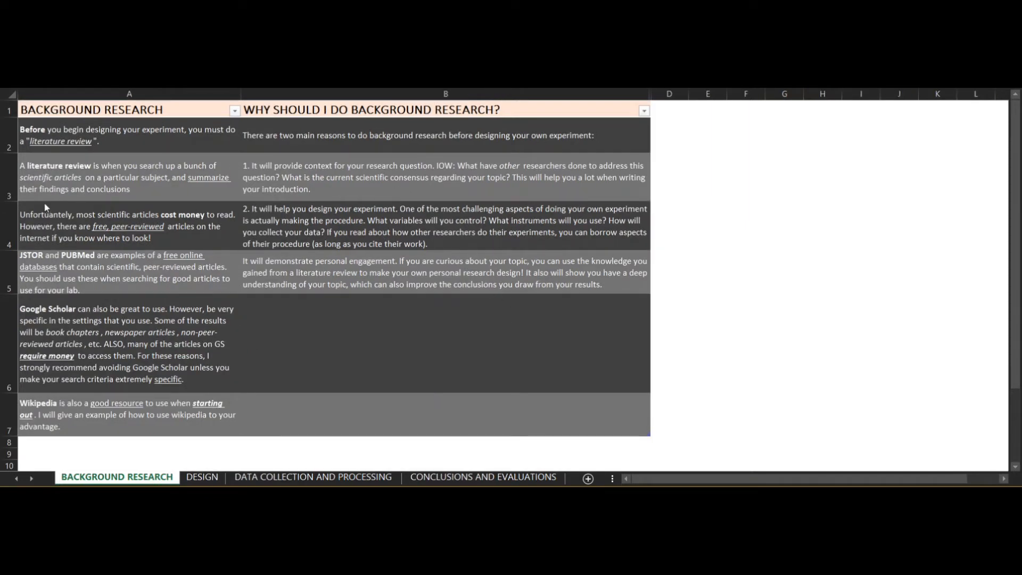
mouse_move(378, 224)
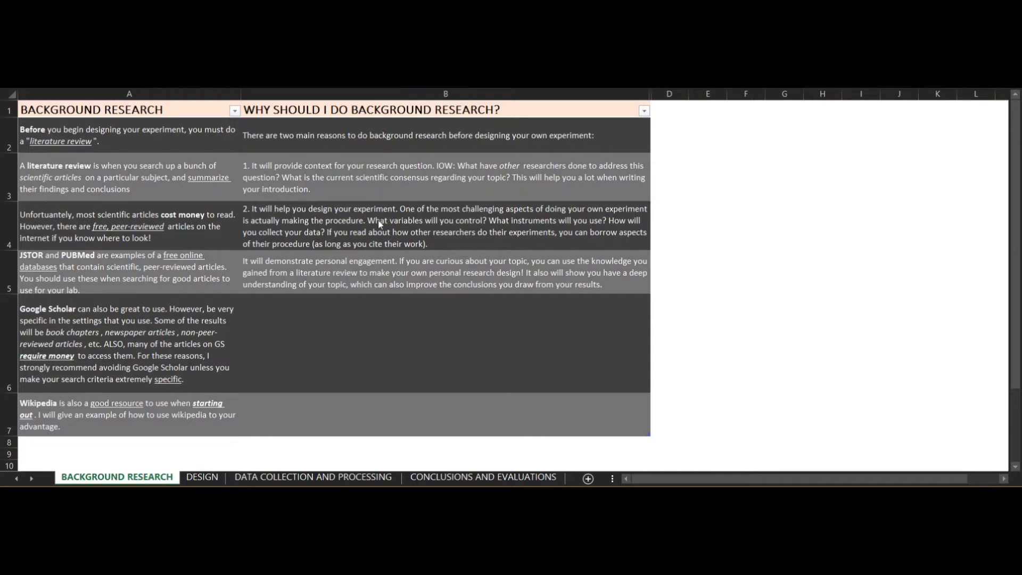
mouse_move(46, 206)
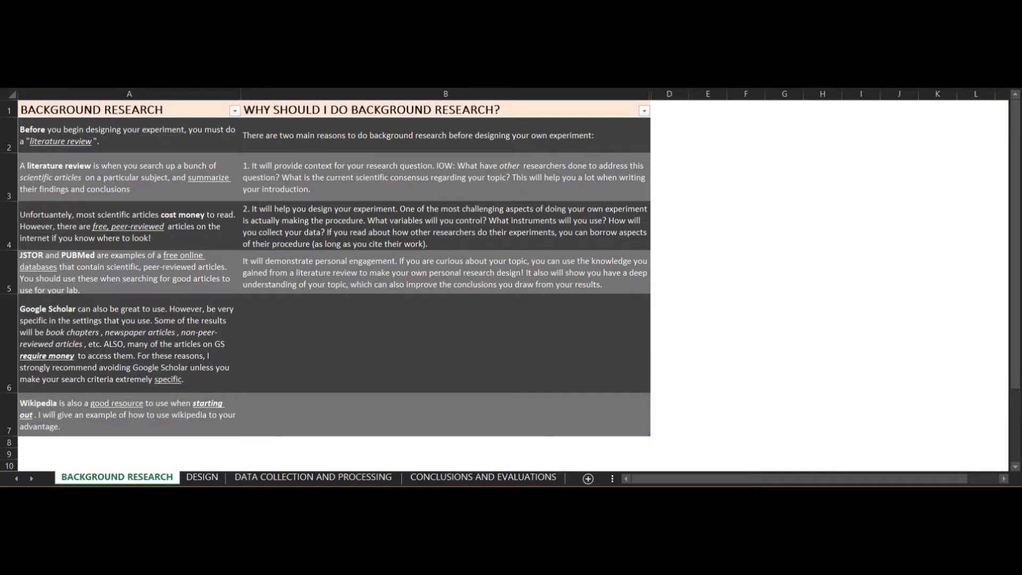
mouse_move(46, 208)
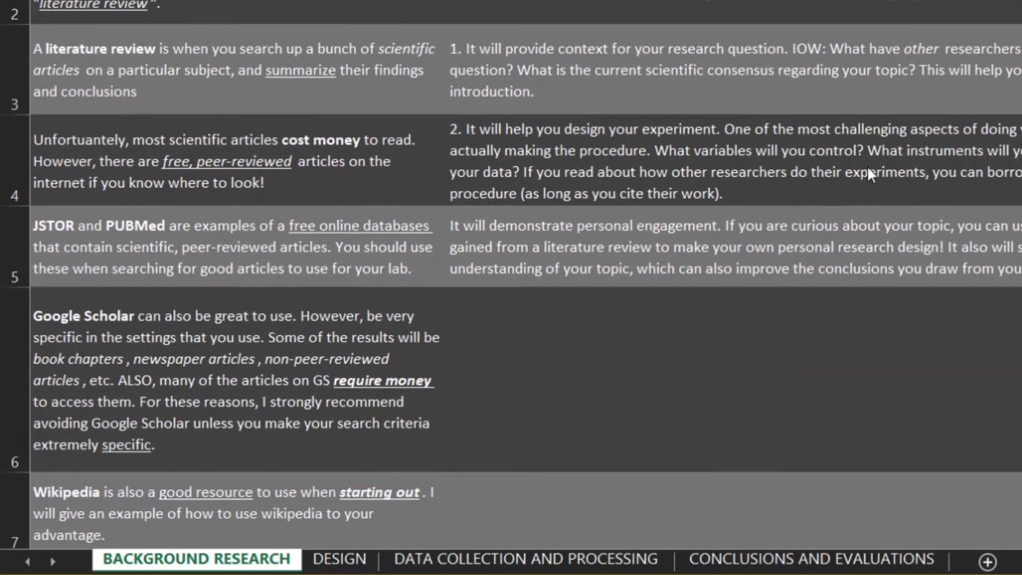
mouse_move(334, 488)
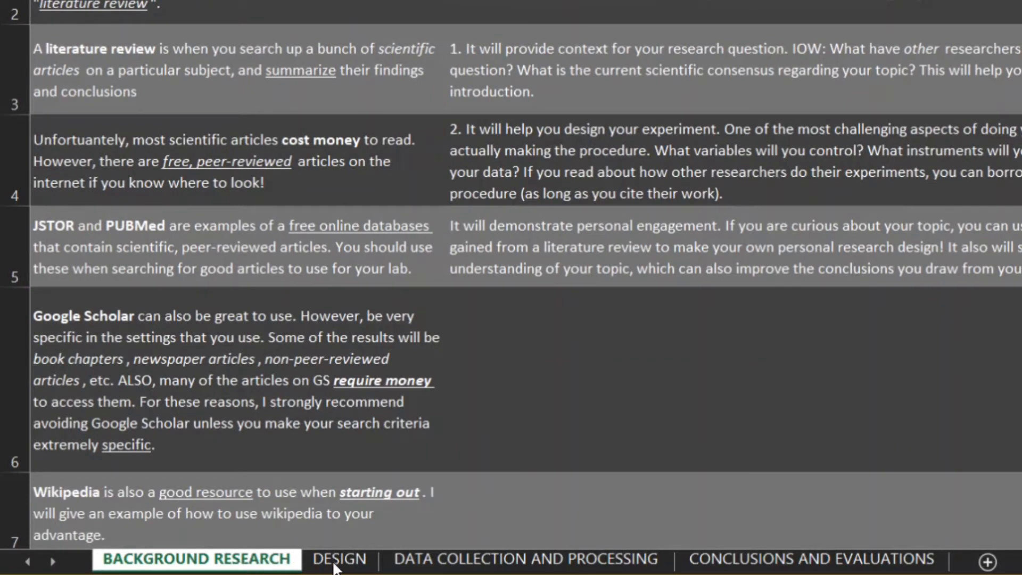
mouse_move(479, 564)
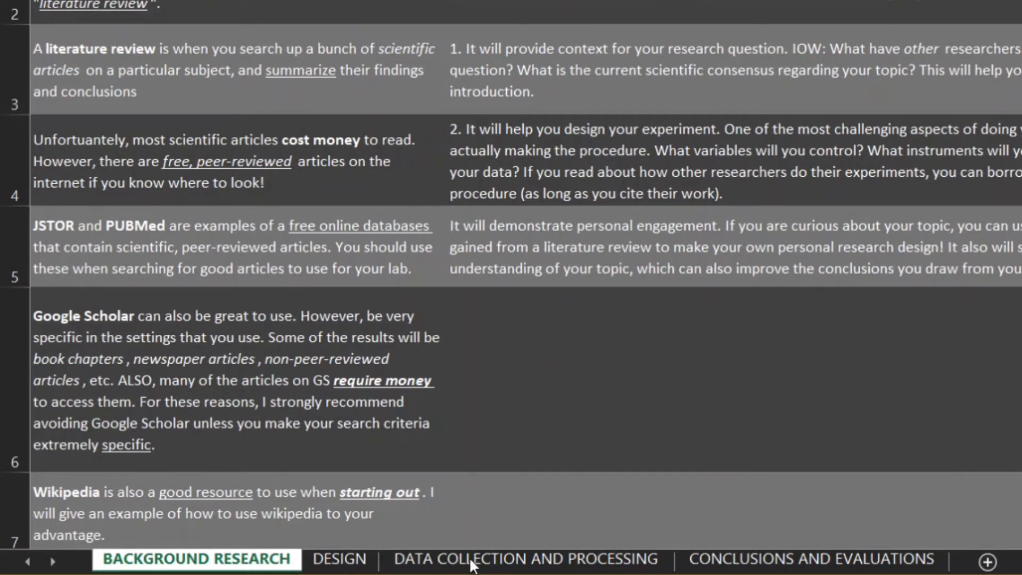
mouse_move(713, 564)
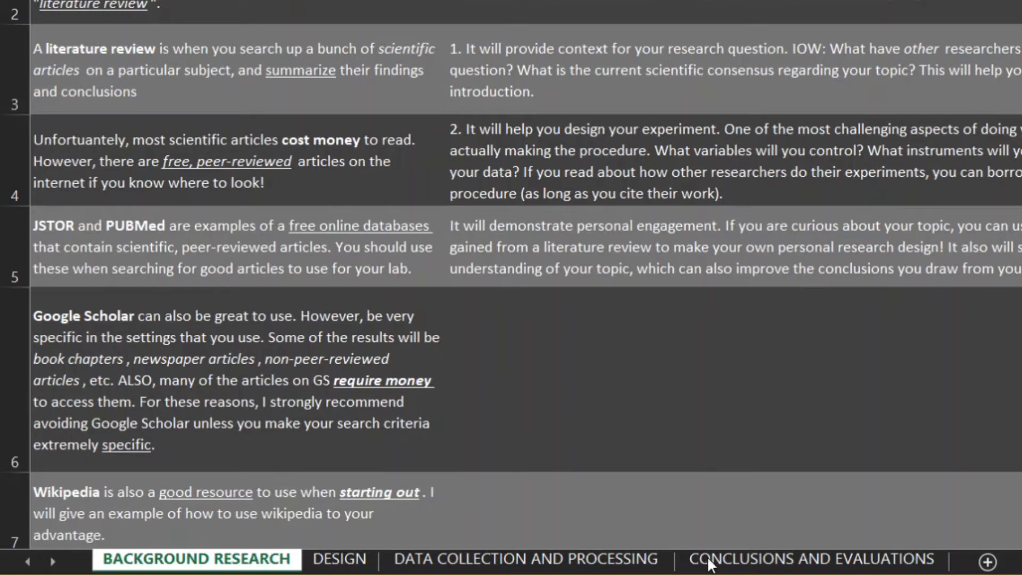
mouse_move(495, 228)
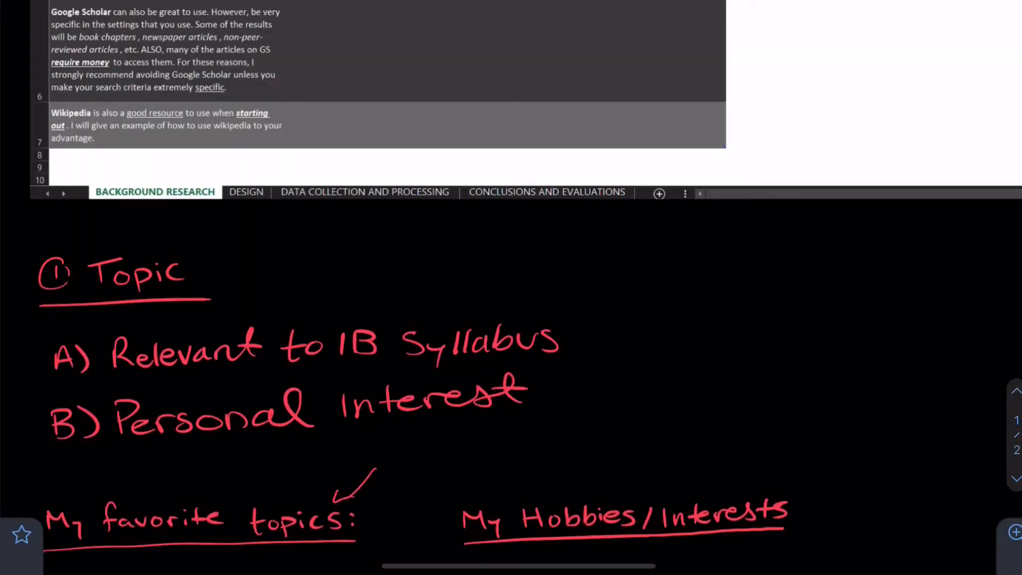
- Draw pen arrows from B) Personal Interest down to the My Hobbies/Interests heading
drag(626, 483, 645, 430)
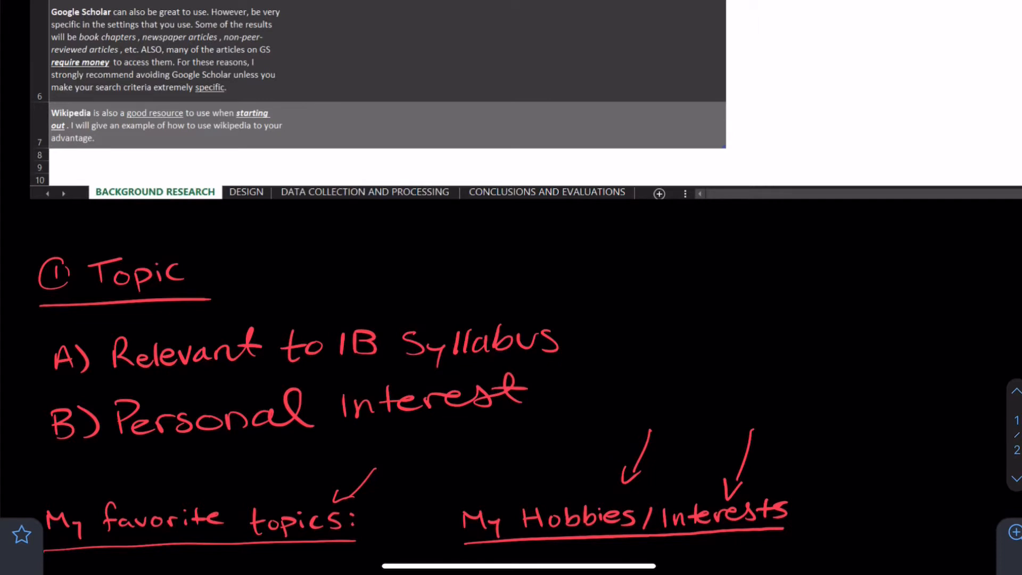
scroll(down, 3)
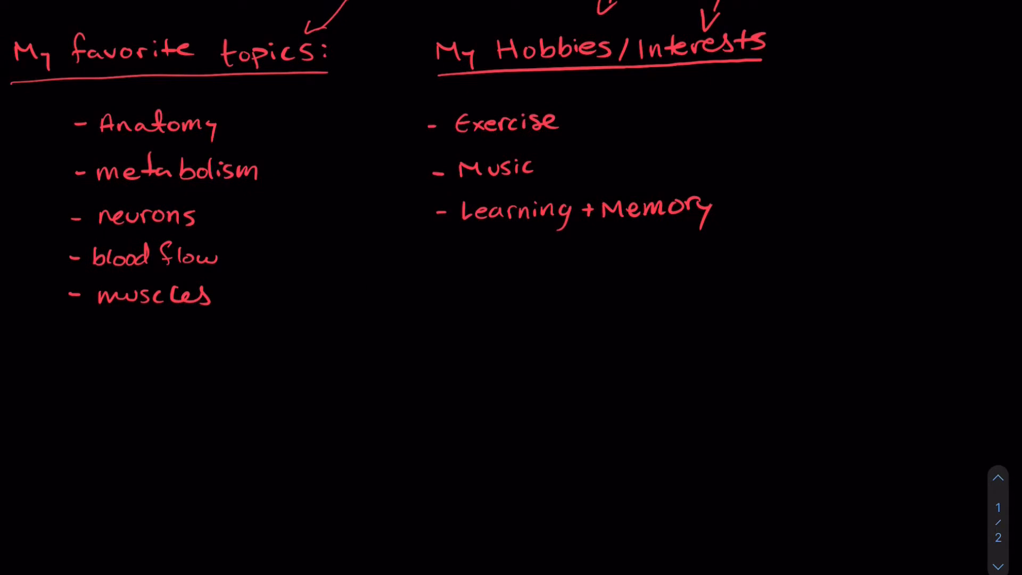
- Draw pen arrows linking neurons, blood flow and muscles to Exercise under My Hobbies/Interests
scroll(down, 3)
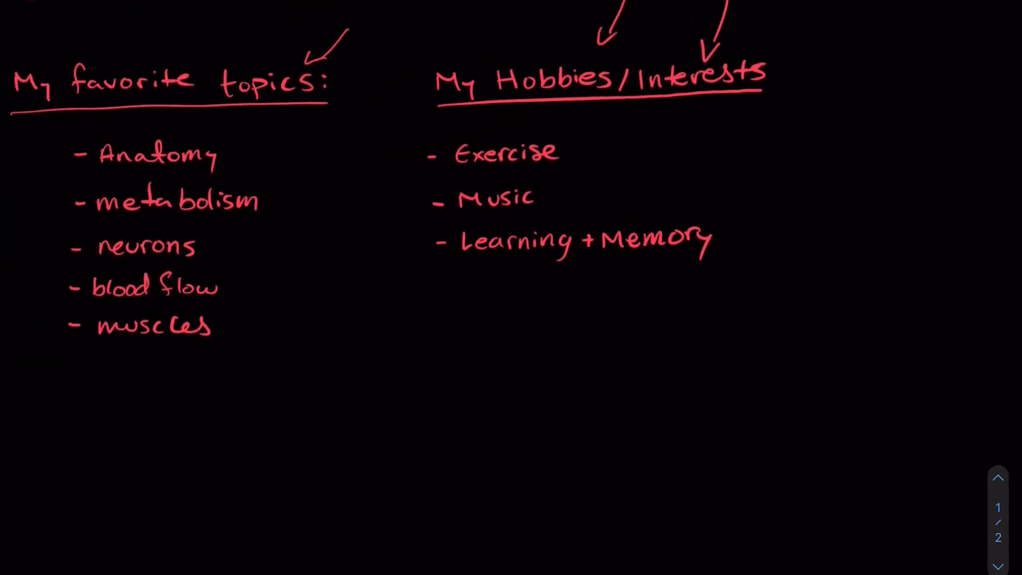
drag(234, 287, 411, 179)
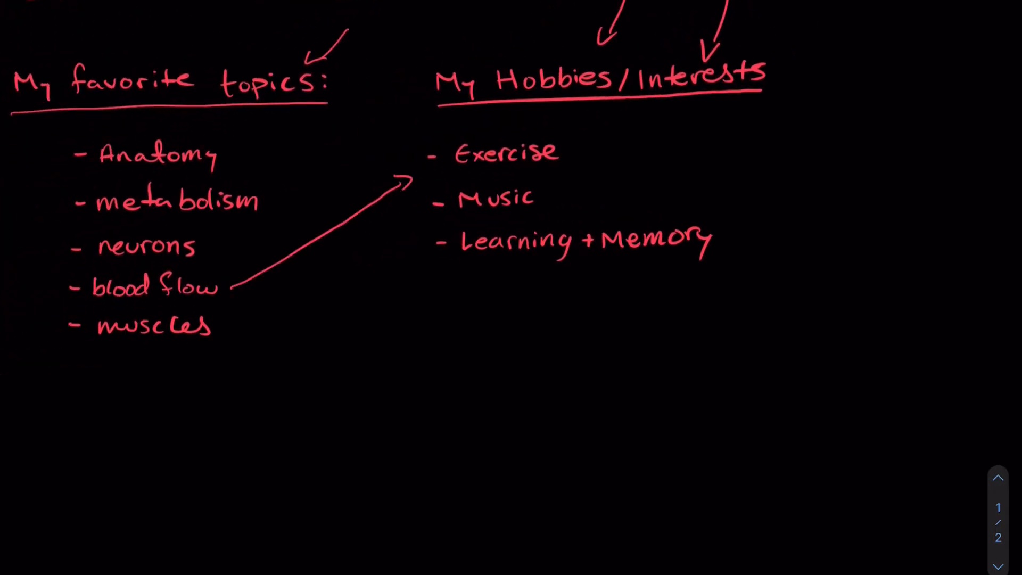
drag(235, 326, 411, 195)
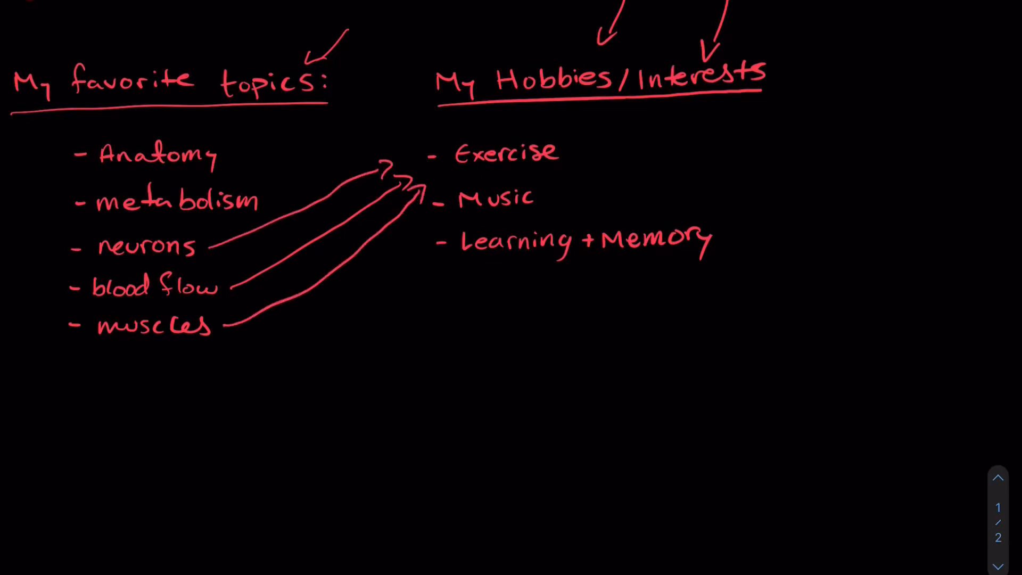
drag(228, 154, 417, 124)
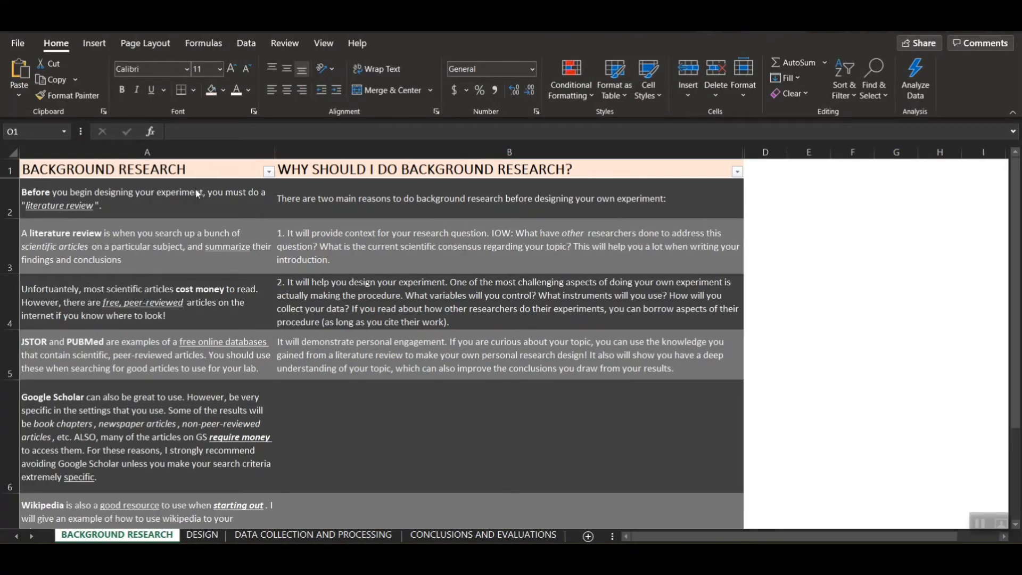
mouse_move(89, 198)
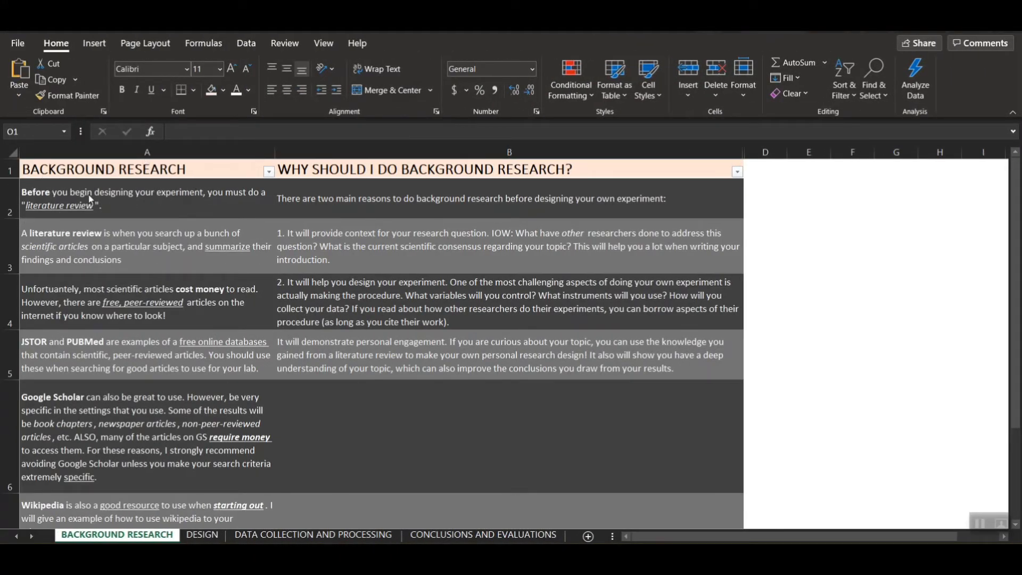
mouse_move(183, 246)
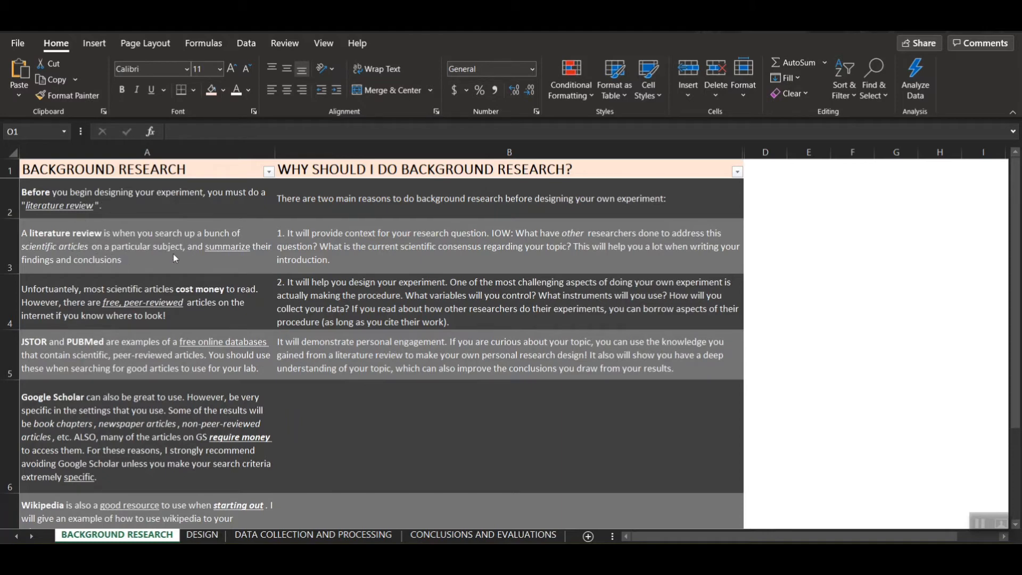
mouse_move(61, 306)
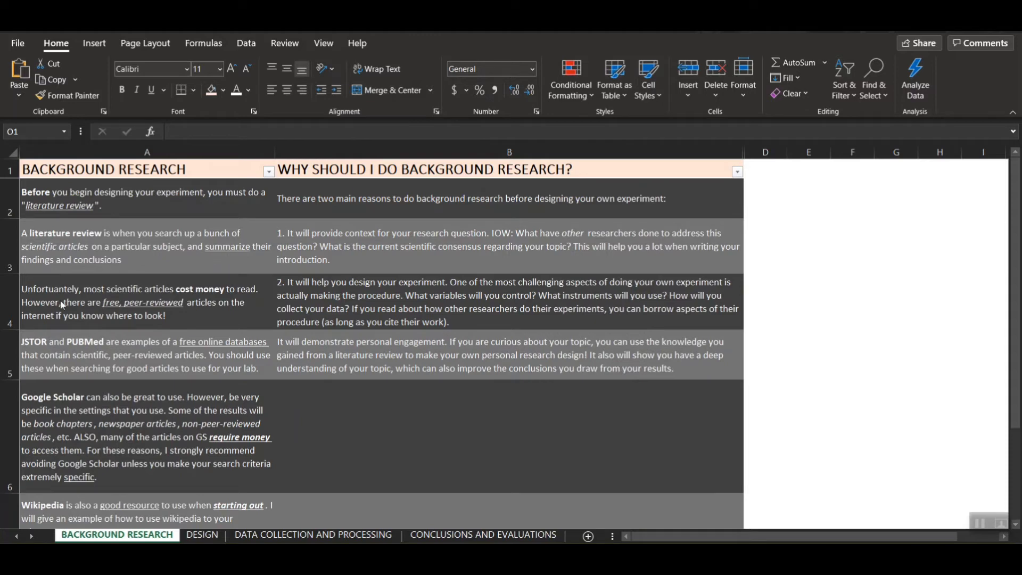
mouse_move(102, 269)
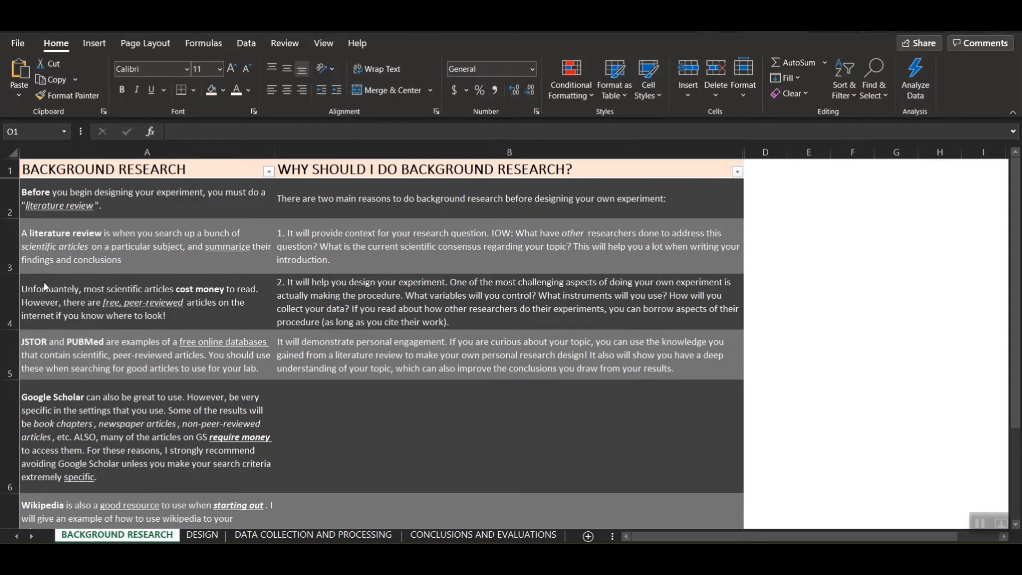
mouse_move(269, 274)
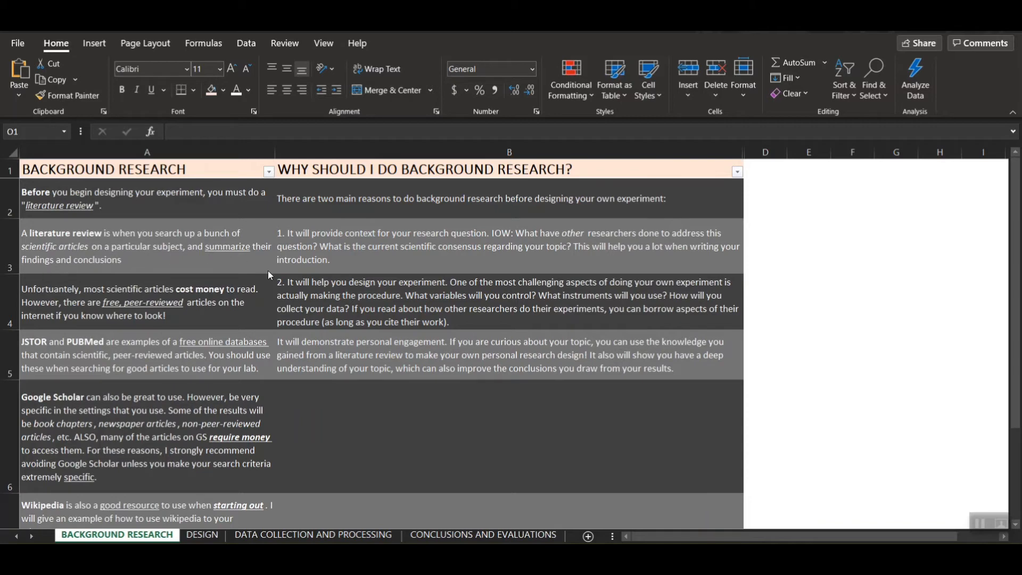
scroll(down, 3)
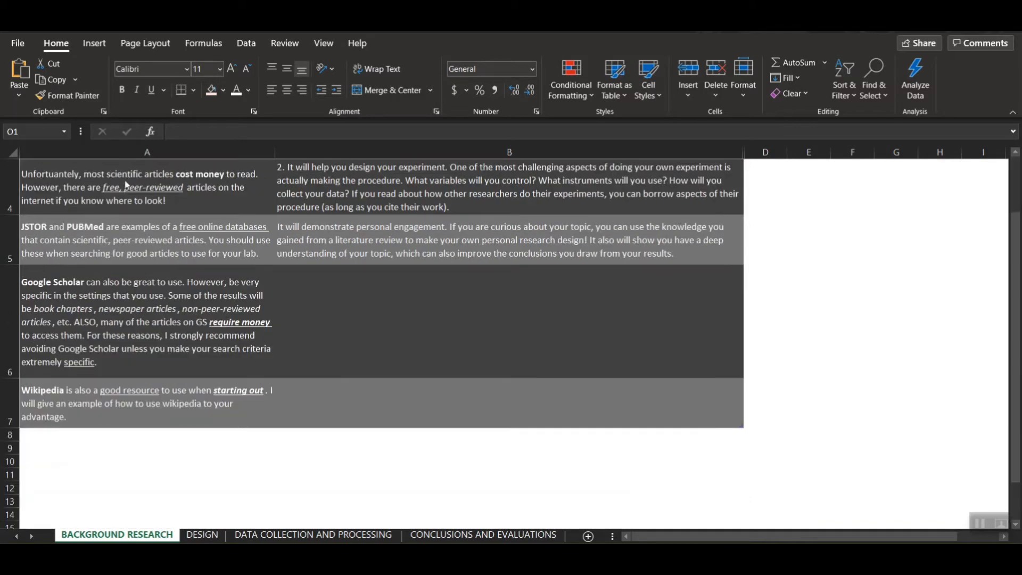
mouse_move(228, 193)
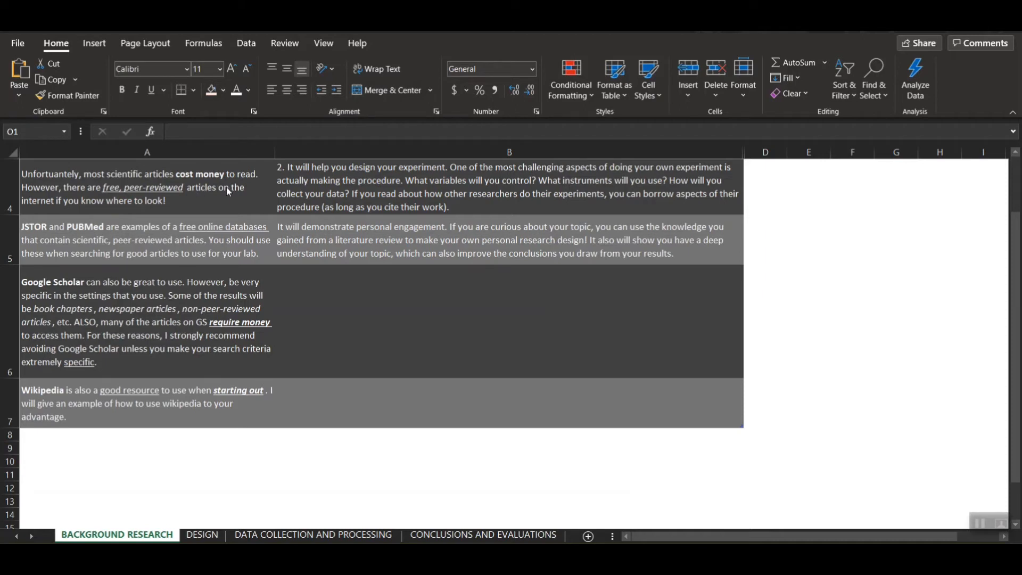
mouse_move(72, 194)
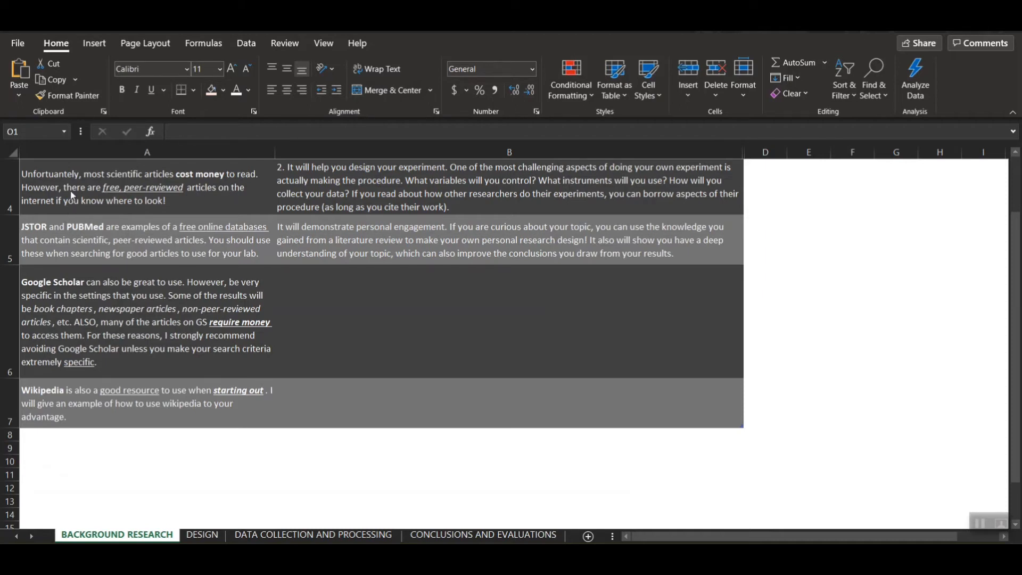
mouse_move(130, 225)
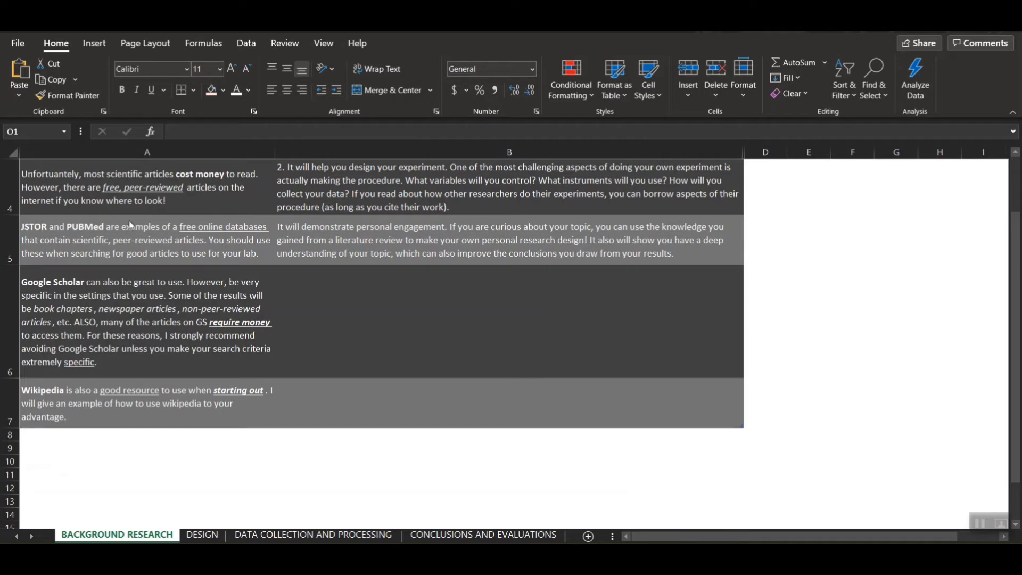
mouse_move(85, 240)
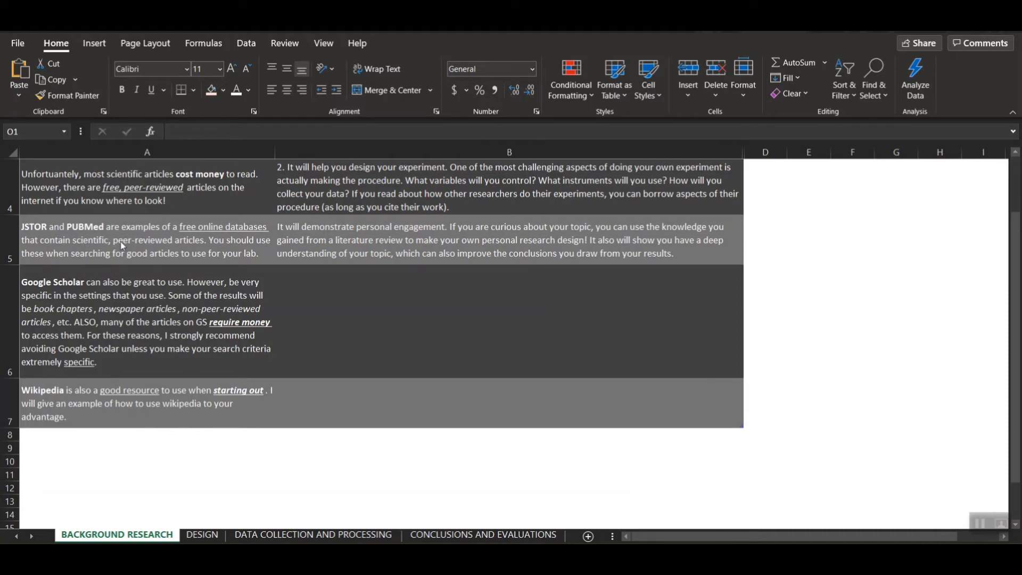
mouse_move(192, 255)
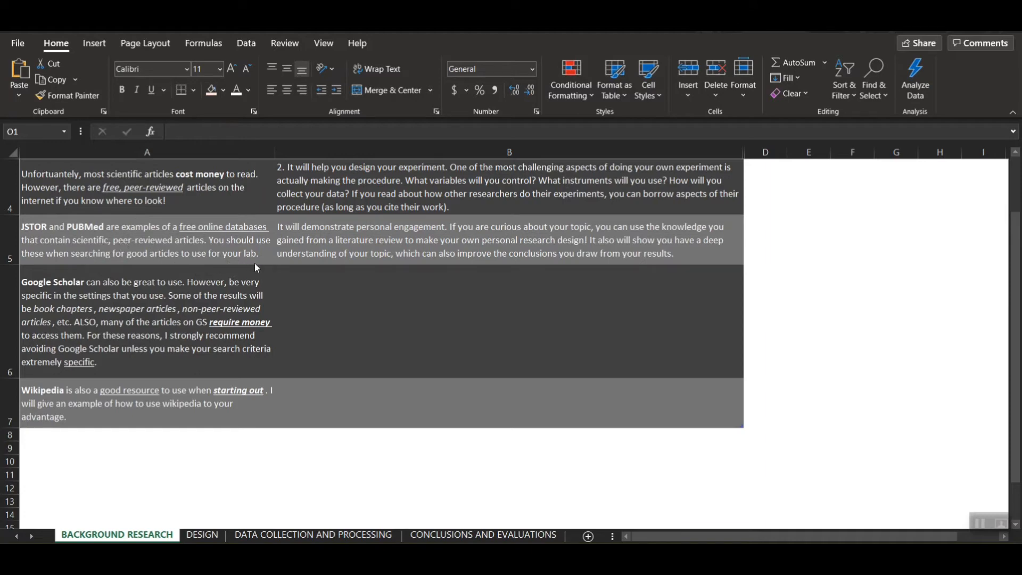
mouse_move(83, 287)
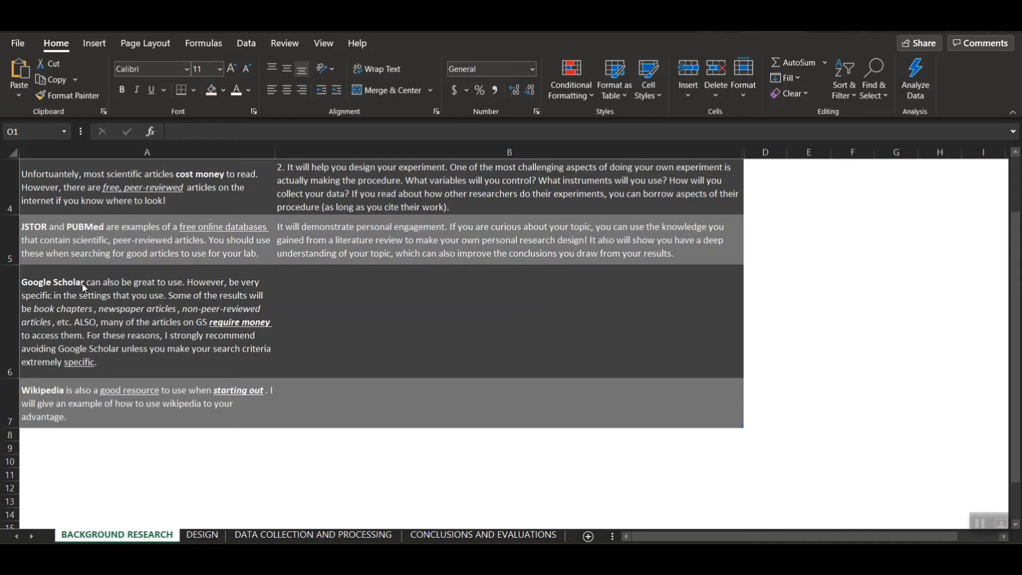
mouse_move(162, 296)
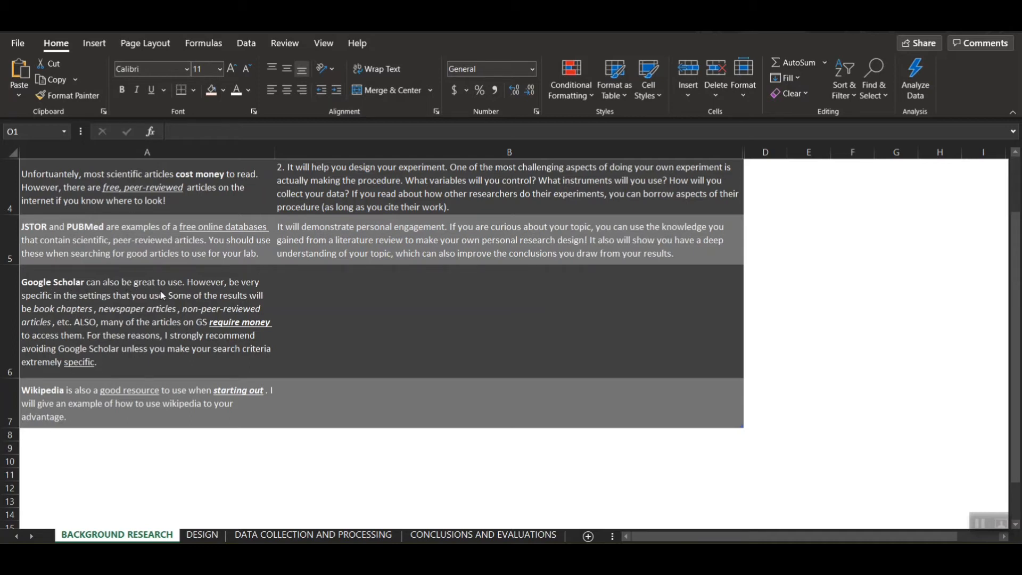
mouse_move(56, 309)
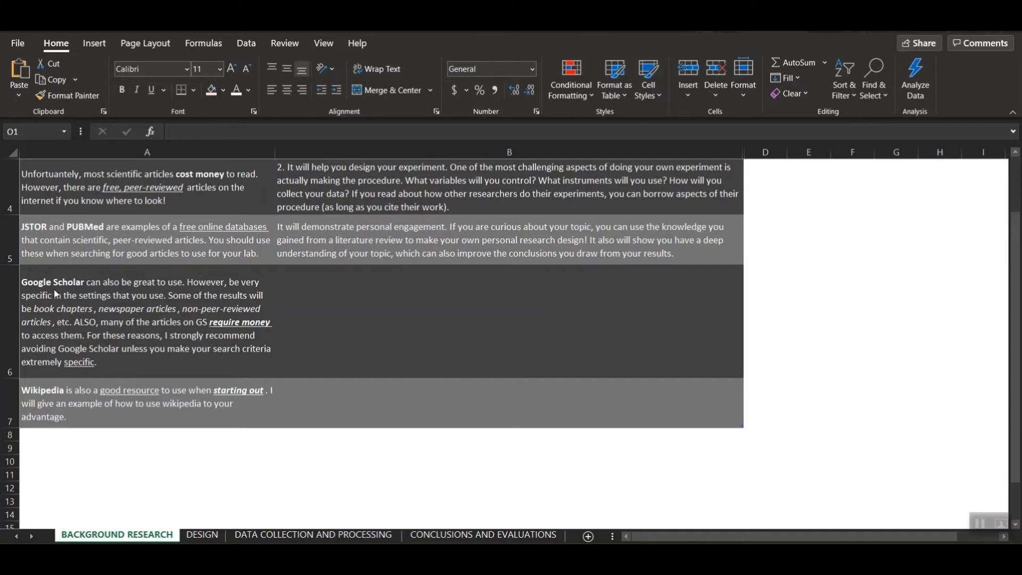
mouse_move(164, 303)
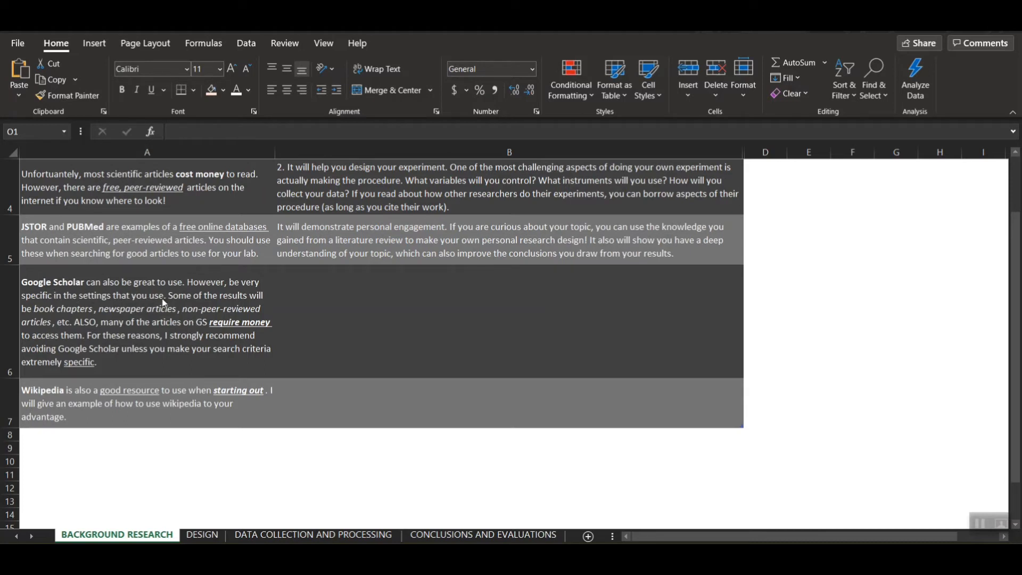
mouse_move(51, 317)
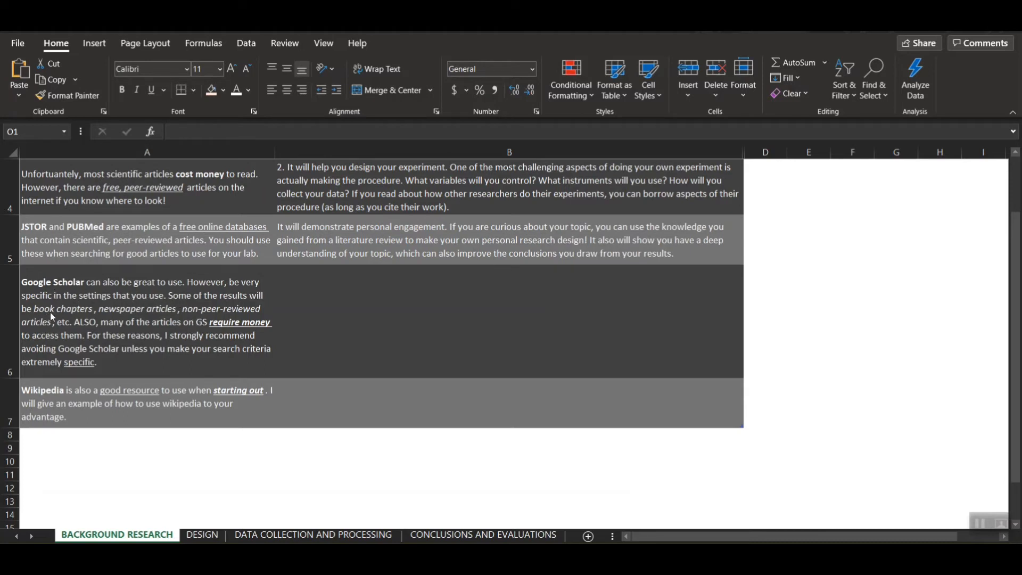
mouse_move(38, 319)
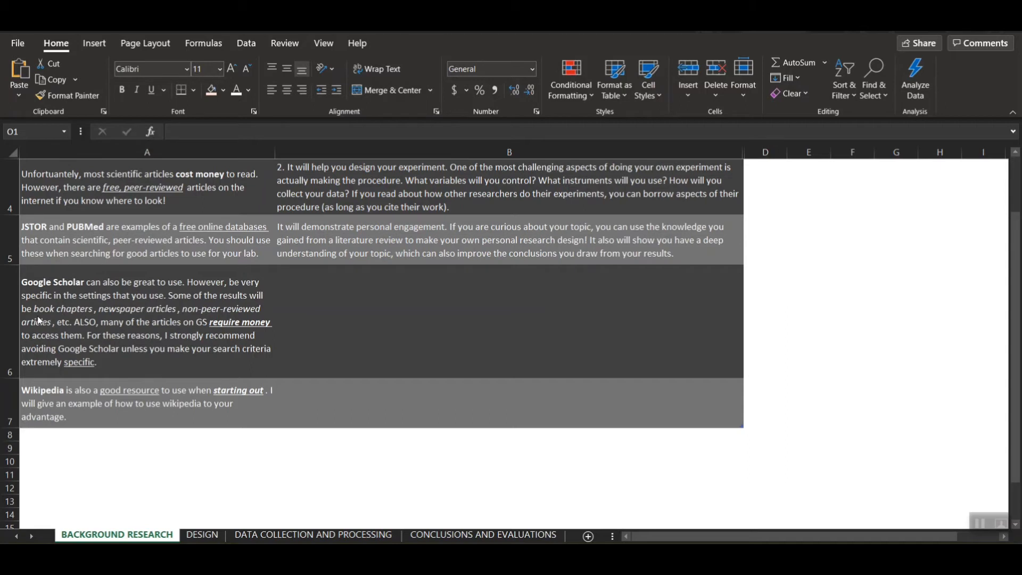
mouse_move(209, 322)
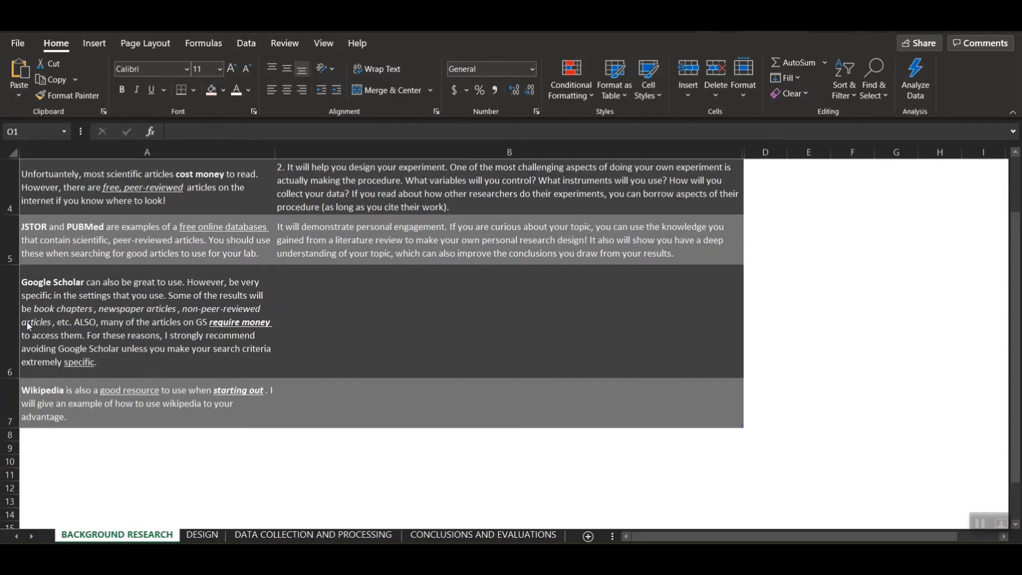
mouse_move(113, 332)
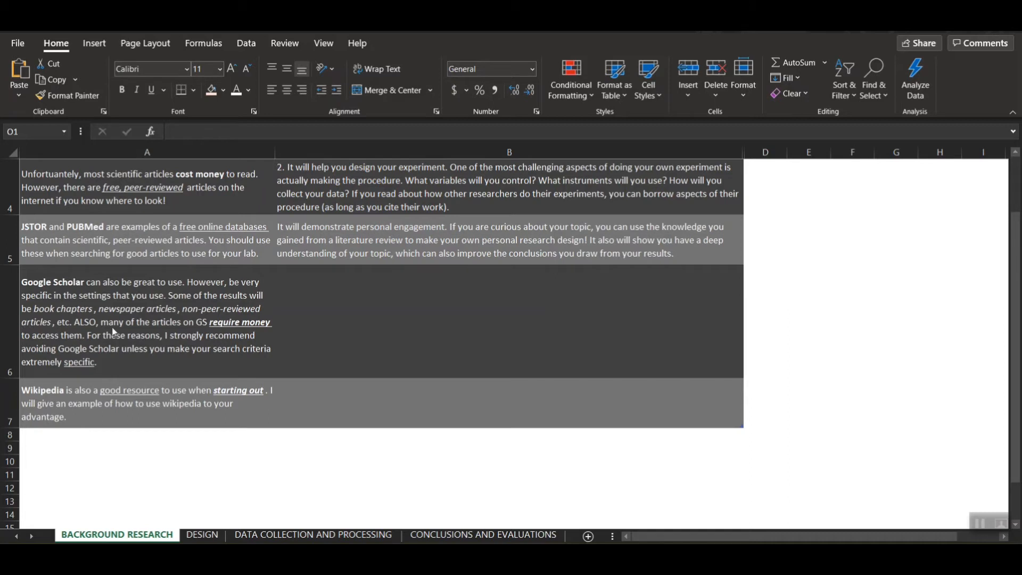
mouse_move(99, 332)
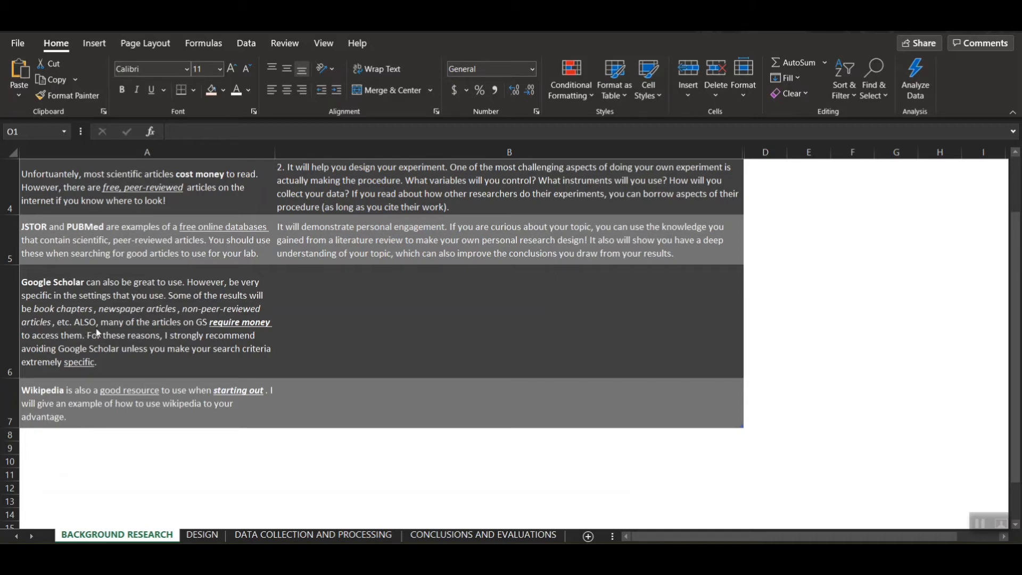
mouse_move(242, 338)
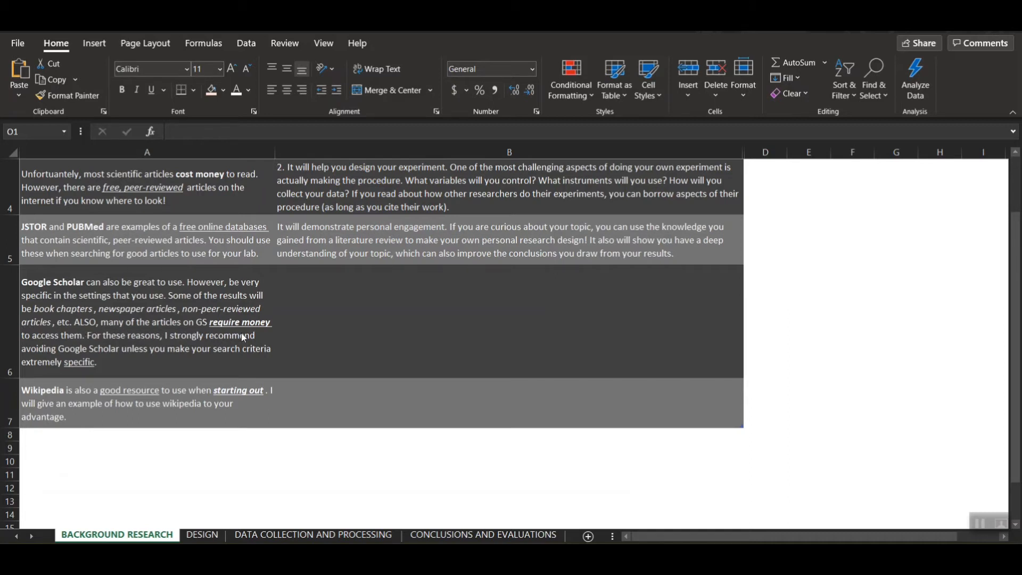
mouse_move(69, 338)
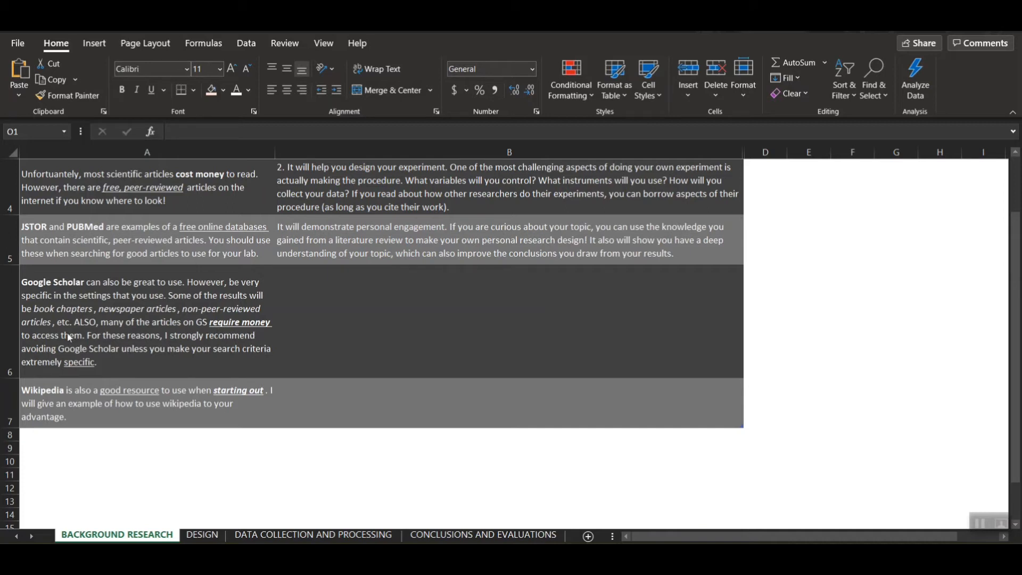
mouse_move(72, 349)
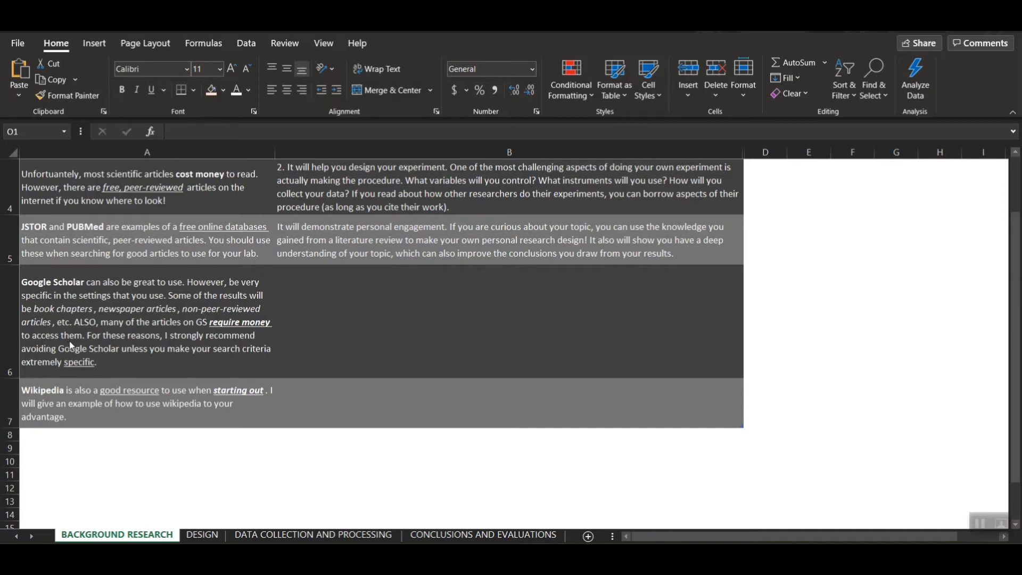
mouse_move(55, 246)
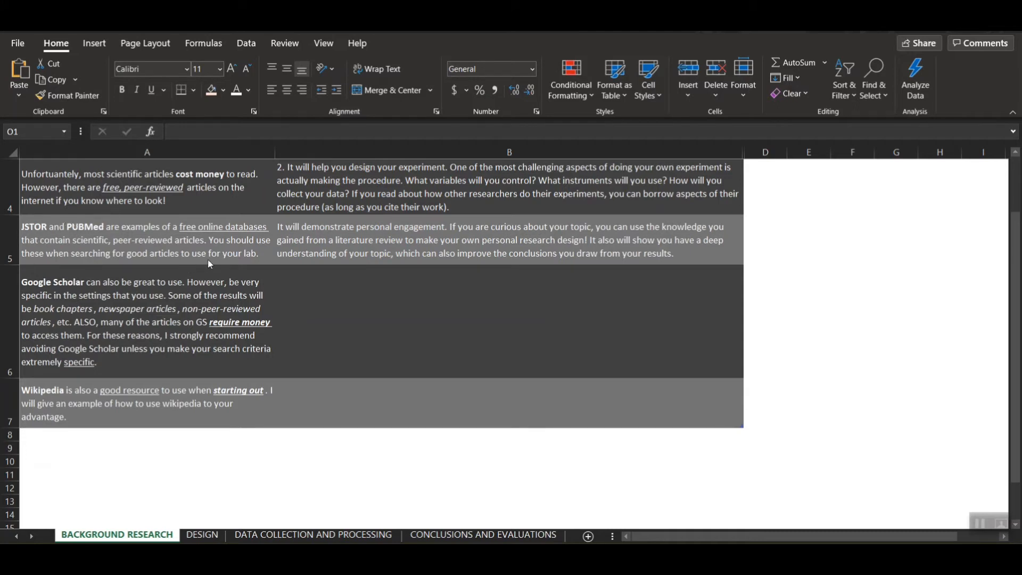
mouse_move(138, 362)
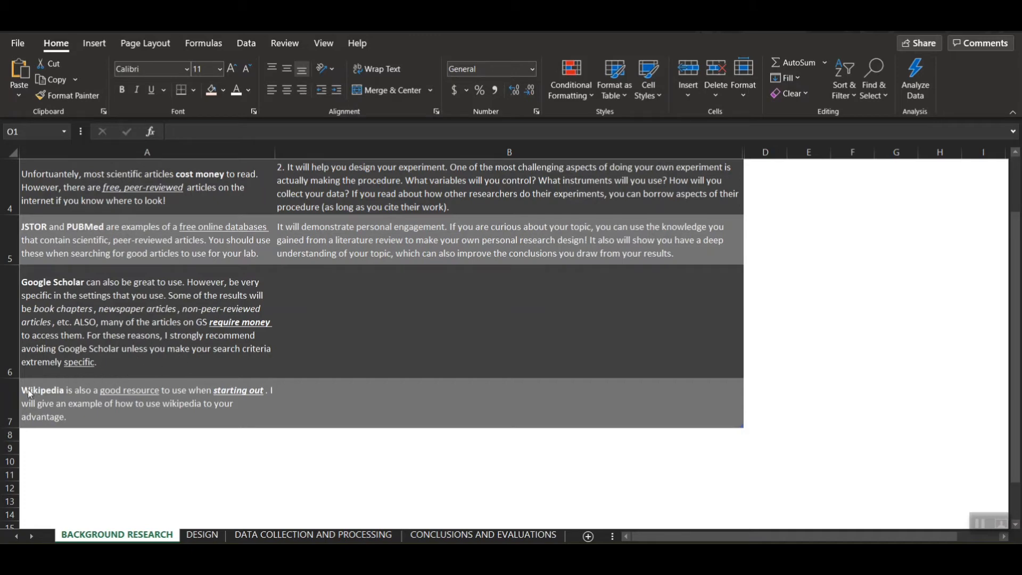
mouse_move(165, 412)
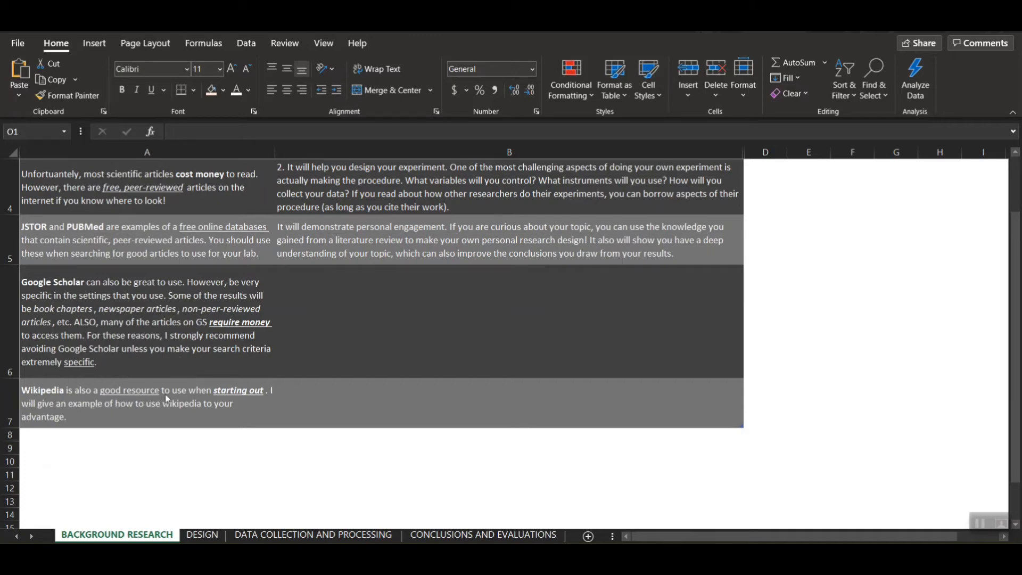
mouse_move(232, 406)
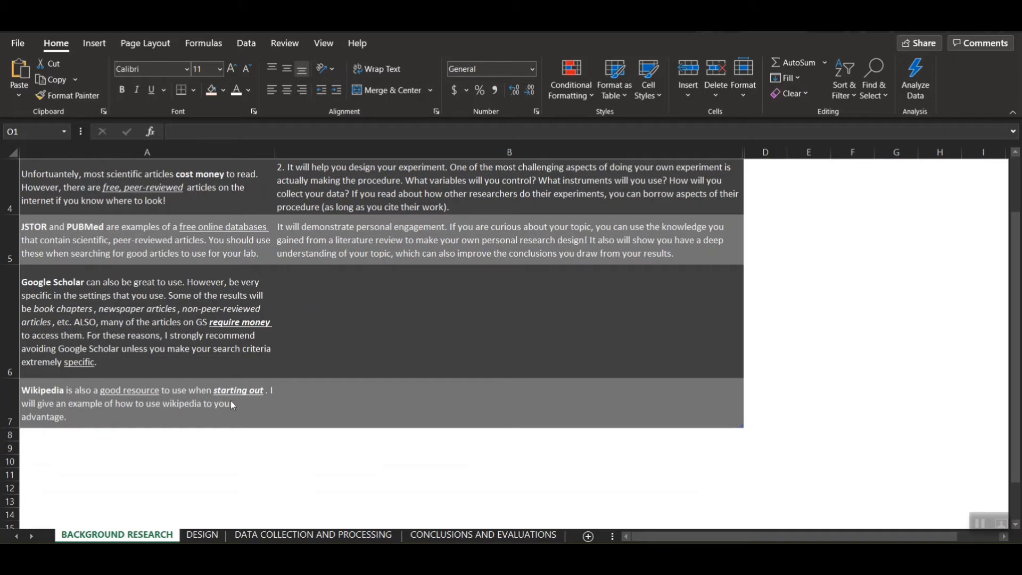
mouse_move(136, 413)
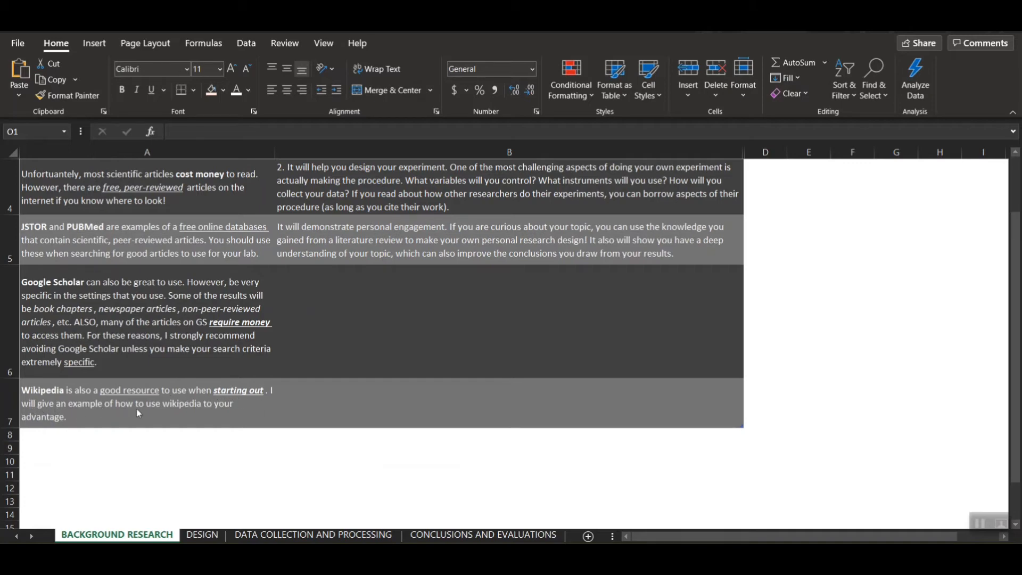
scroll(up, 3)
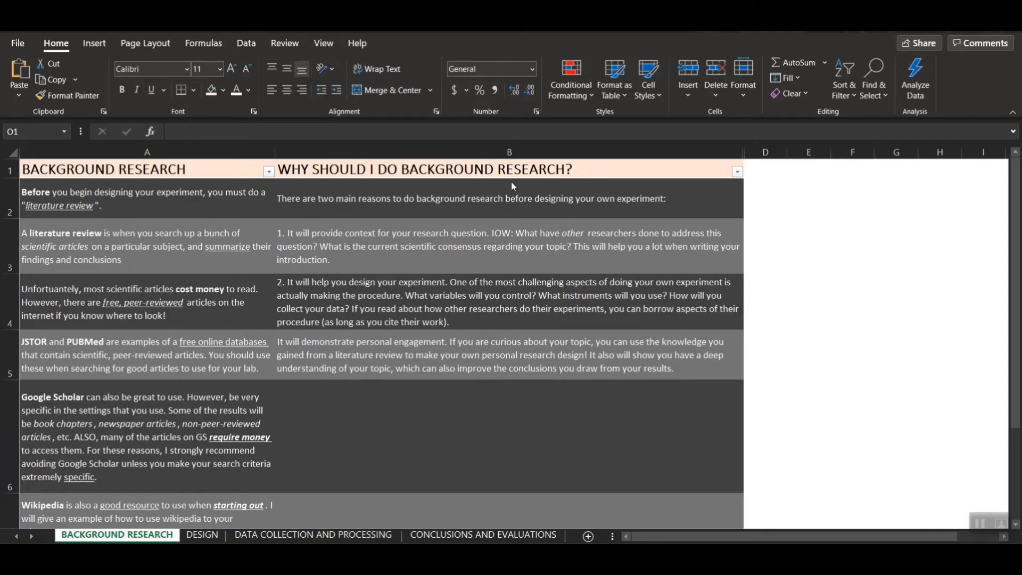
mouse_move(398, 212)
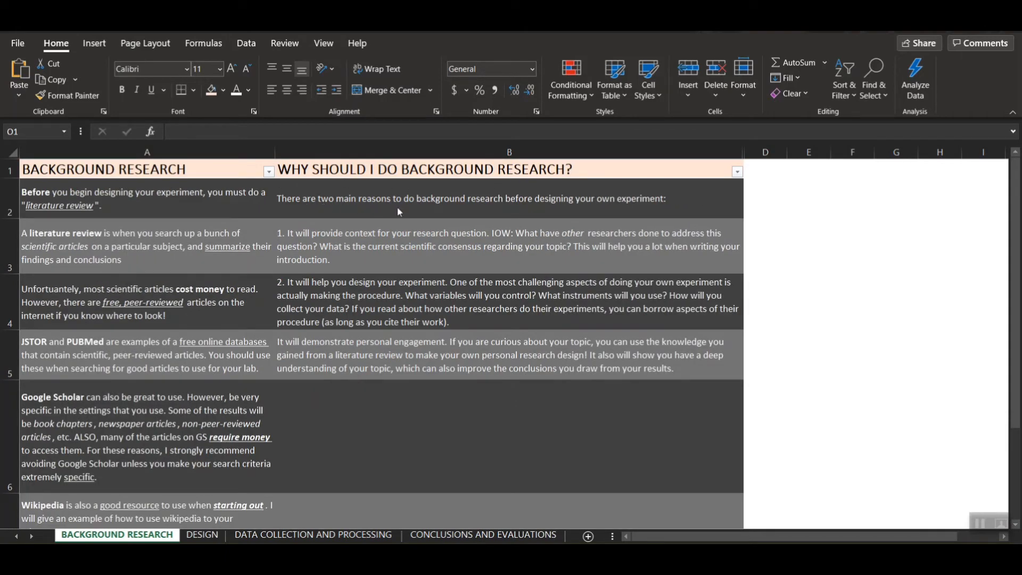
mouse_move(431, 207)
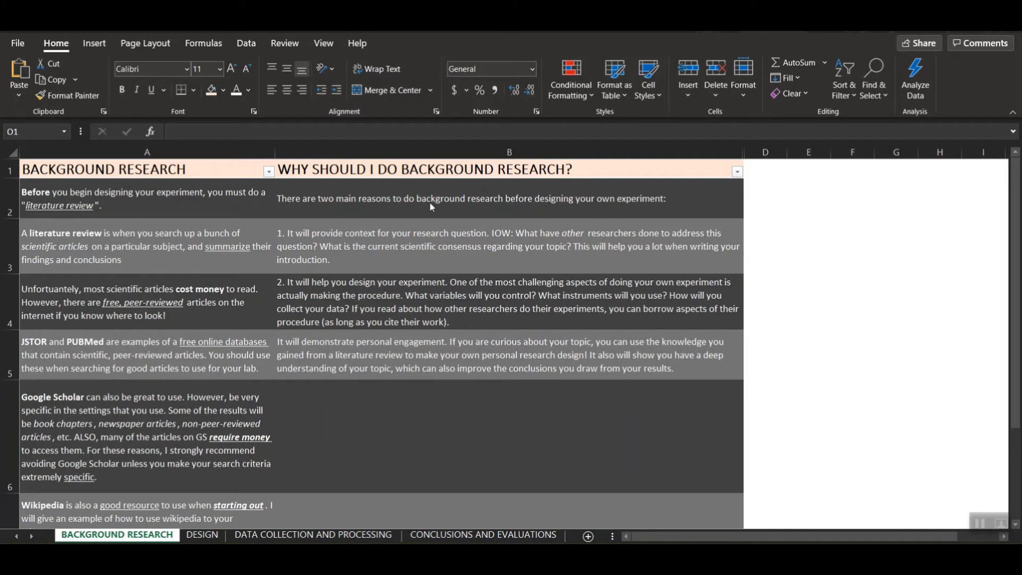
mouse_move(481, 212)
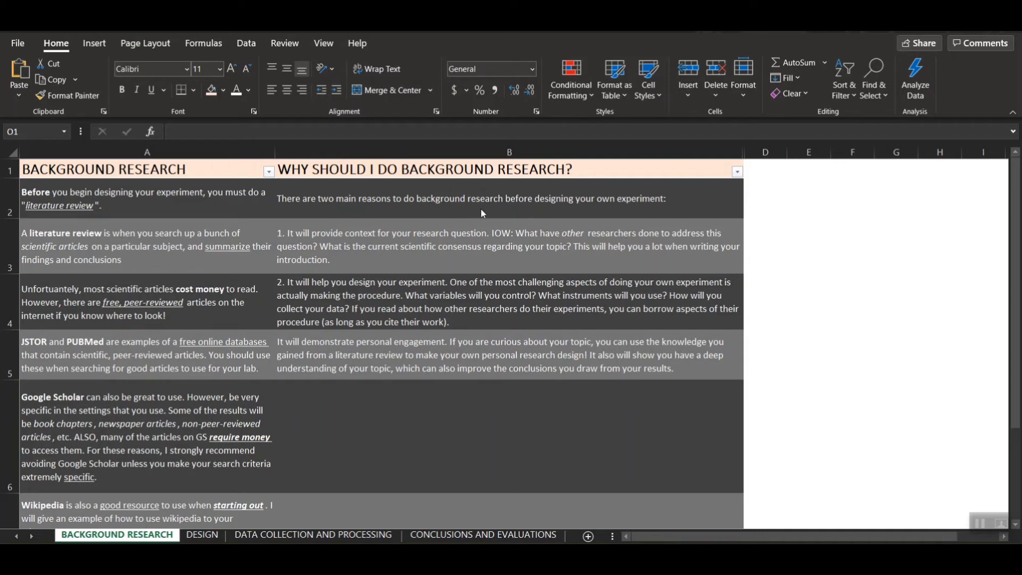
mouse_move(293, 240)
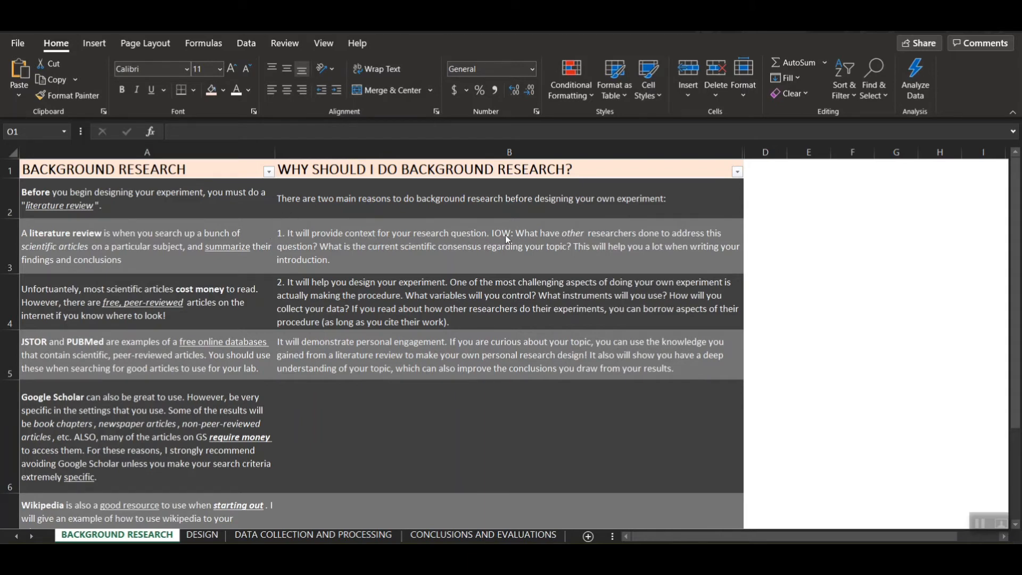
mouse_move(646, 245)
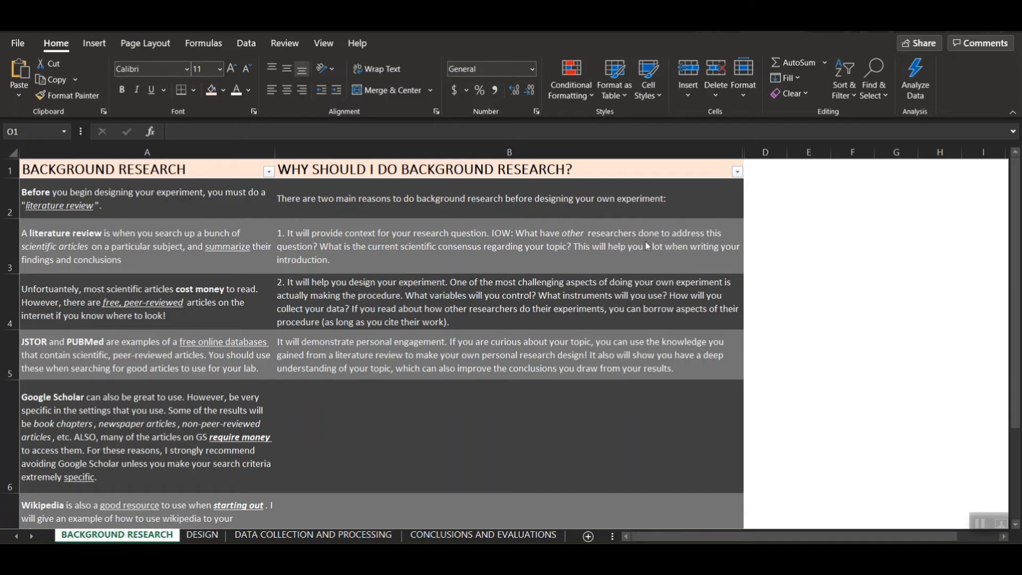
mouse_move(310, 256)
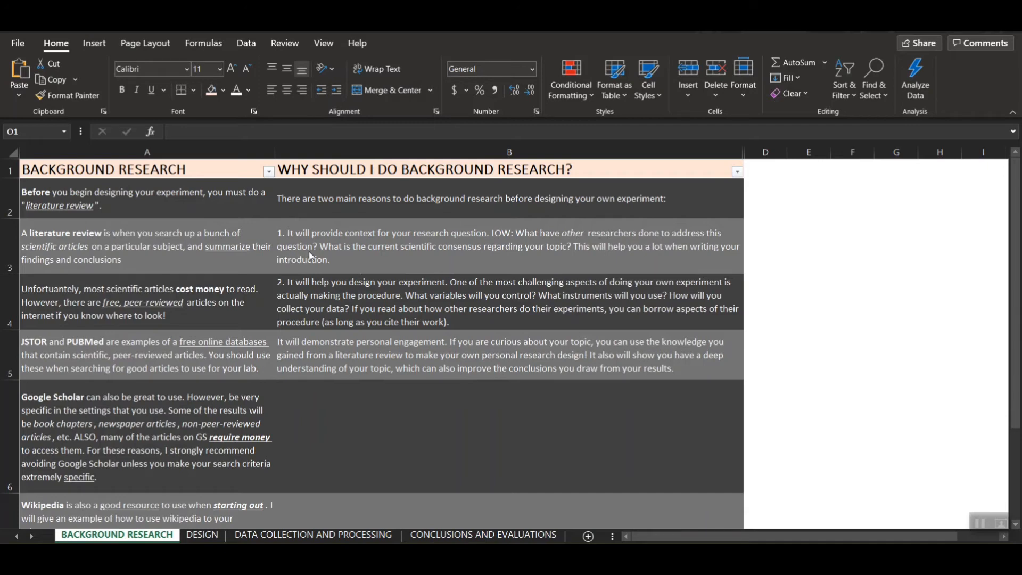
mouse_move(324, 247)
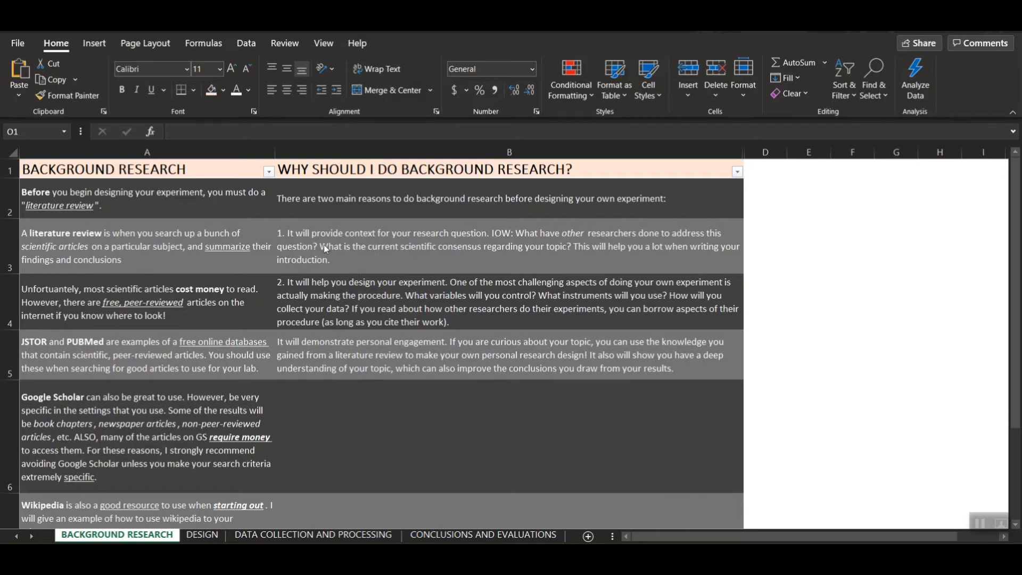
mouse_move(405, 252)
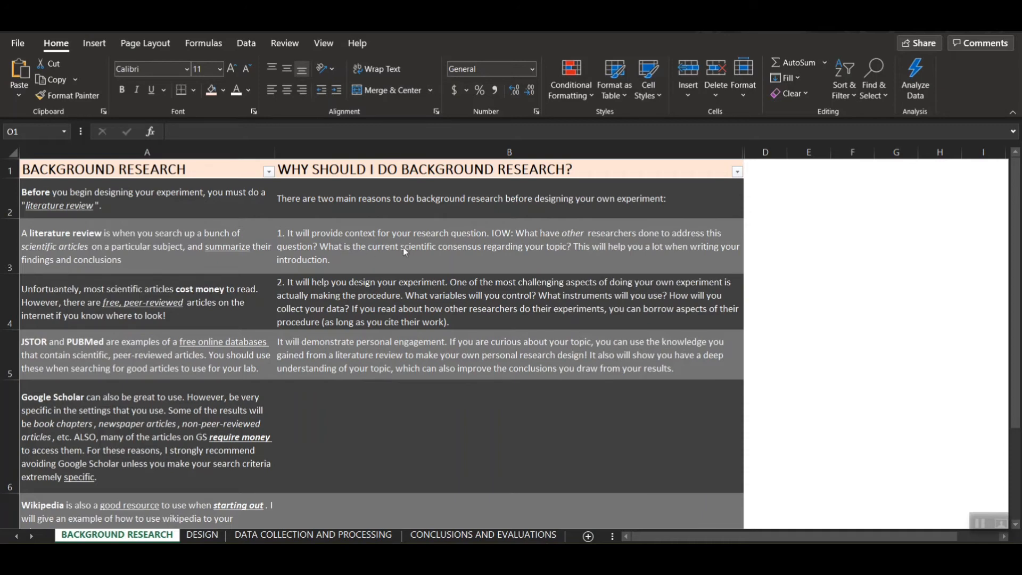
mouse_move(494, 258)
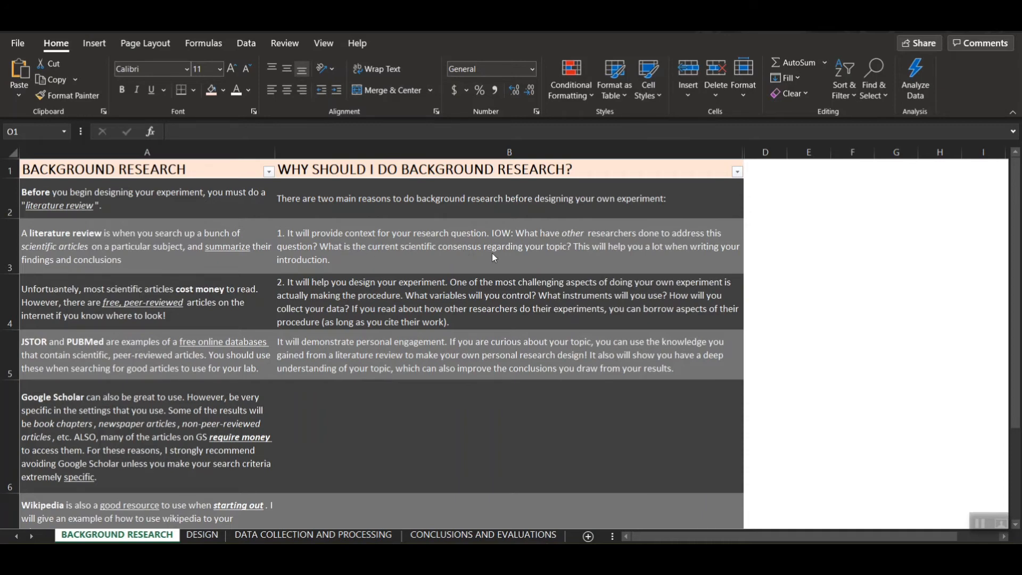
mouse_move(571, 256)
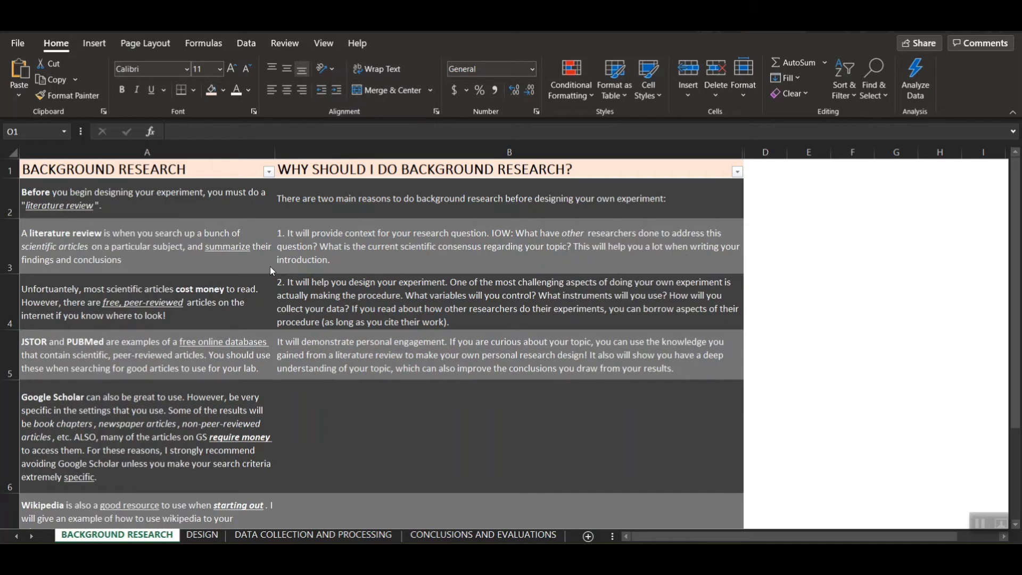
mouse_move(282, 270)
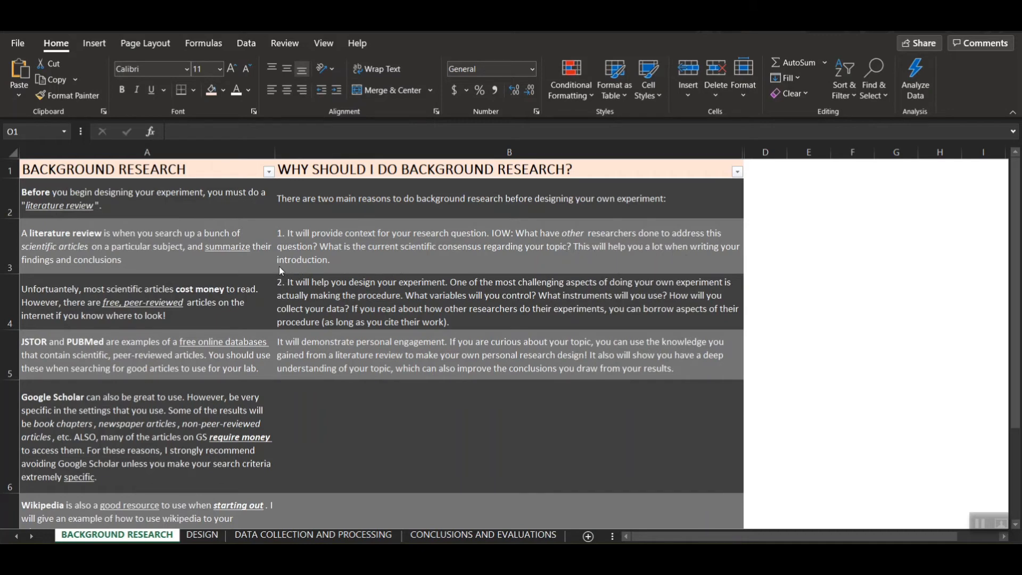
mouse_move(443, 345)
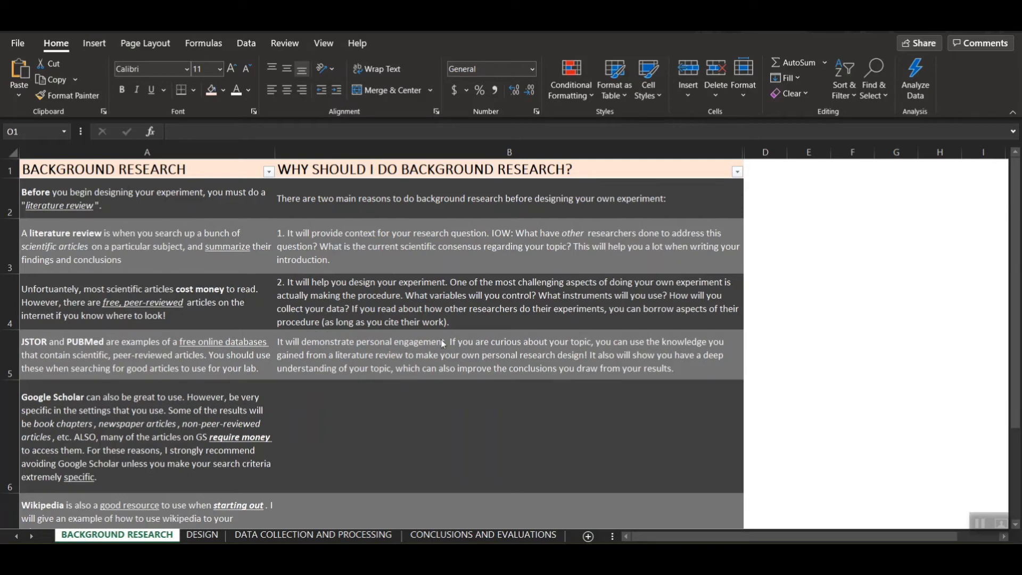
mouse_move(479, 291)
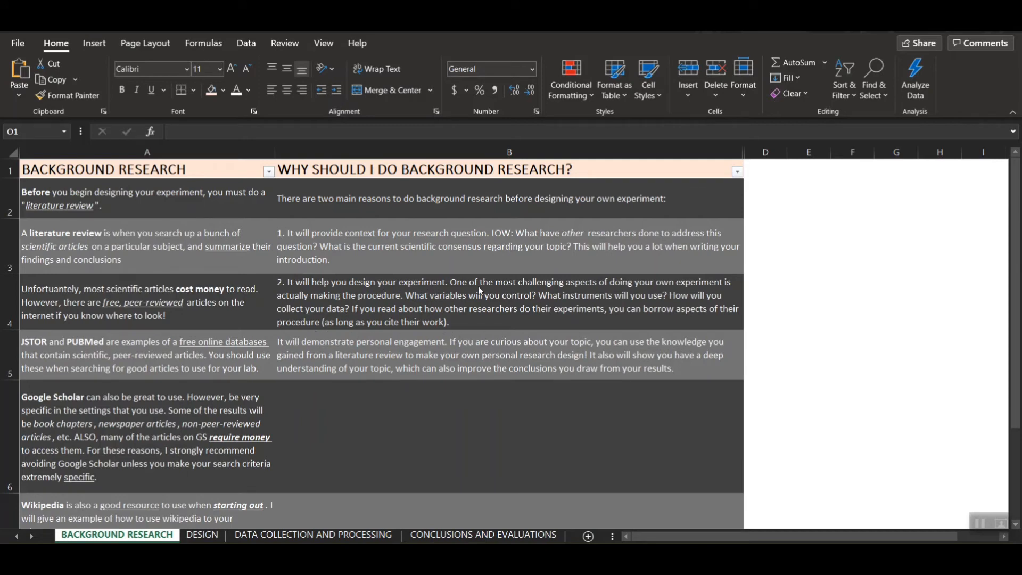
mouse_move(489, 289)
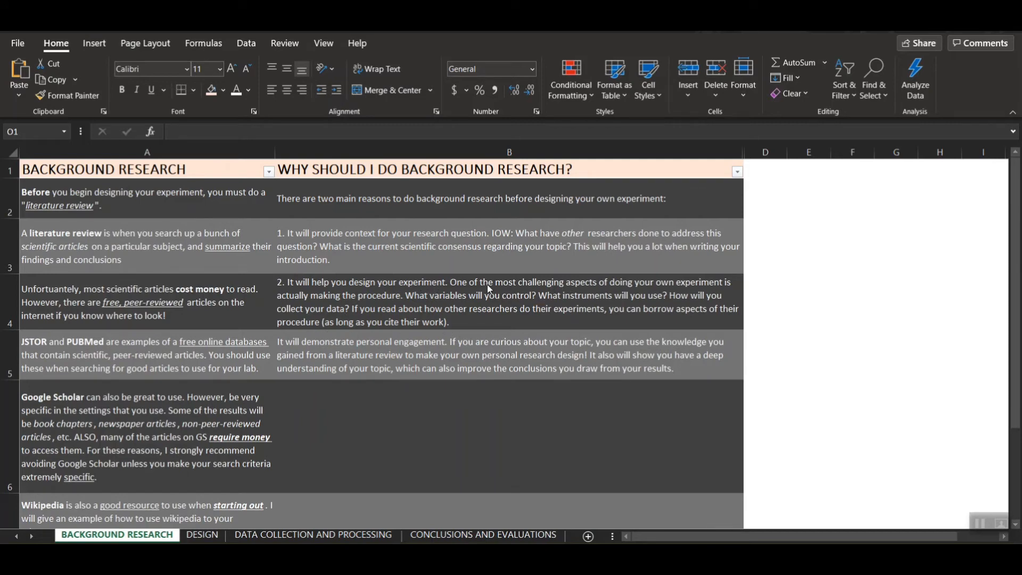
mouse_move(628, 296)
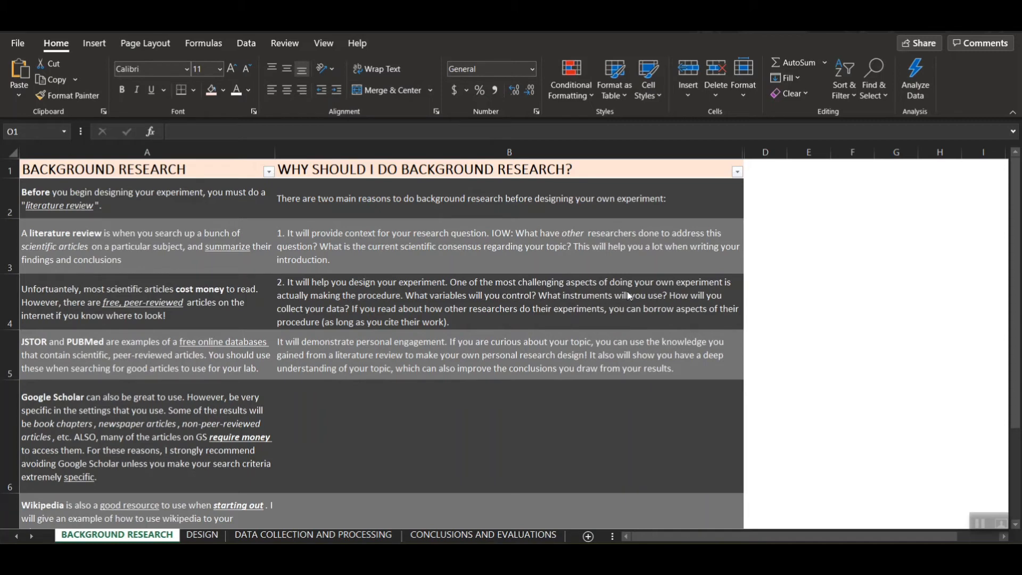
mouse_move(319, 303)
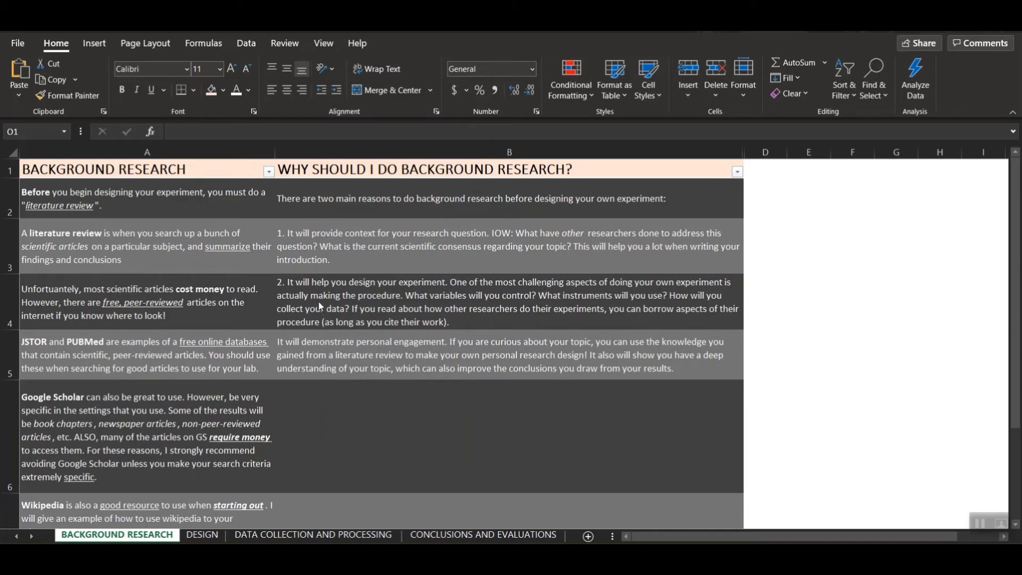
mouse_move(413, 302)
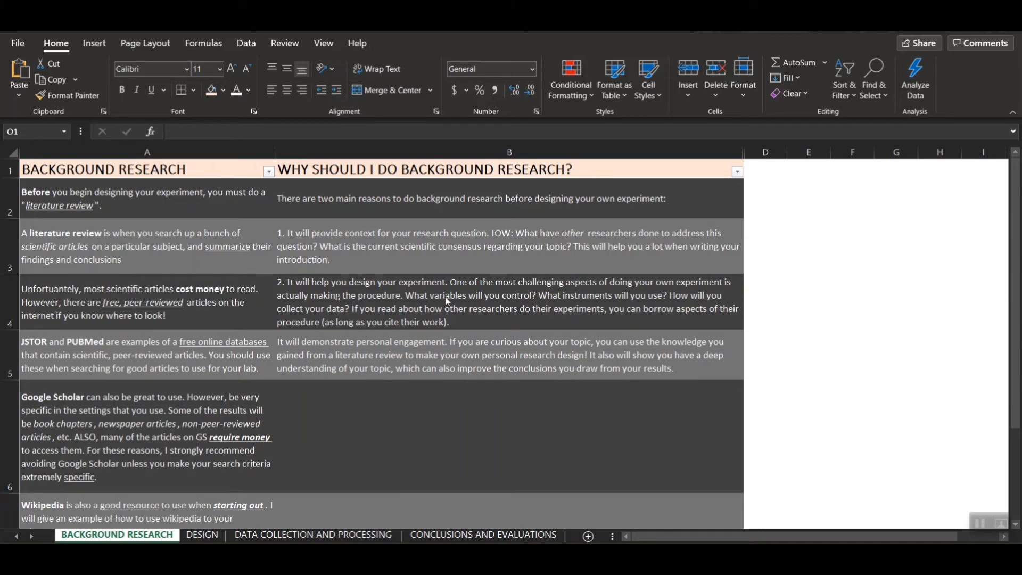
mouse_move(543, 307)
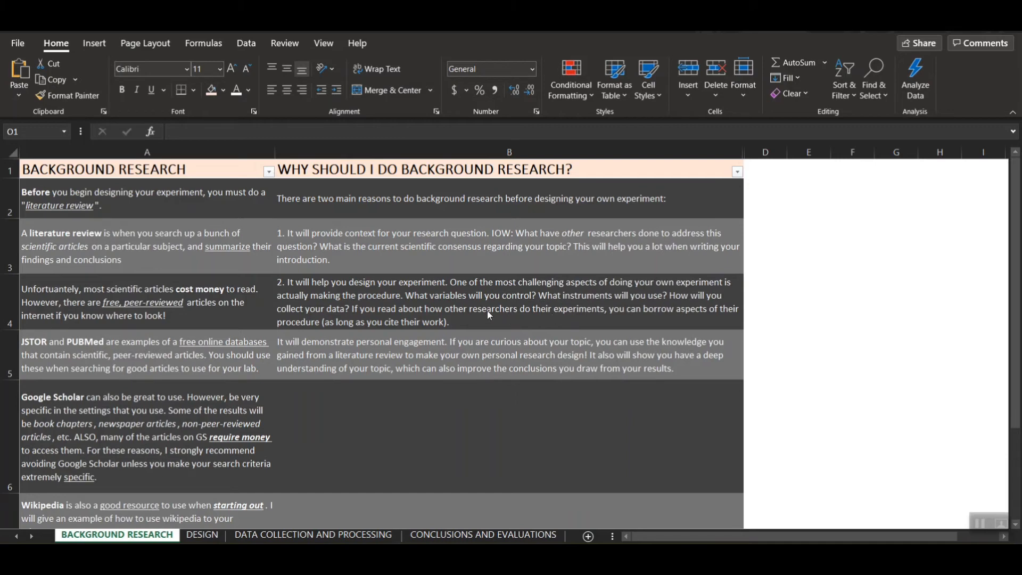
mouse_move(411, 315)
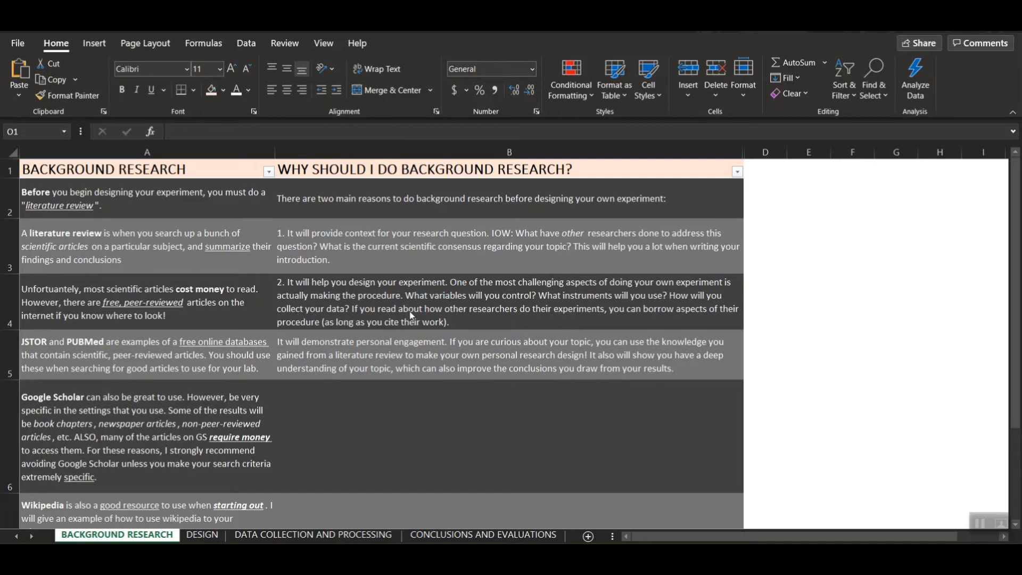
mouse_move(320, 361)
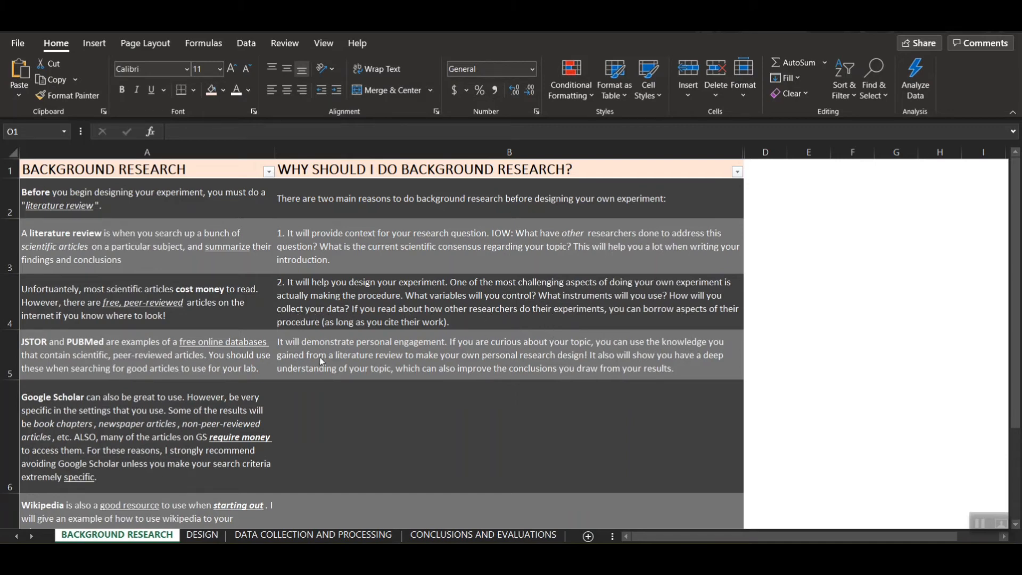
mouse_move(318, 332)
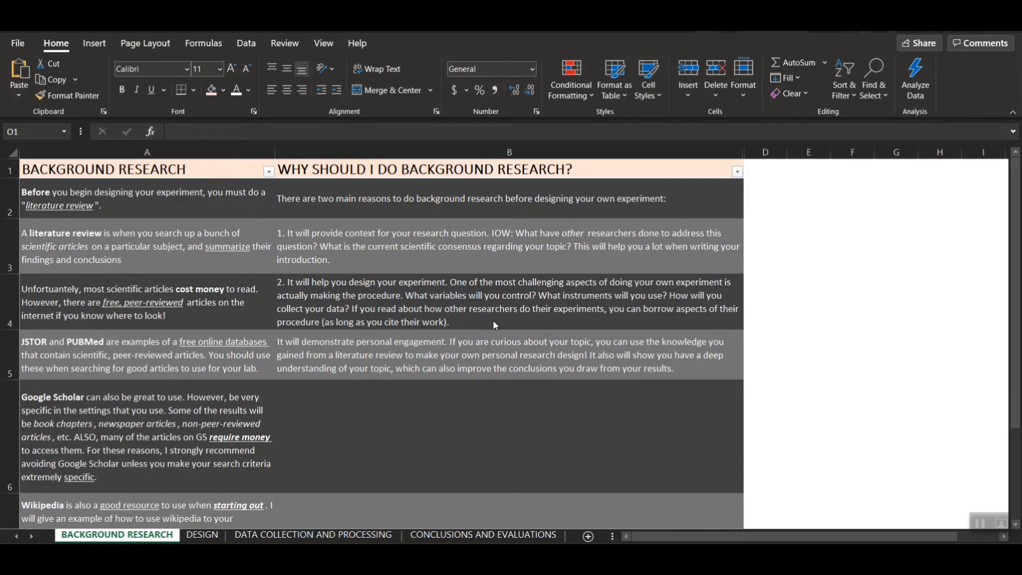
mouse_move(375, 338)
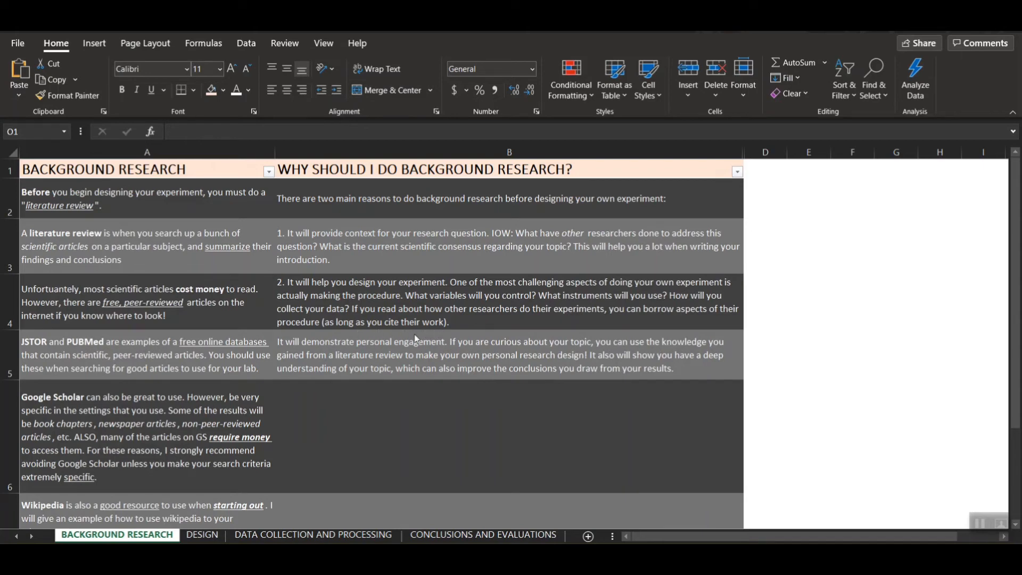
mouse_move(496, 325)
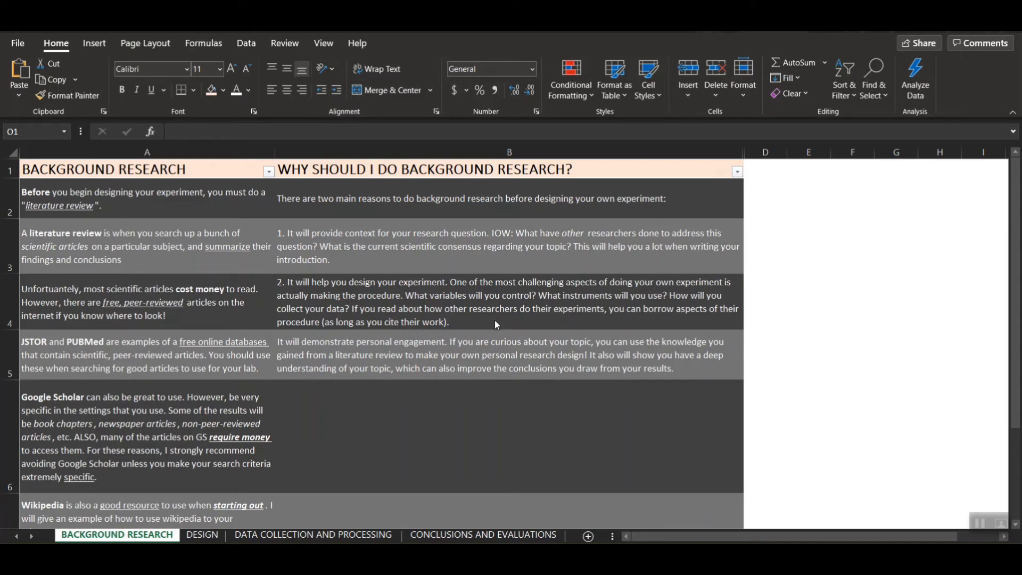
mouse_move(289, 377)
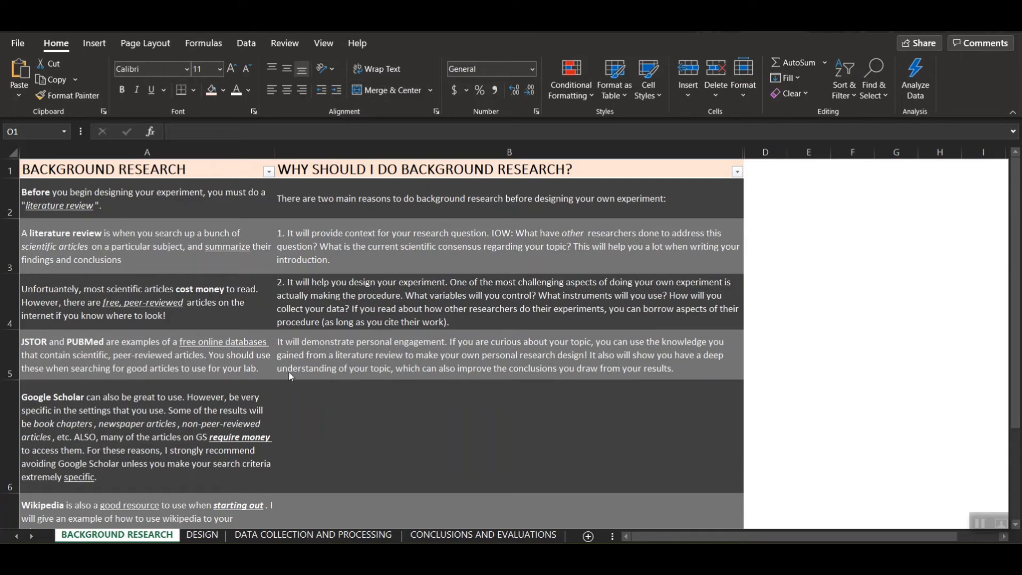
mouse_move(430, 379)
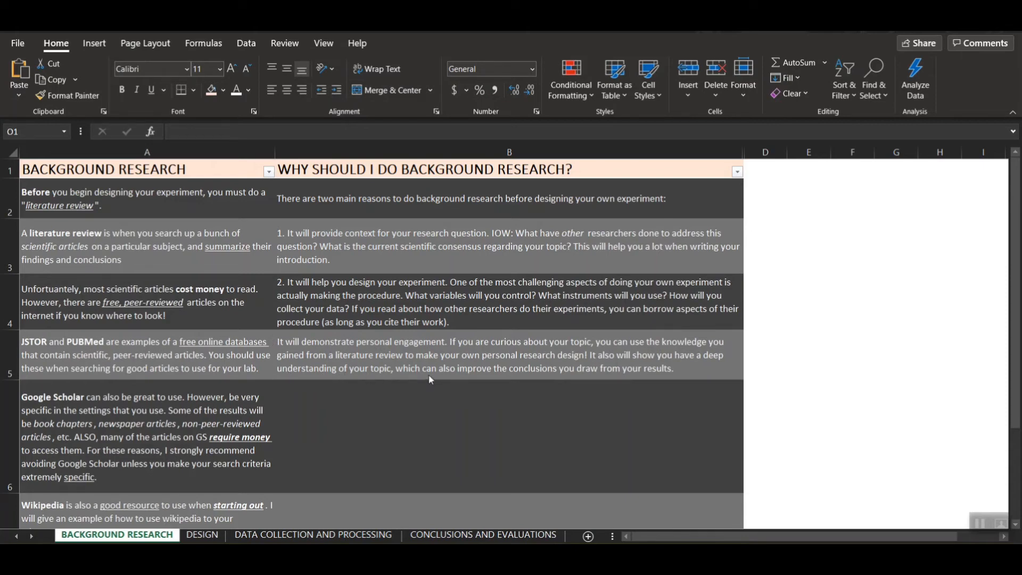
mouse_move(375, 371)
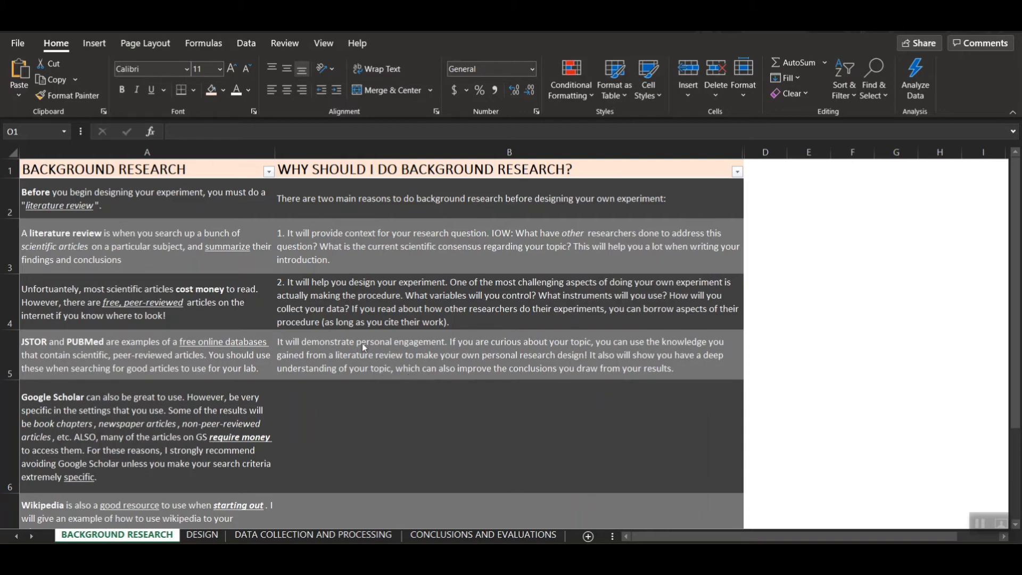
mouse_move(615, 353)
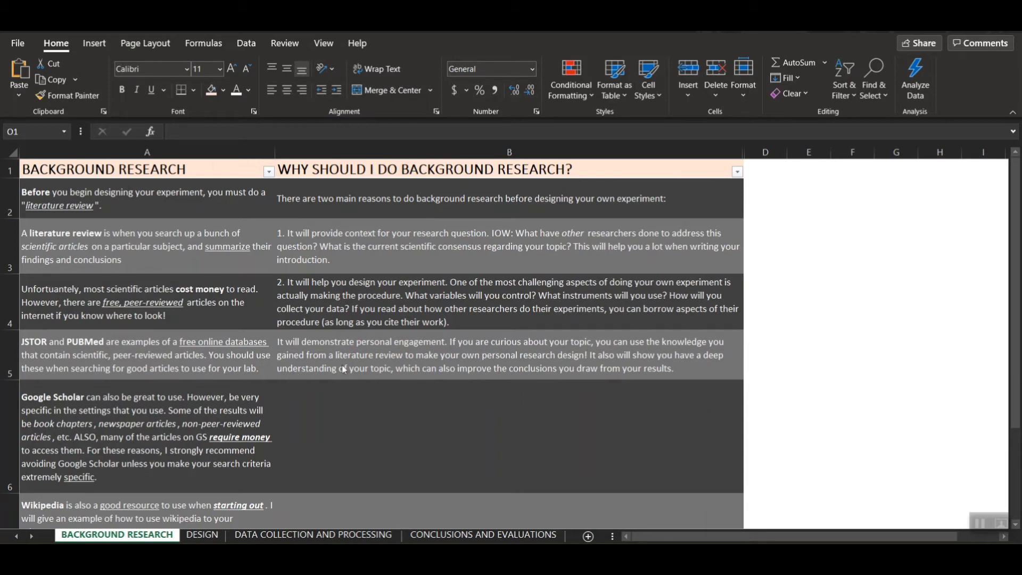
mouse_move(474, 362)
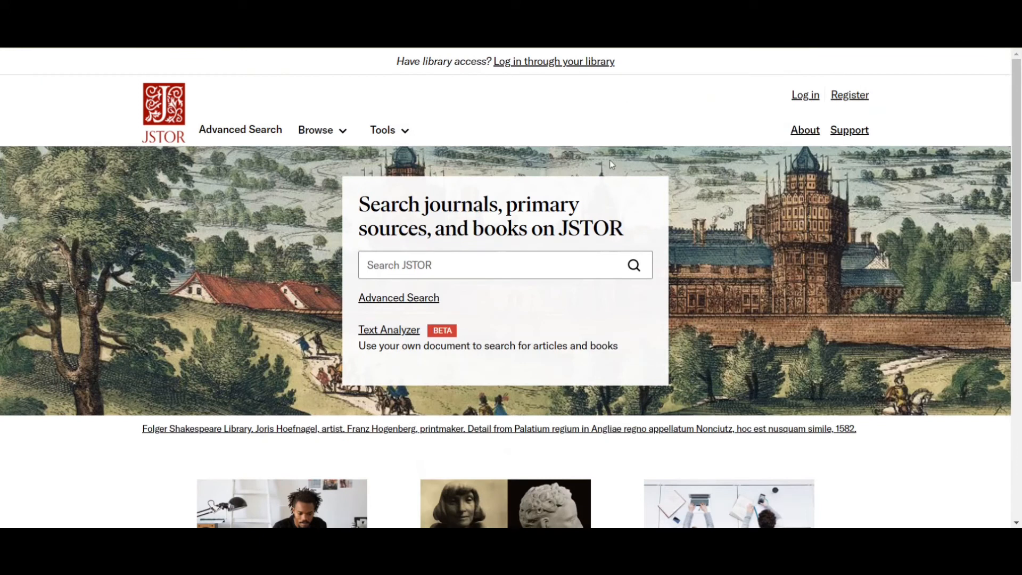
mouse_move(405, 284)
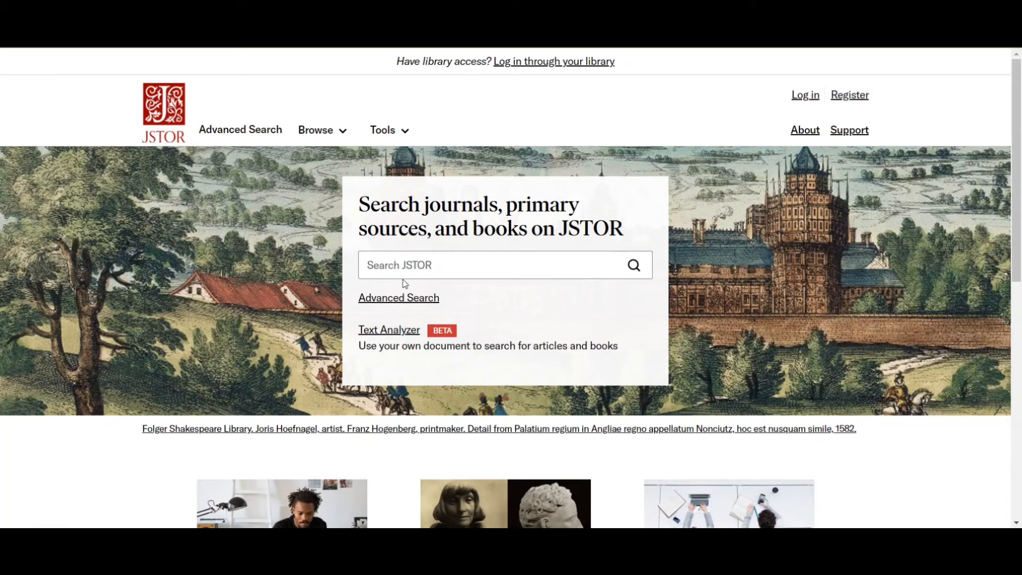
- Scroll slightly down the JSTOR homepage with its journals, primary sources and books search box
scroll(down, 3)
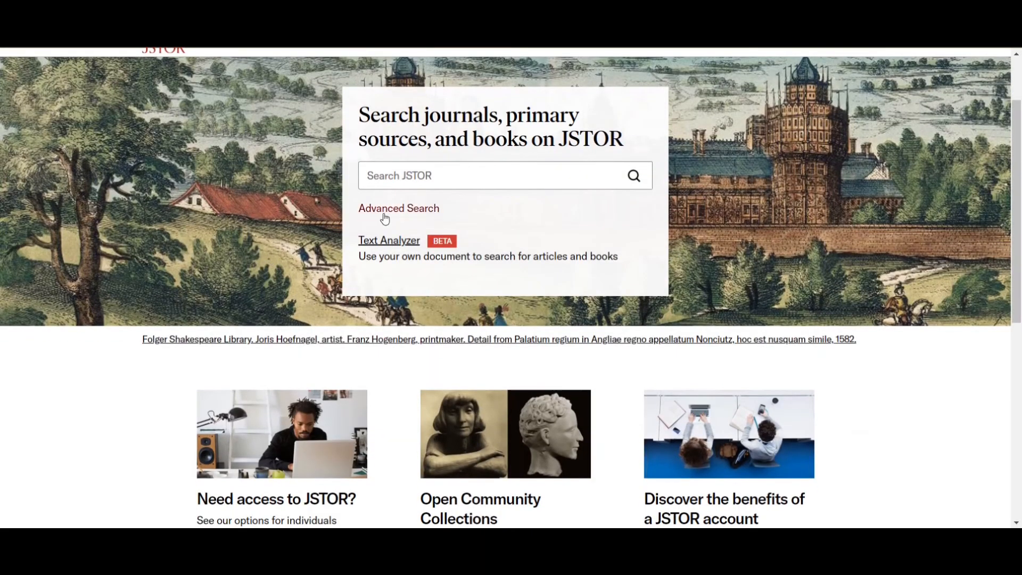
- Start an advanced search with a third keyword field, restricted to Content I can access
click(398, 209)
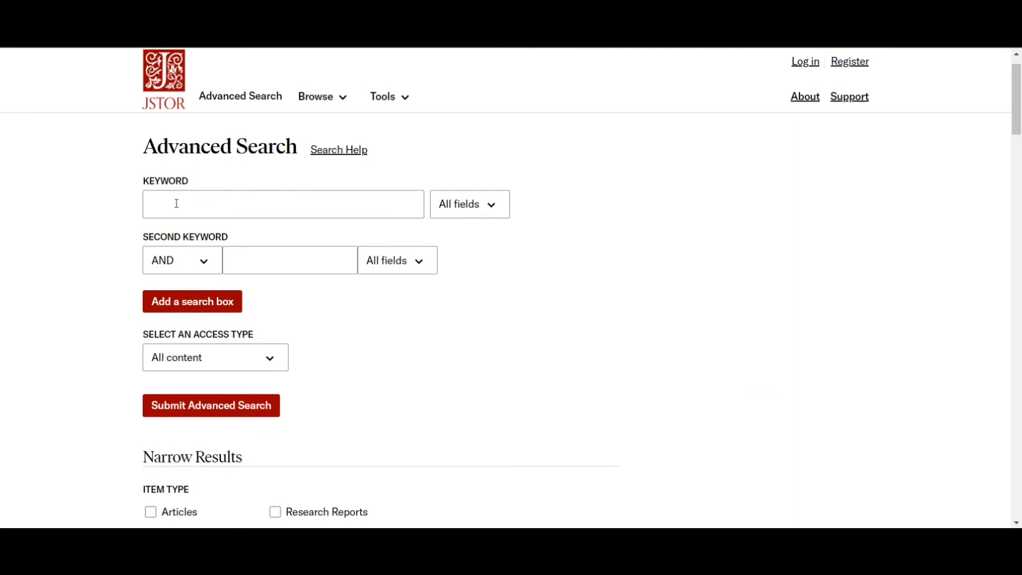
mouse_move(227, 185)
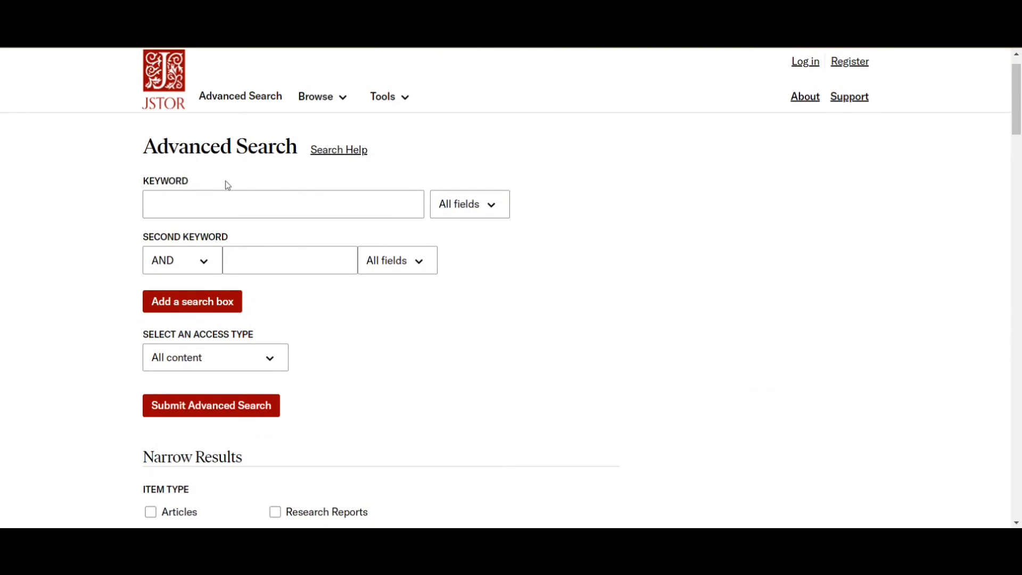
mouse_move(315, 298)
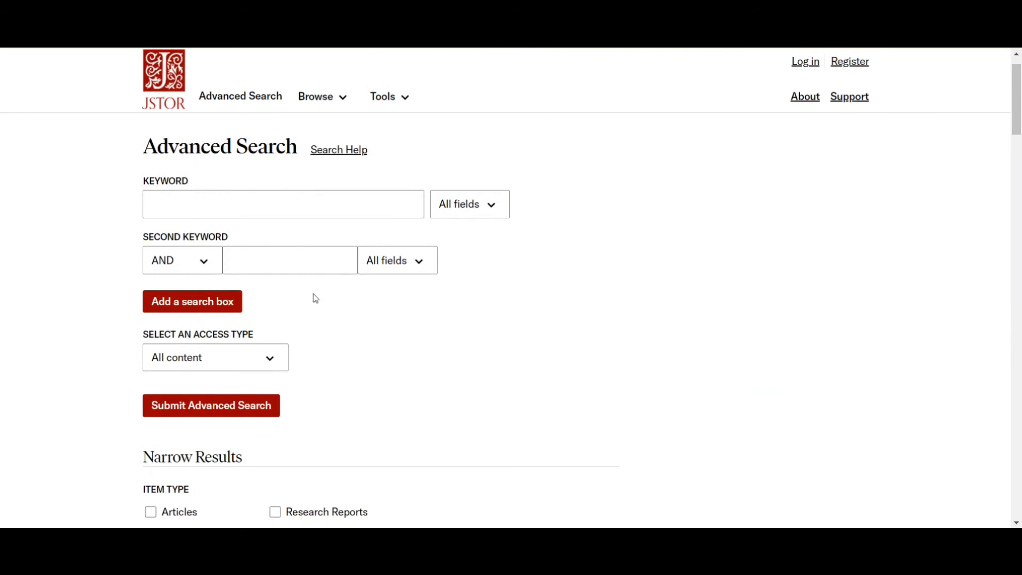
mouse_move(277, 244)
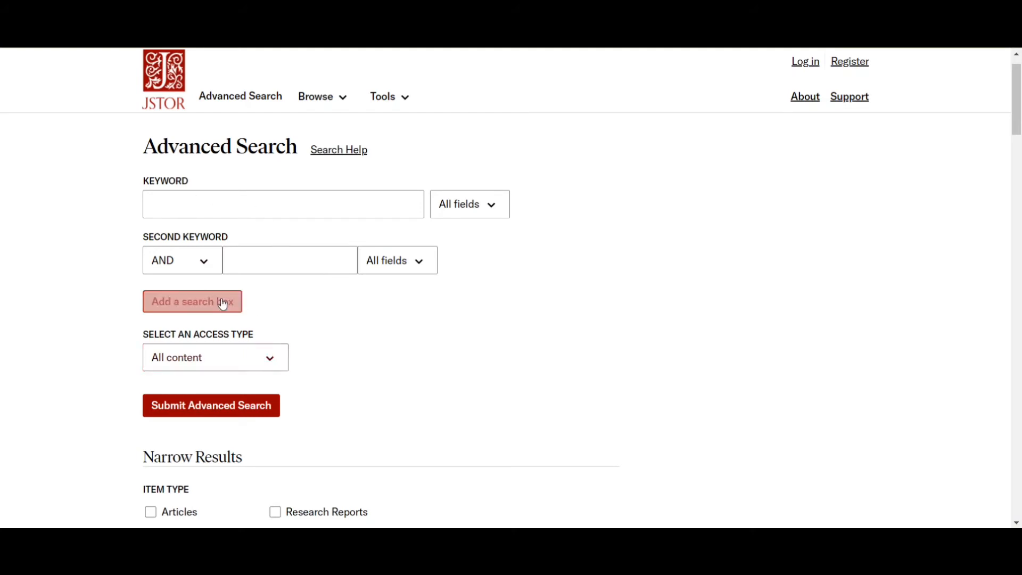
click(191, 302)
text(Learning)
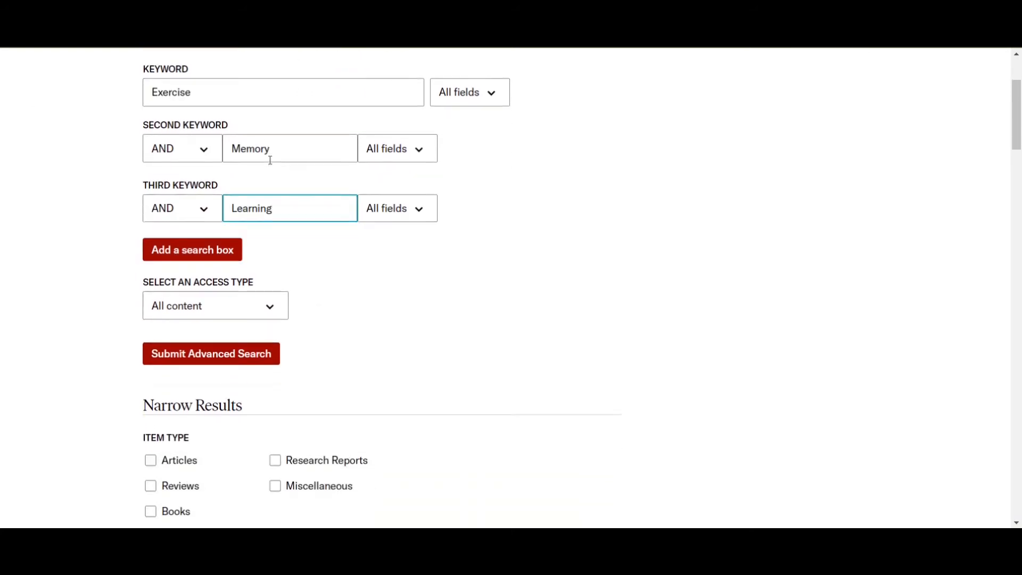
scroll(down, 3)
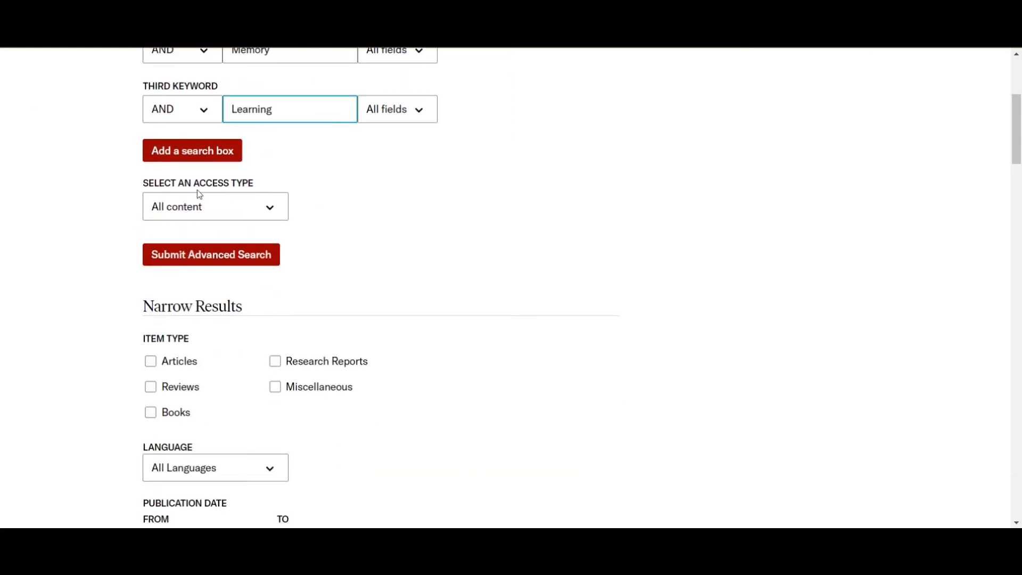
click(215, 206)
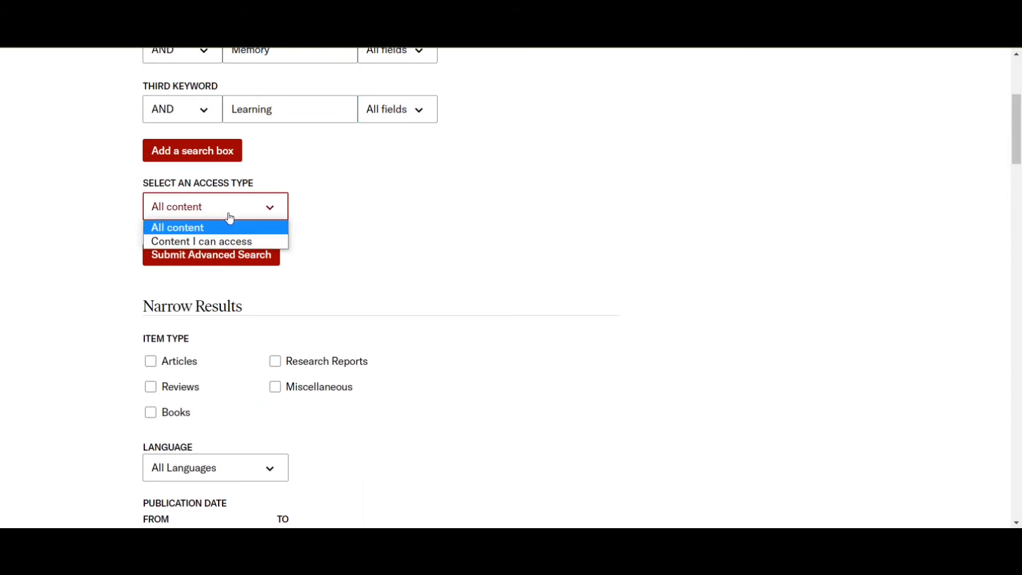
mouse_move(194, 241)
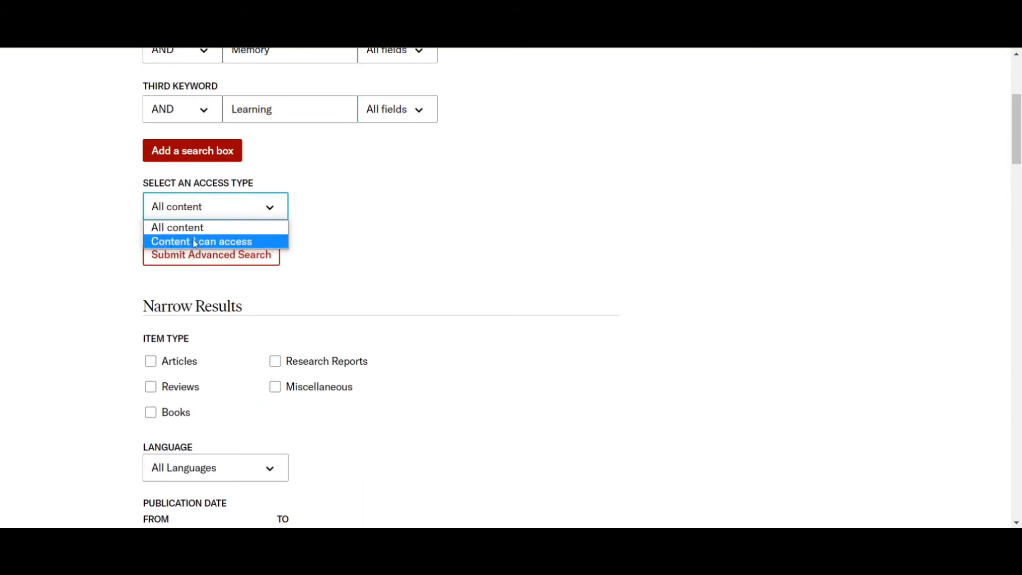
click(202, 240)
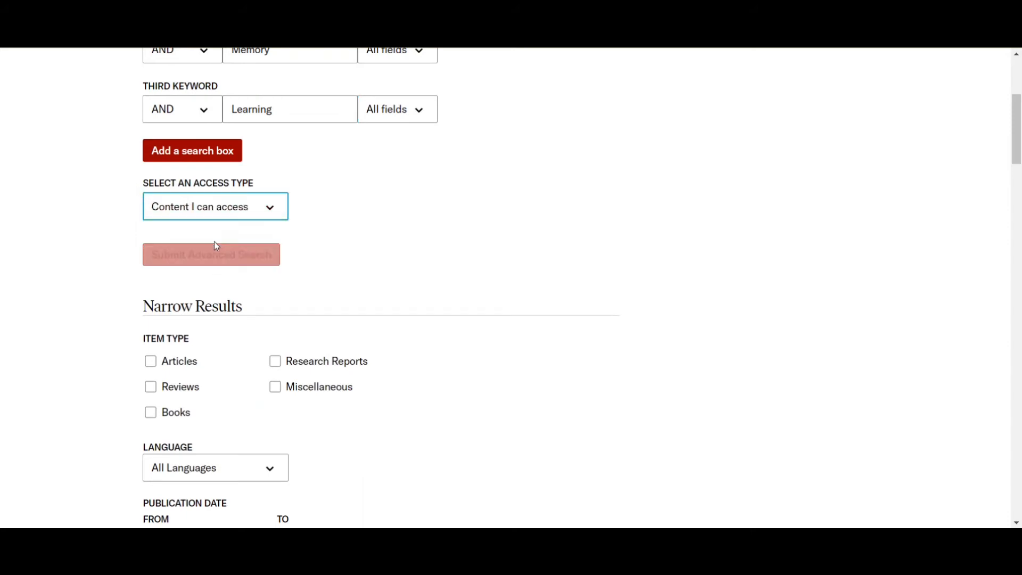
- Limit the search to Articles and Reviews in English and submit it
scroll(down, 3)
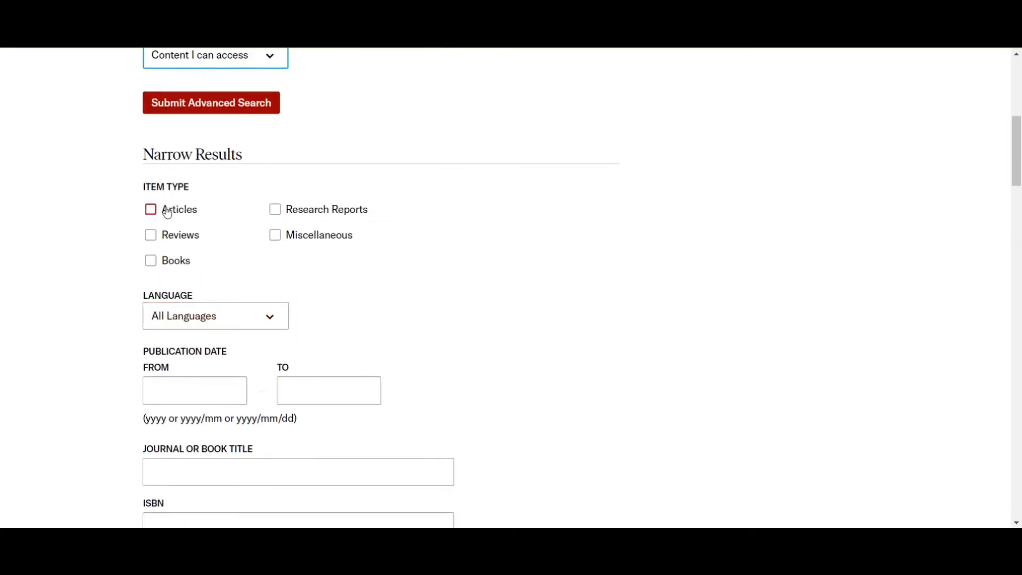
click(151, 209)
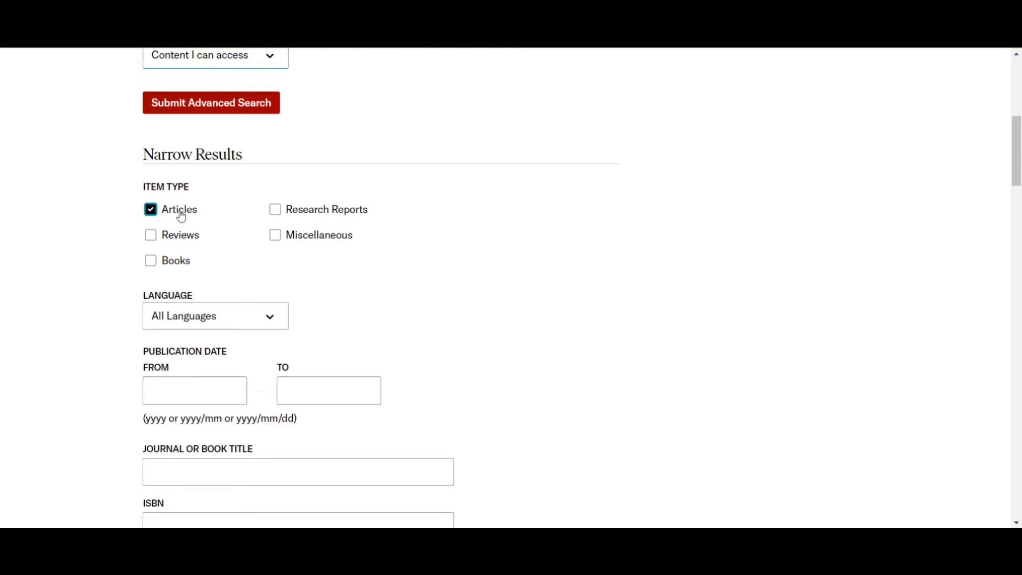
click(151, 234)
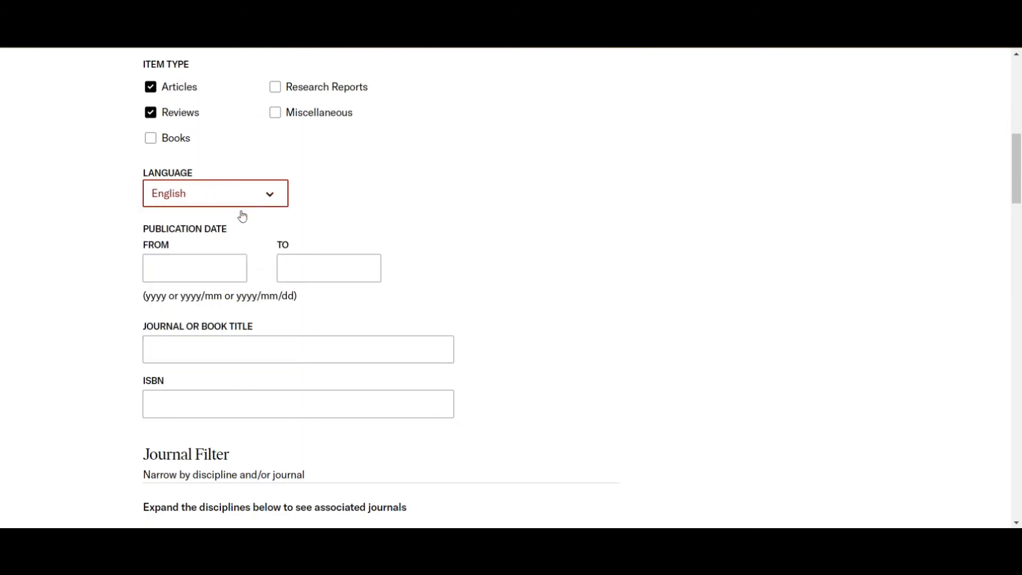
scroll(down, 3)
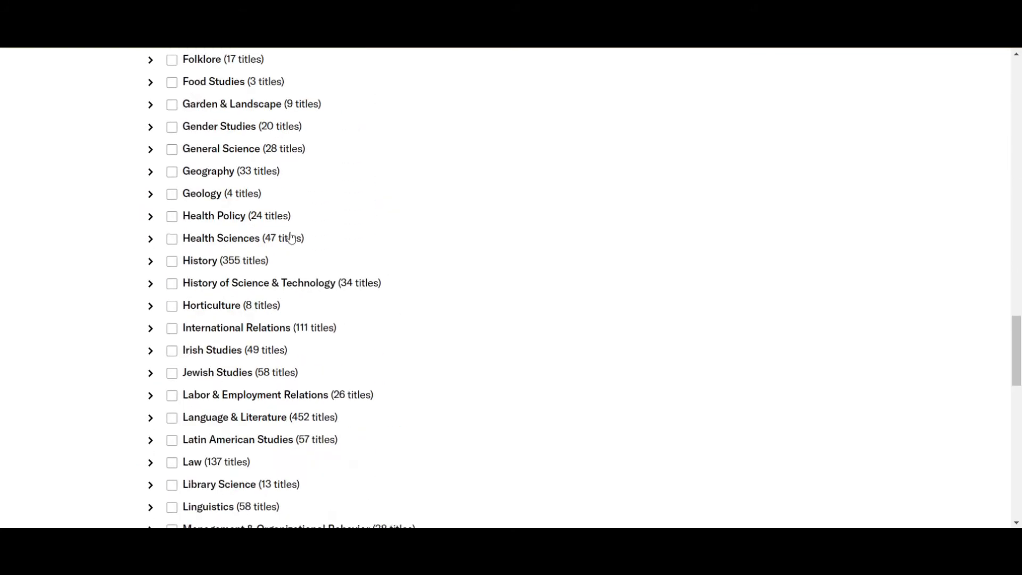
scroll(down, 3)
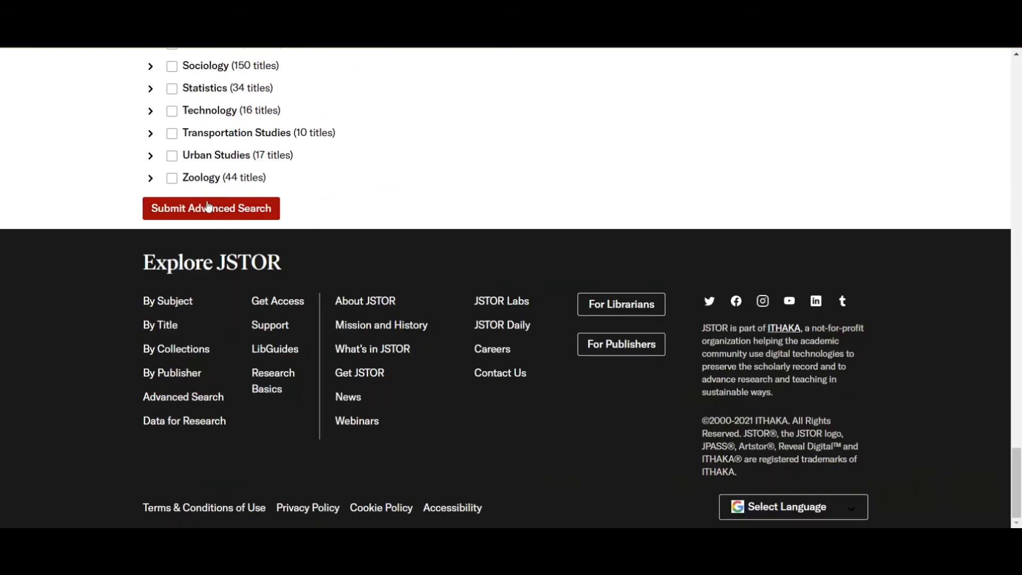
click(211, 208)
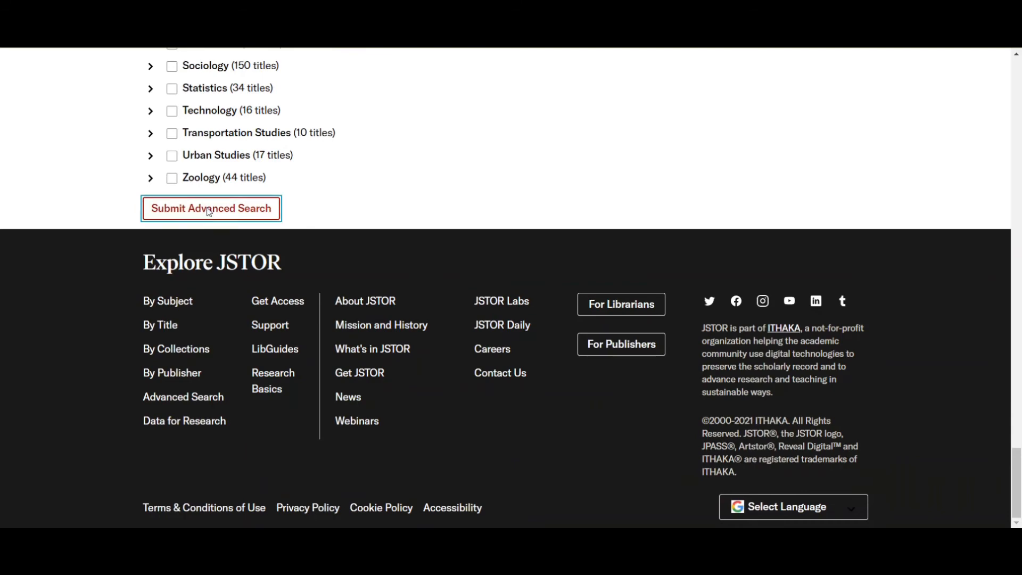
click(211, 209)
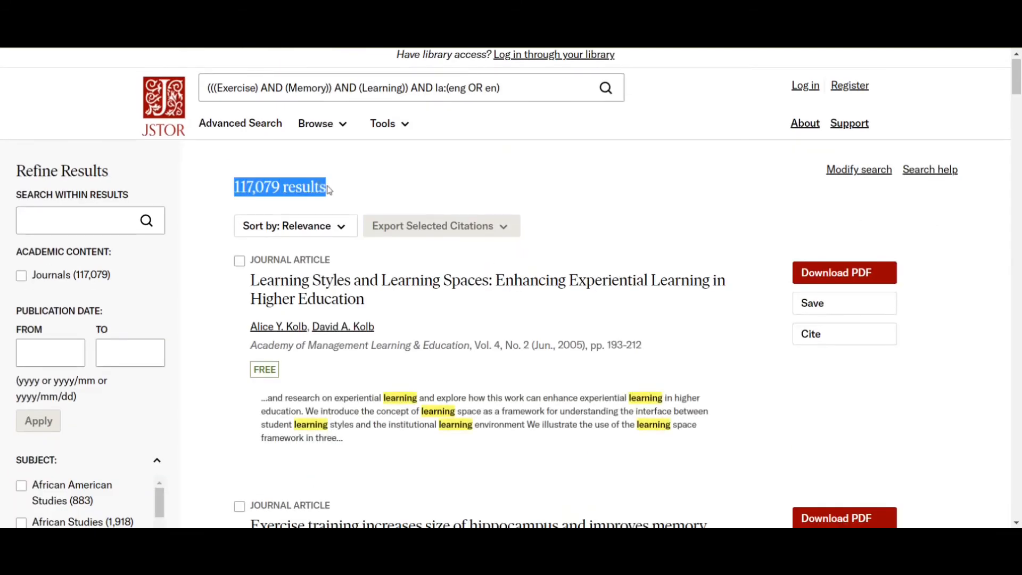
scroll(down, 3)
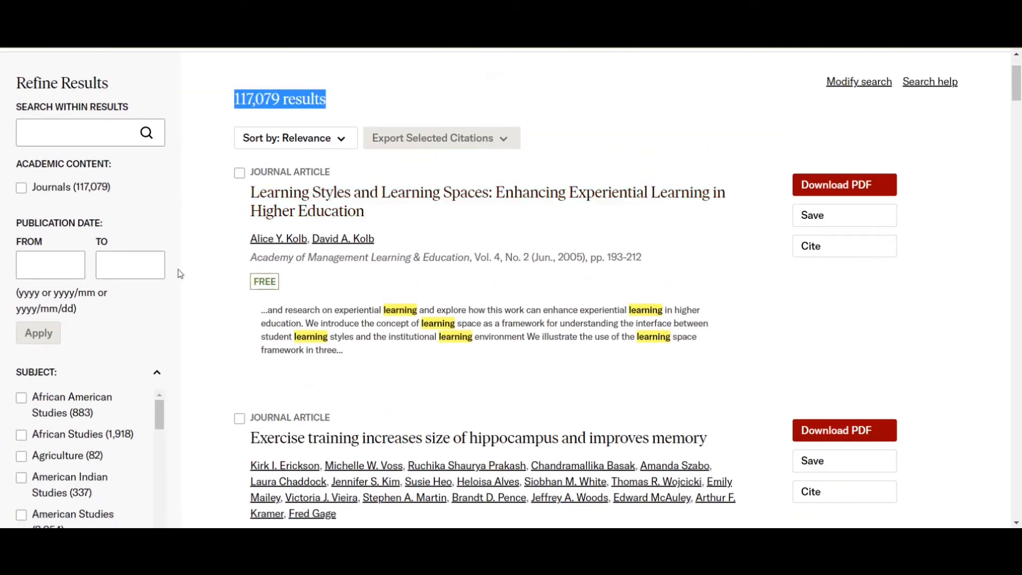
scroll(down, 3)
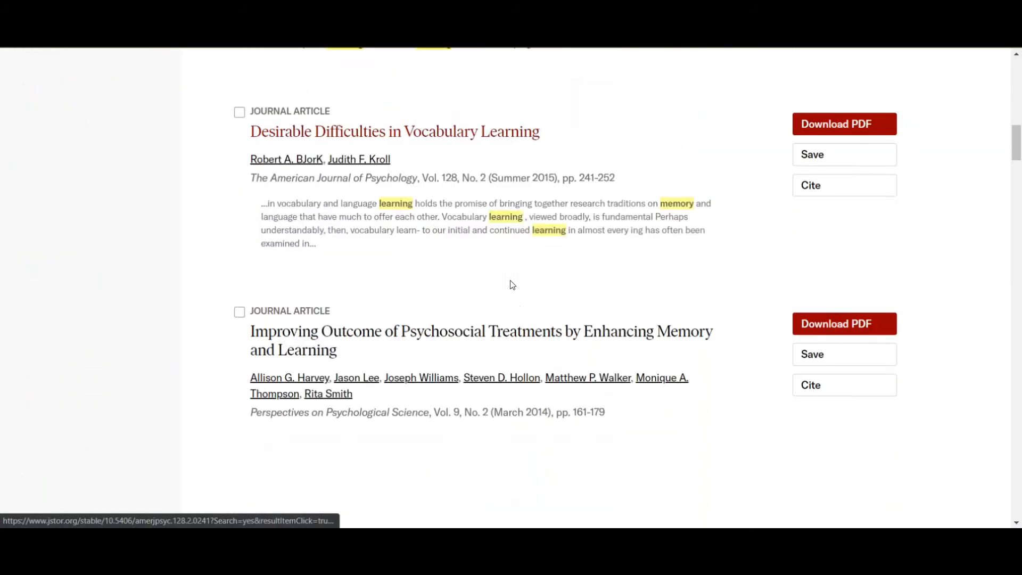
scroll(down, 3)
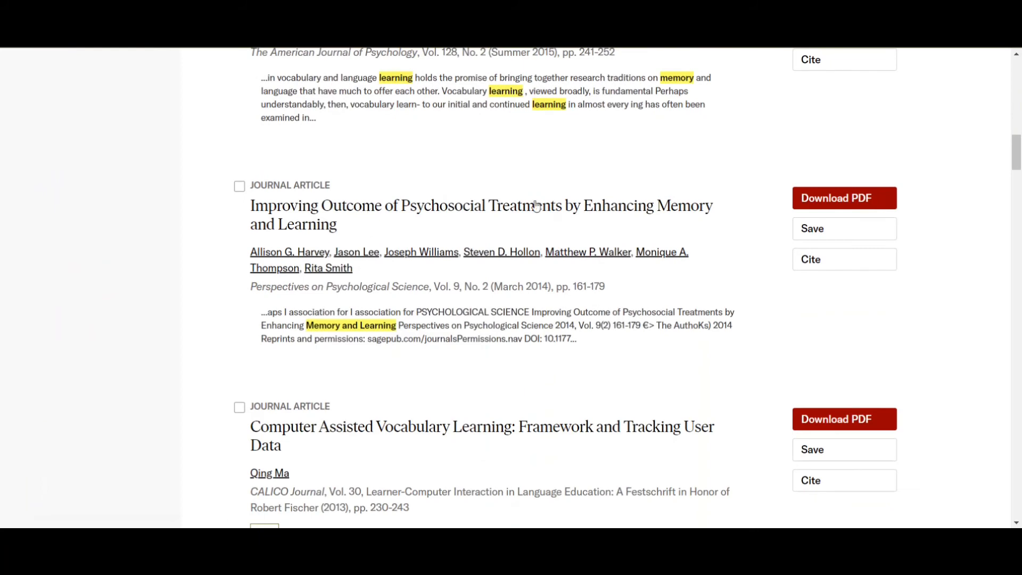
mouse_move(270, 302)
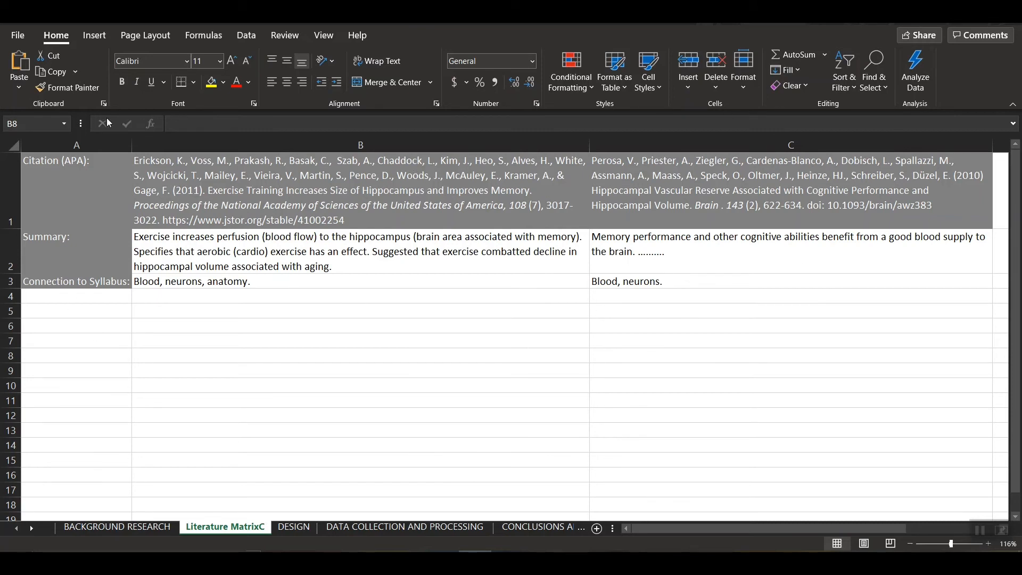
- Review the Literature Matrix cells: Citation (APA), Summary labels and the first summary
click(360, 355)
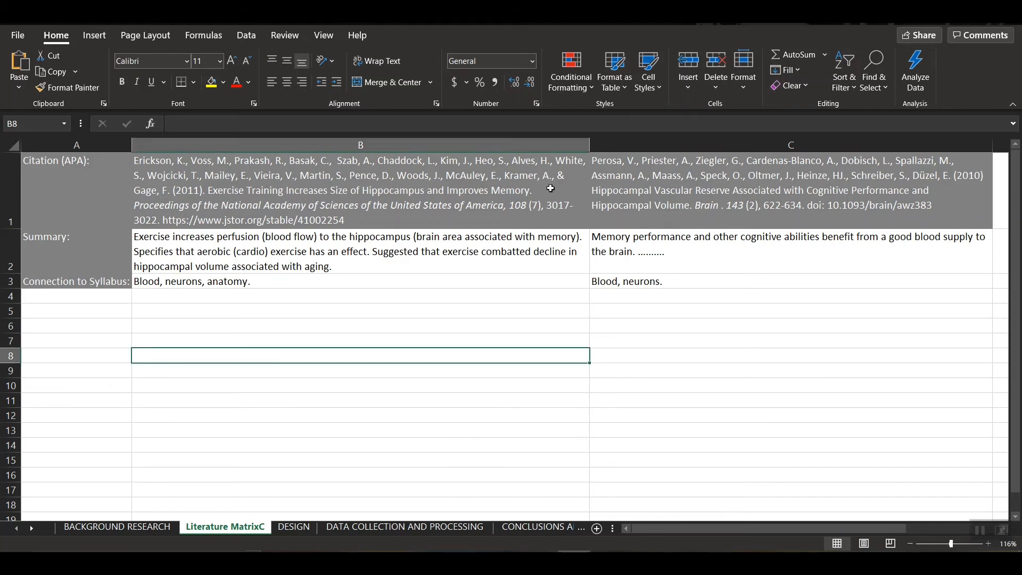
click(55, 161)
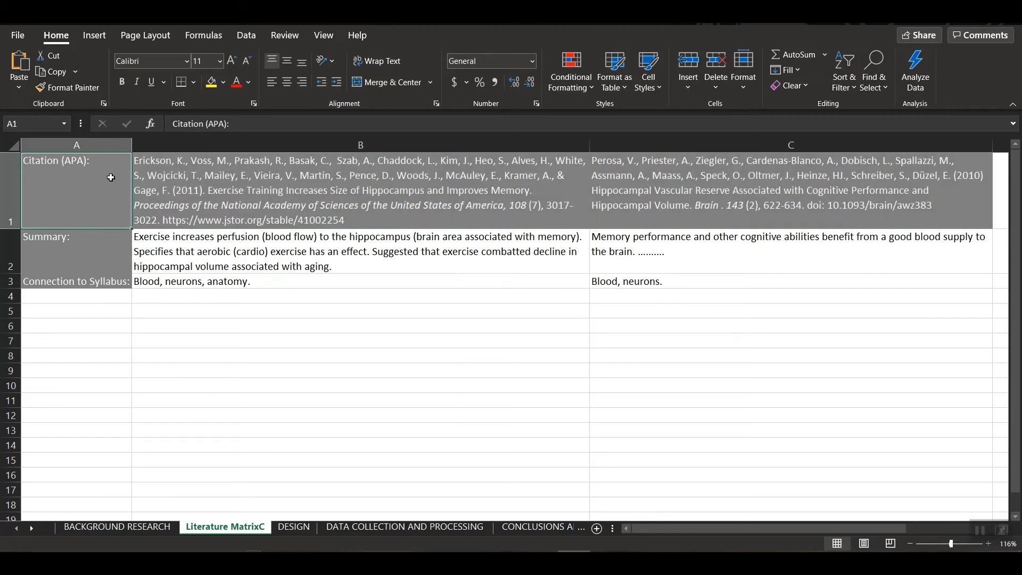
click(77, 250)
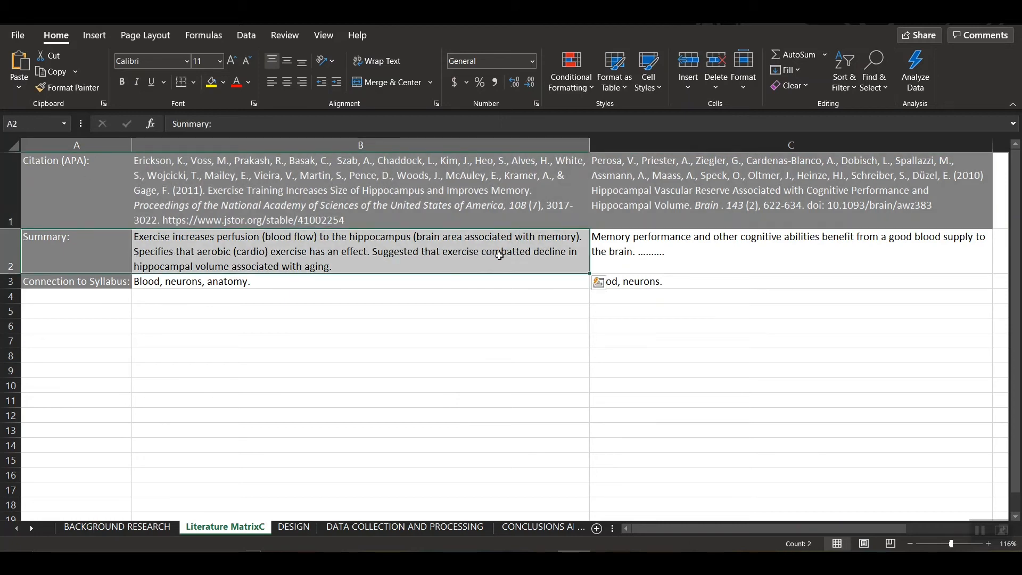
click(77, 281)
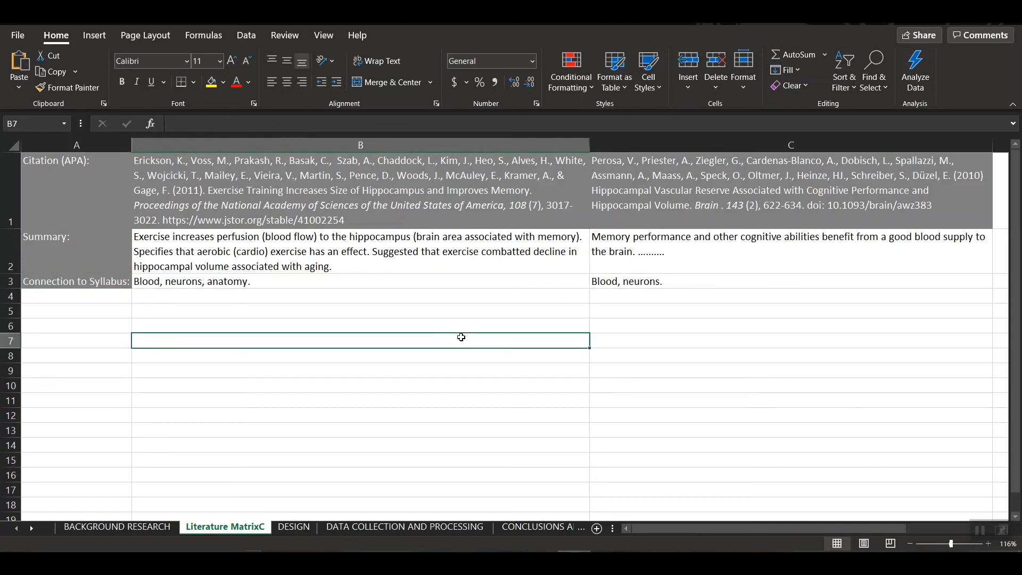
mouse_move(236, 178)
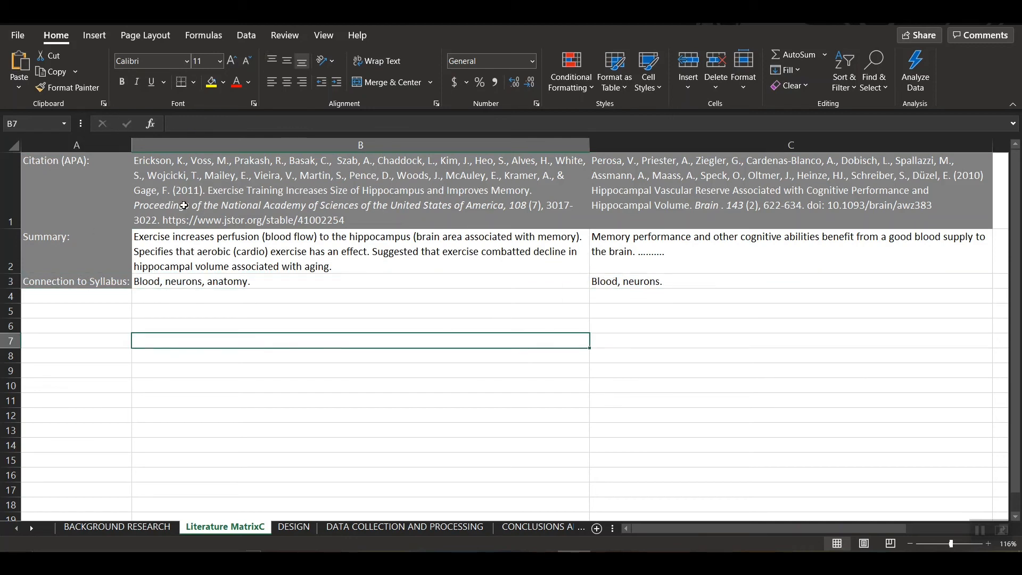
mouse_move(416, 210)
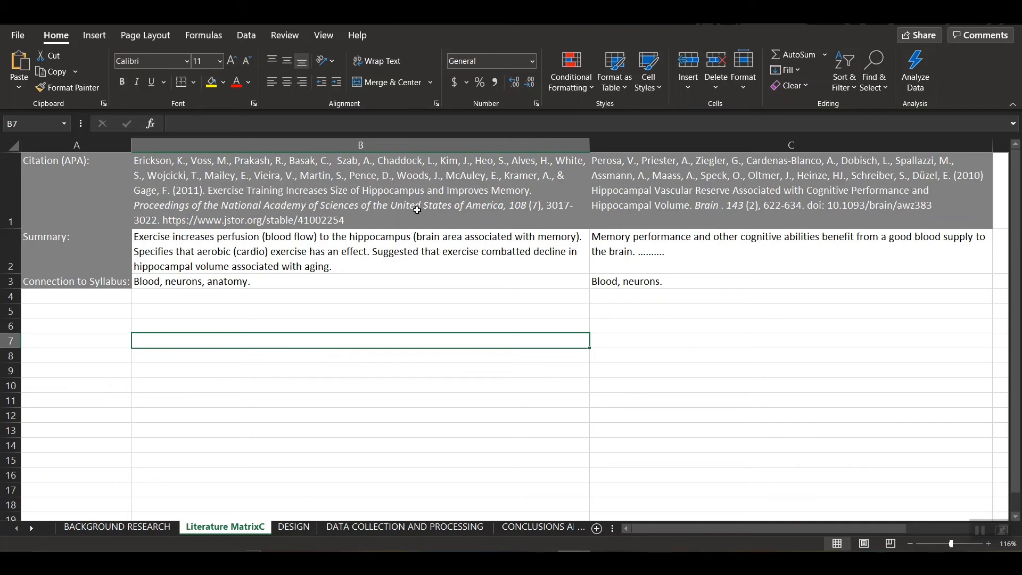
mouse_move(524, 207)
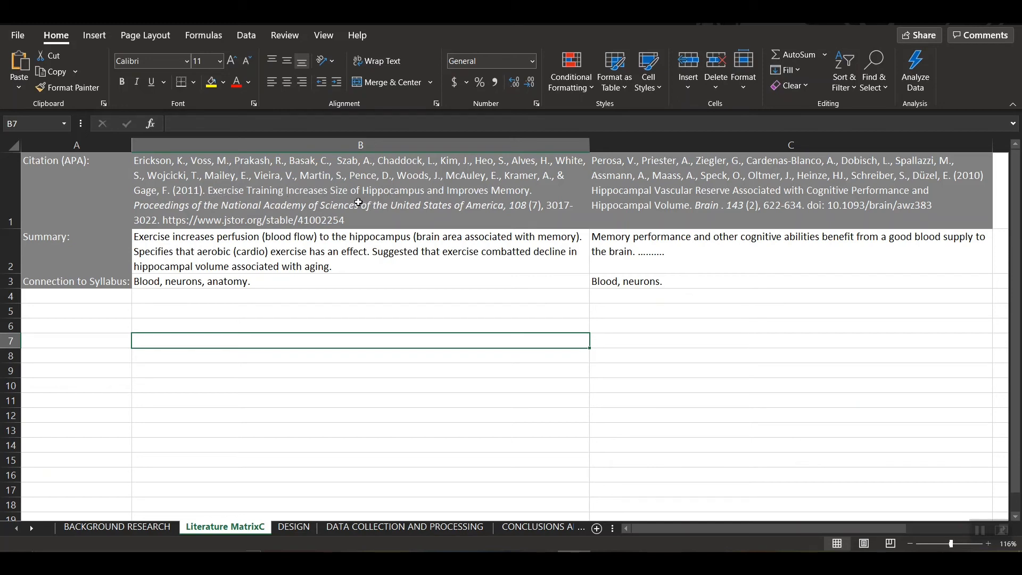
mouse_move(504, 189)
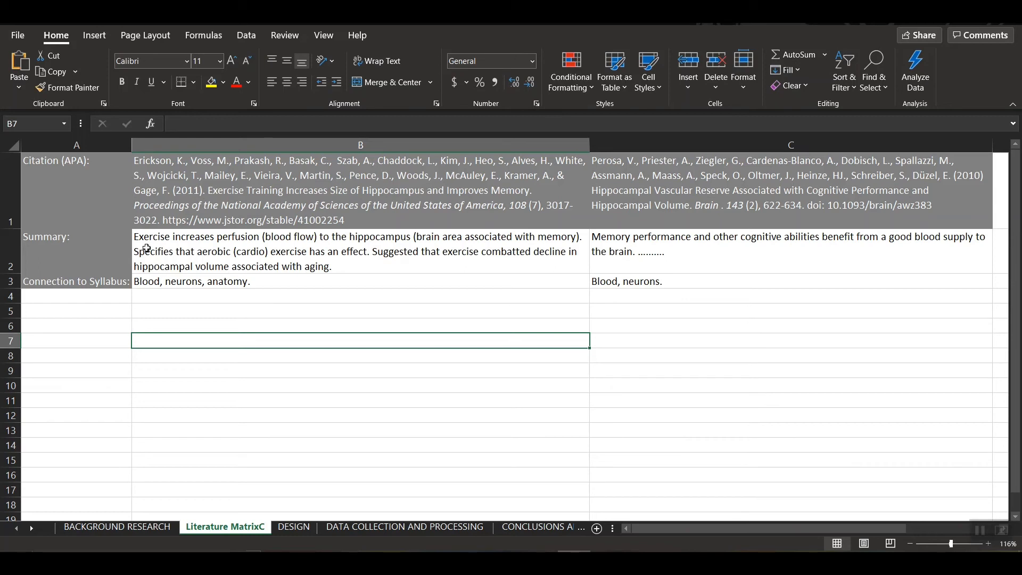
mouse_move(189, 245)
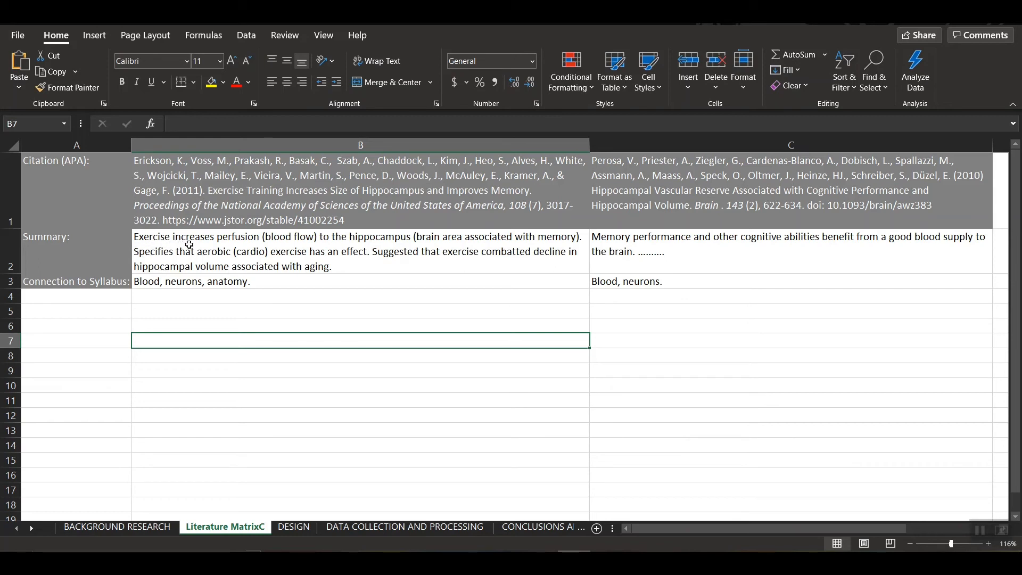
mouse_move(145, 239)
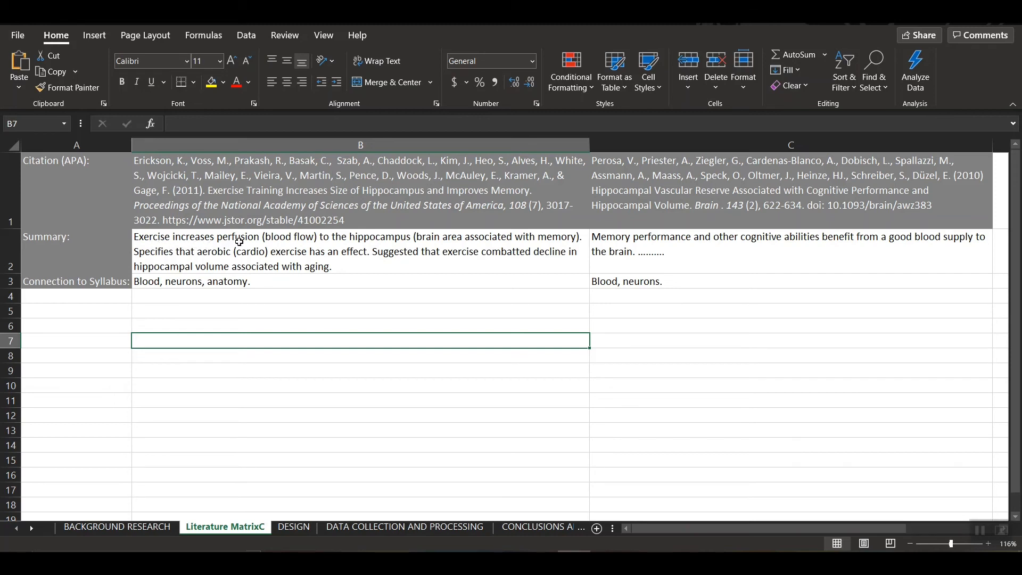
mouse_move(406, 249)
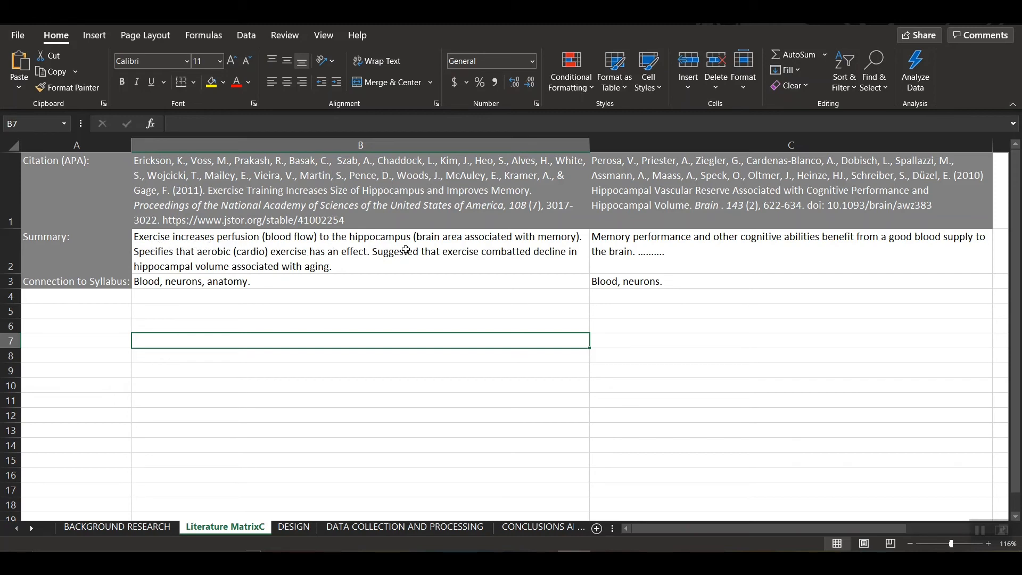
mouse_move(566, 238)
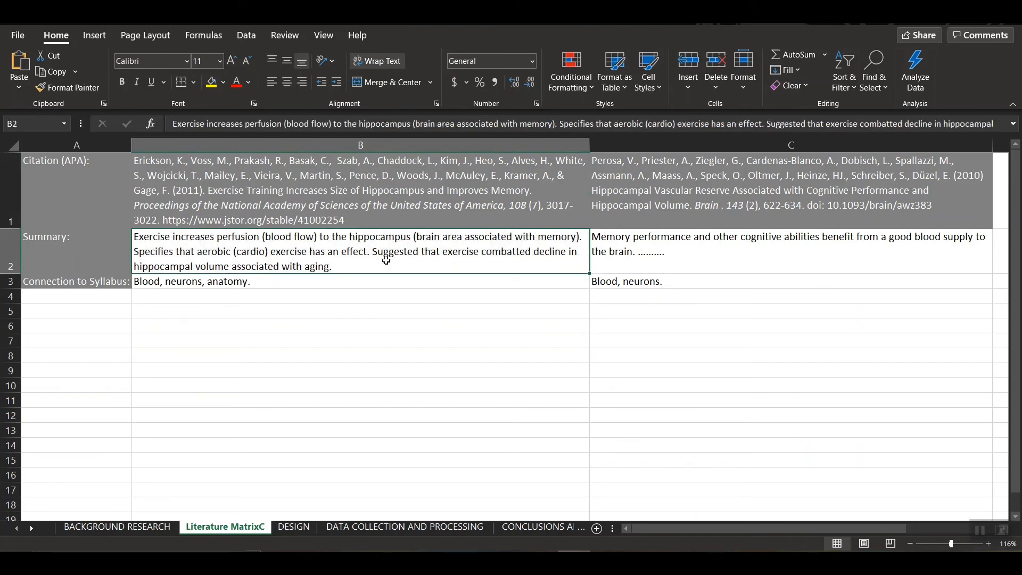
mouse_move(526, 259)
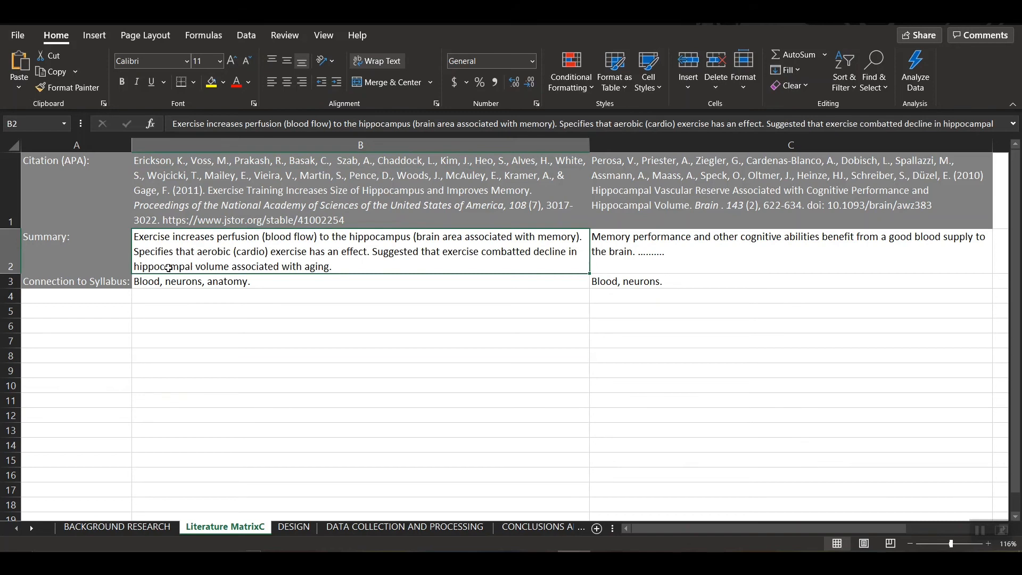
mouse_move(310, 268)
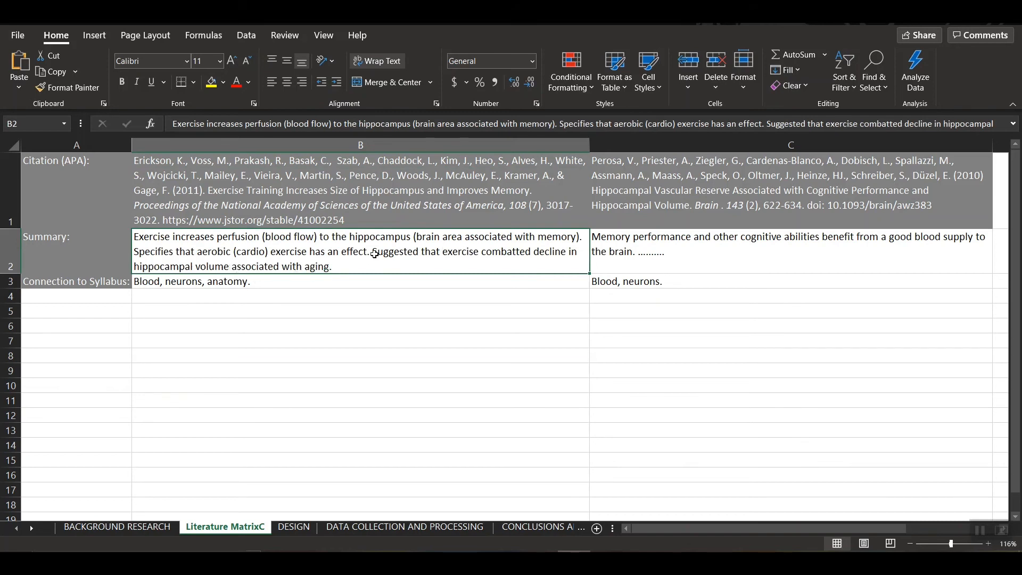
mouse_move(472, 257)
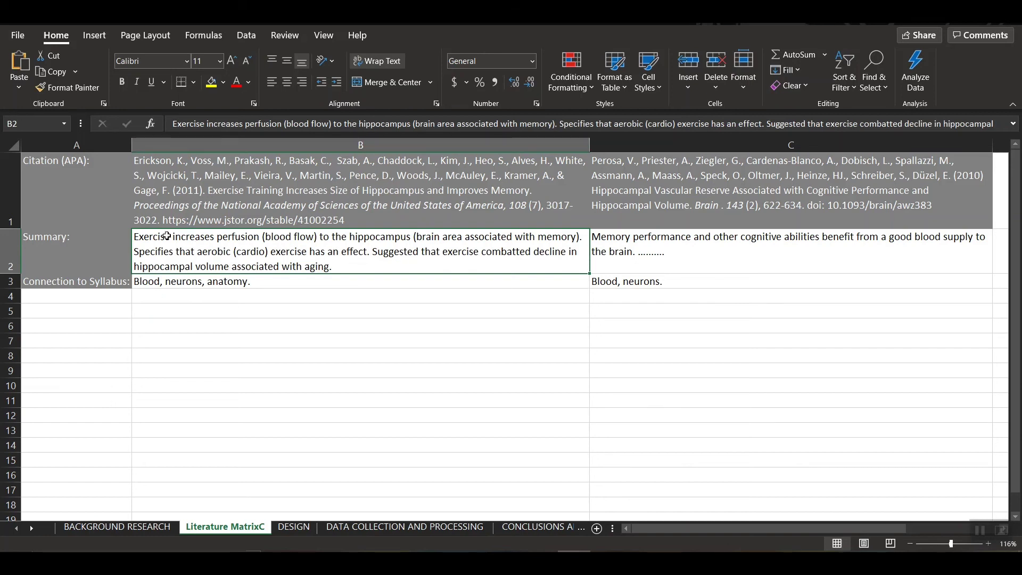
click(360, 191)
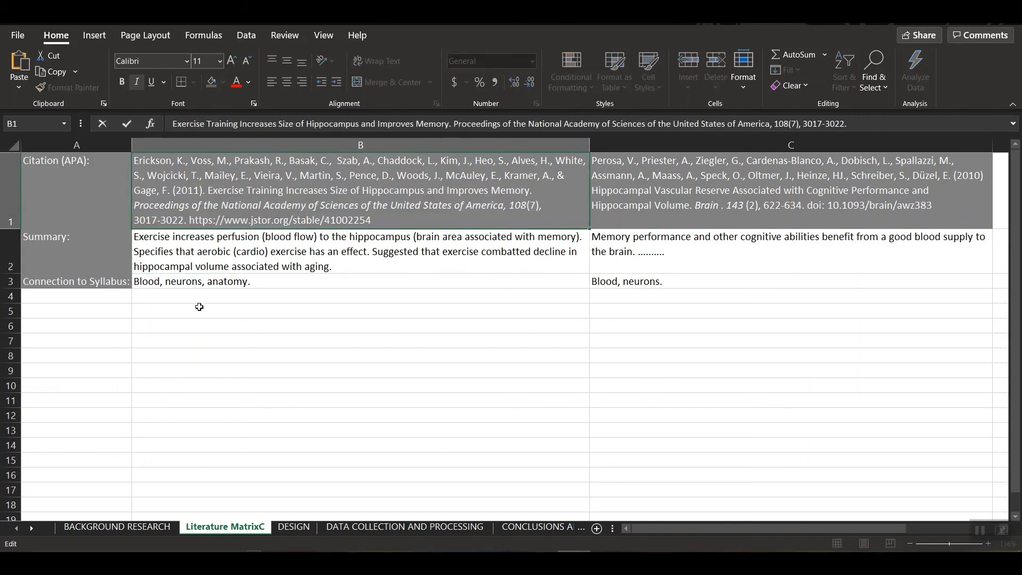
click(190, 281)
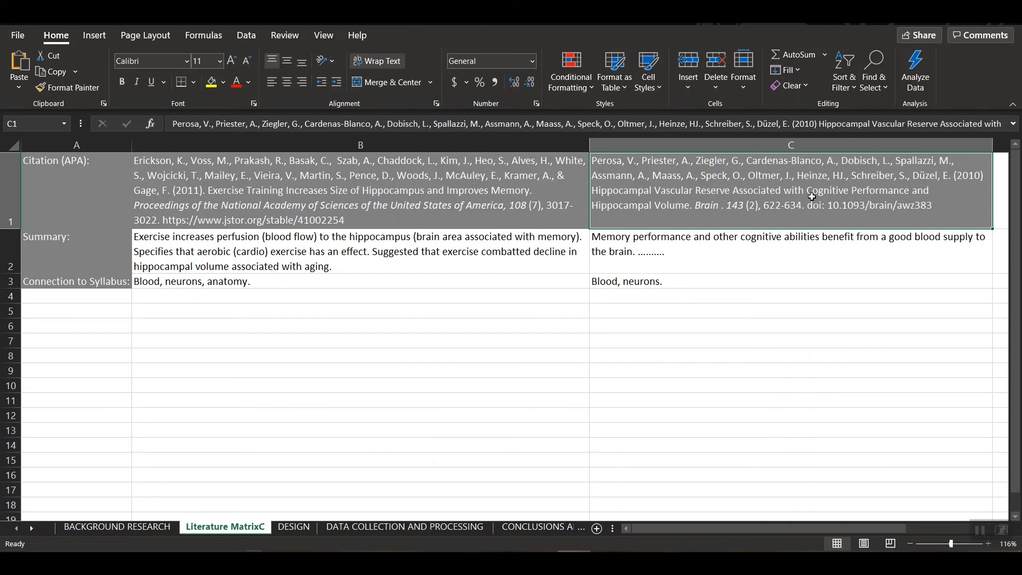
mouse_move(690, 215)
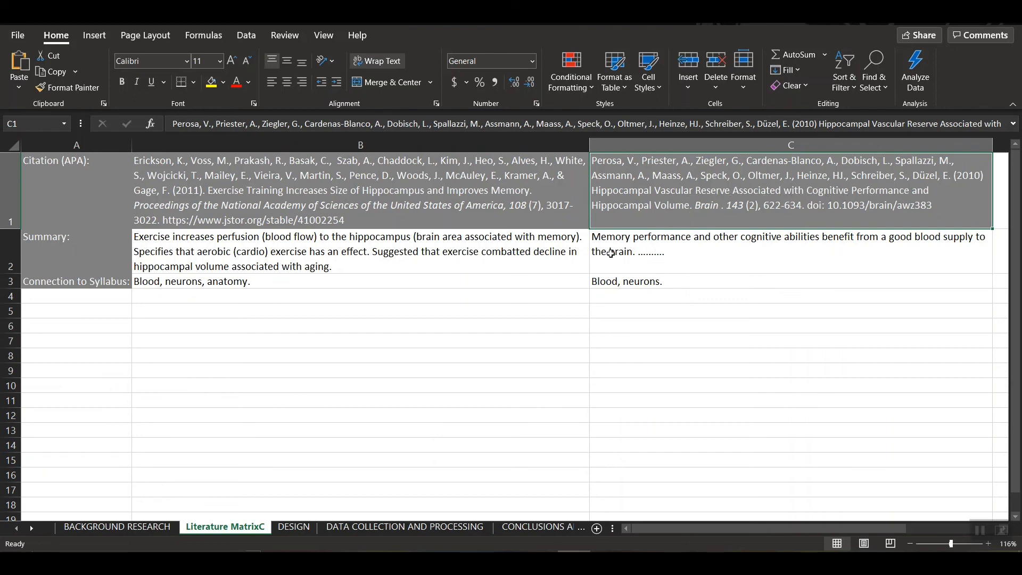
mouse_move(629, 292)
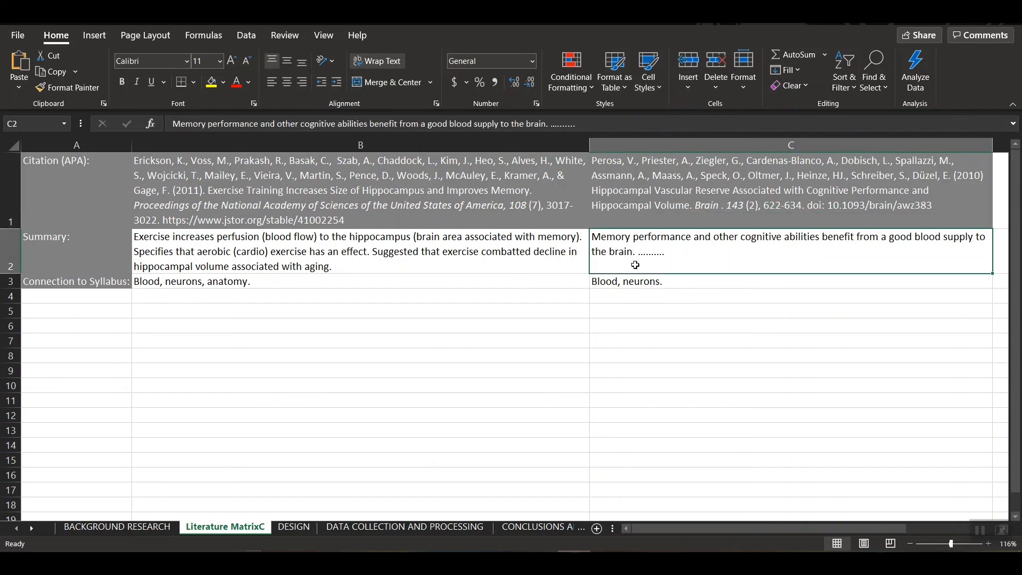
mouse_move(761, 260)
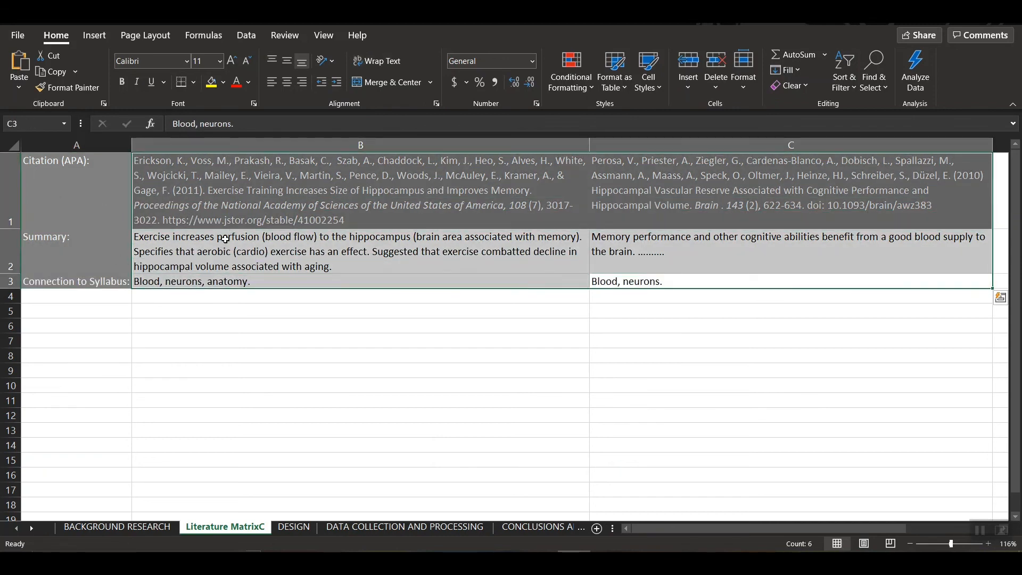
mouse_move(784, 262)
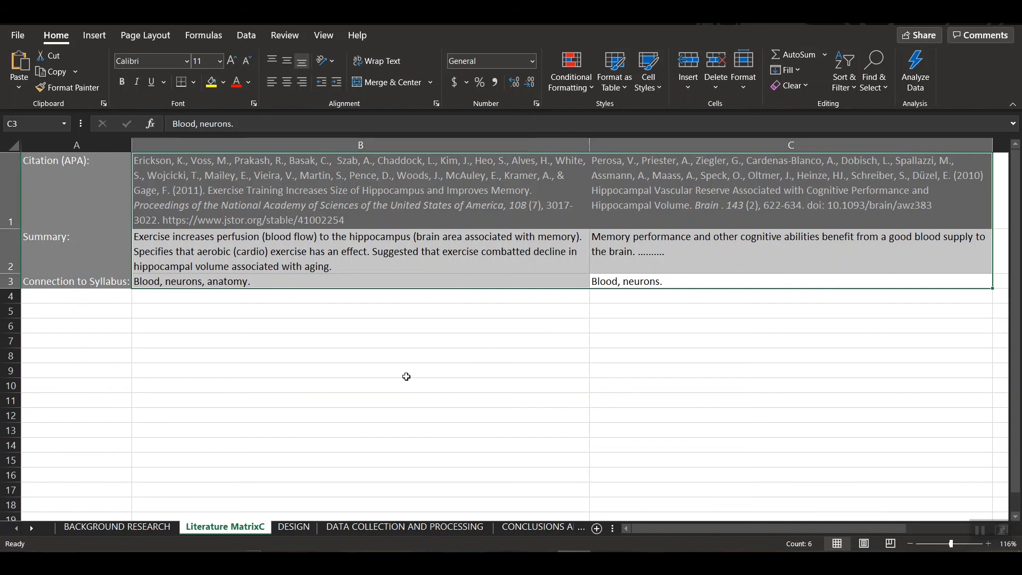
click(117, 526)
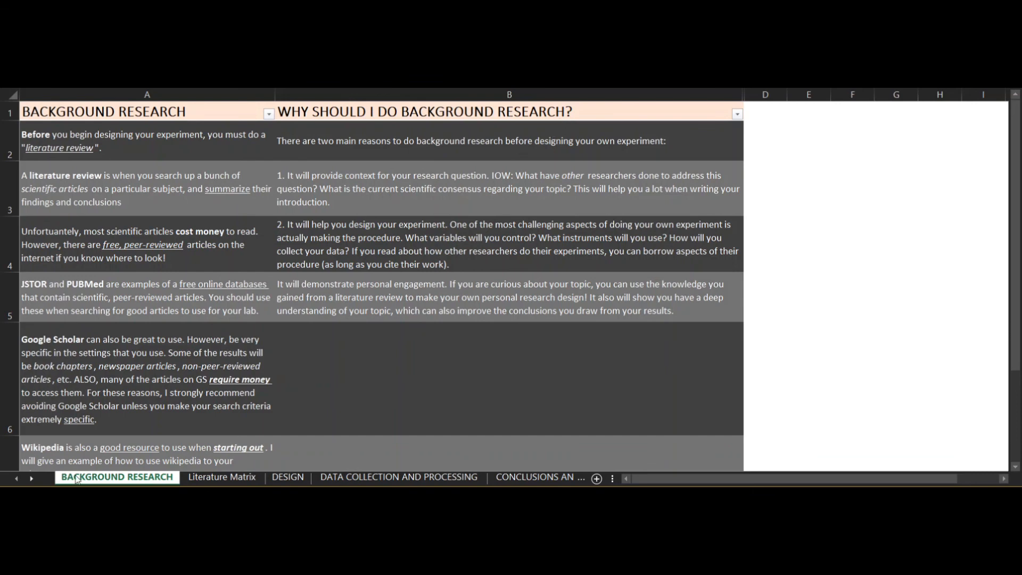
mouse_move(384, 262)
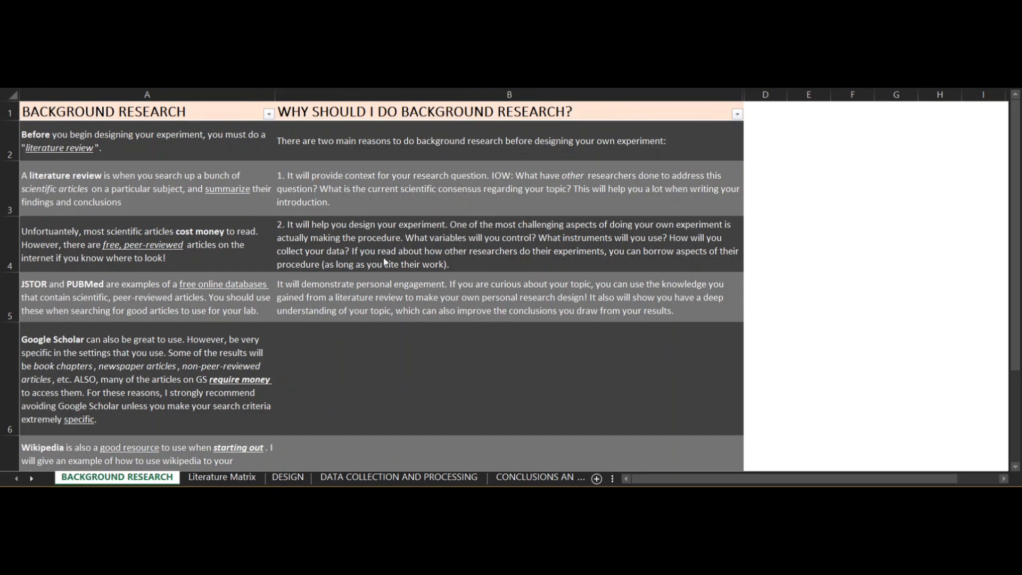
mouse_move(396, 308)
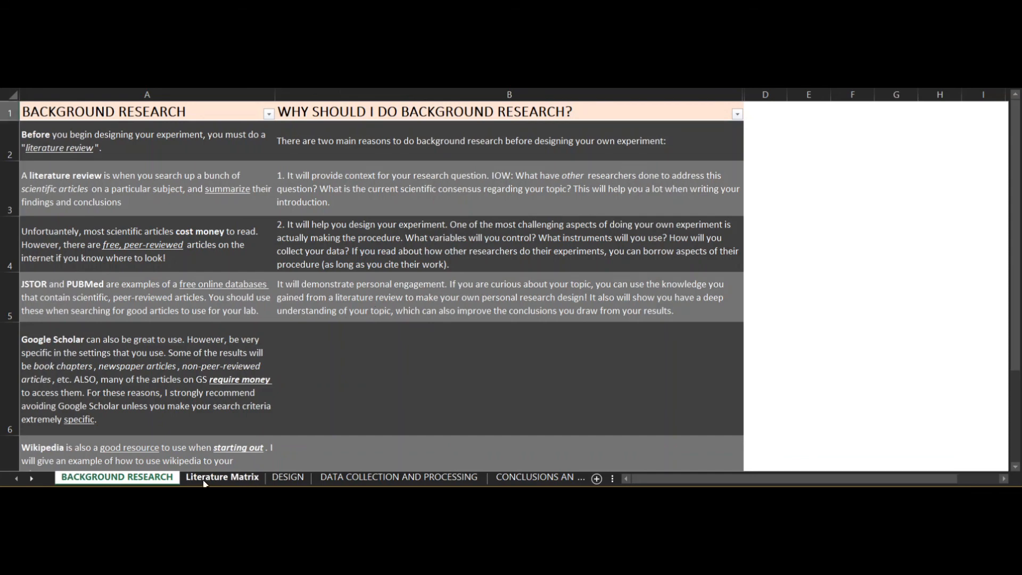
click(221, 477)
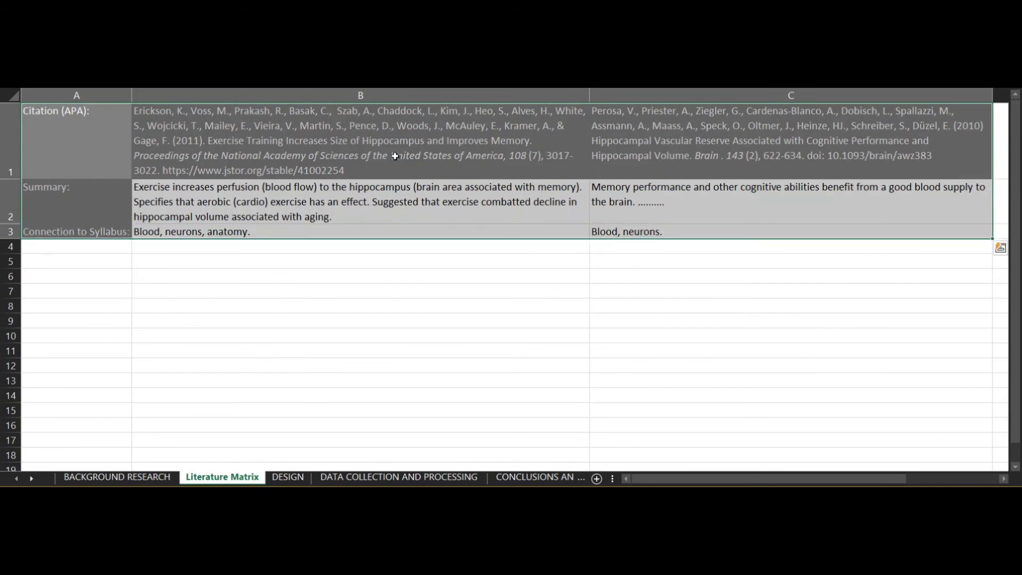
mouse_move(671, 179)
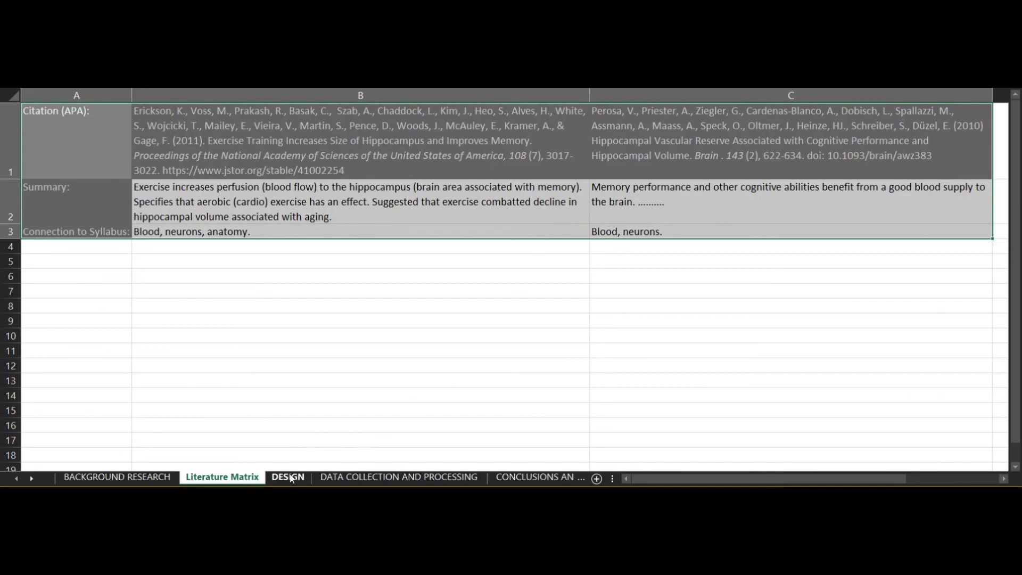
click(287, 477)
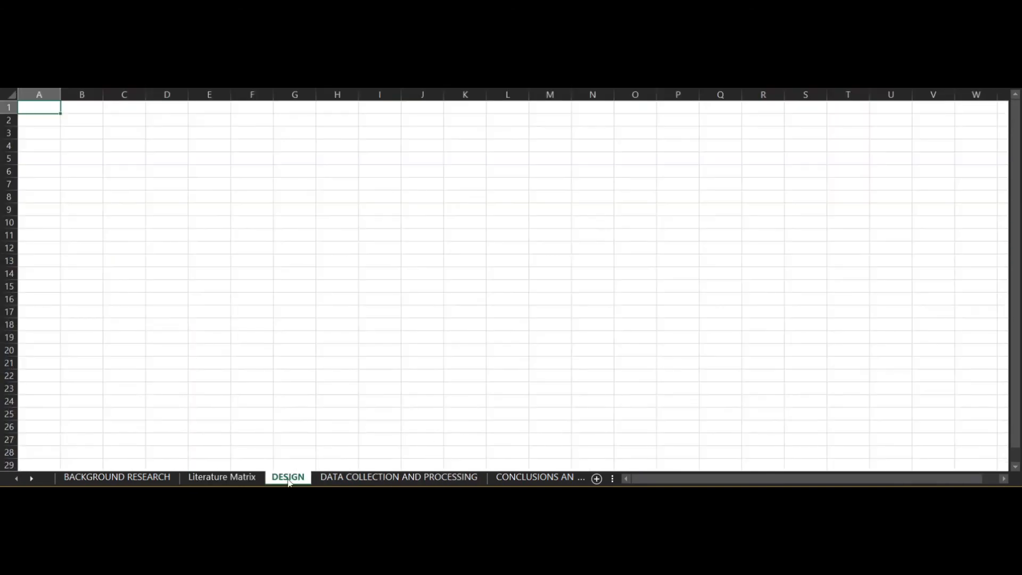
click(221, 477)
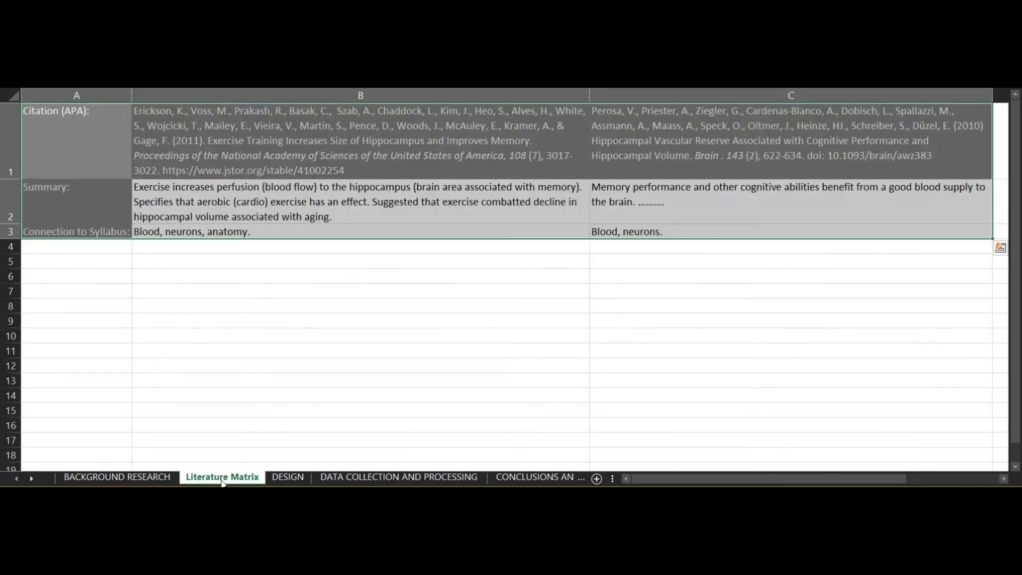
mouse_move(505, 186)
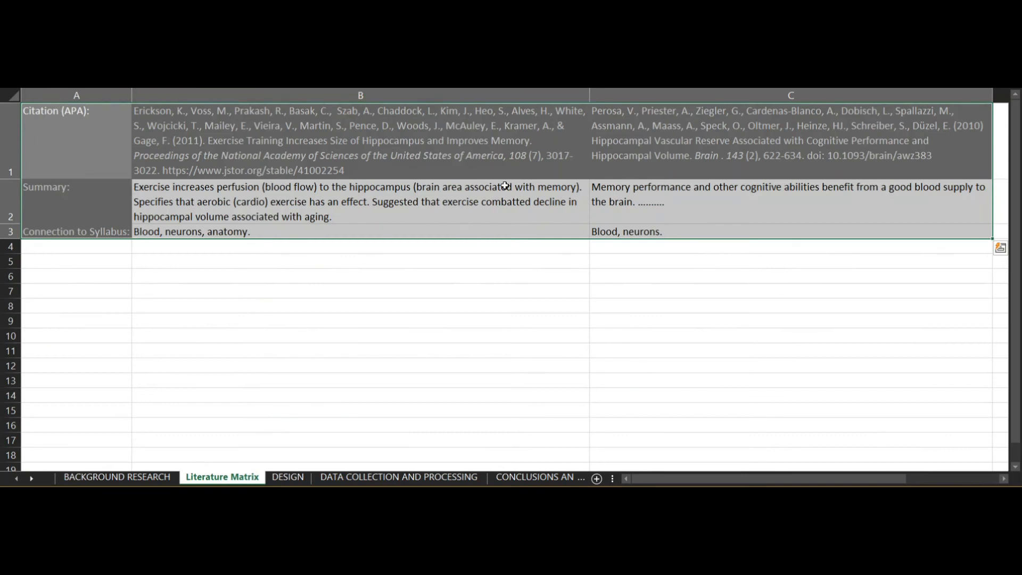